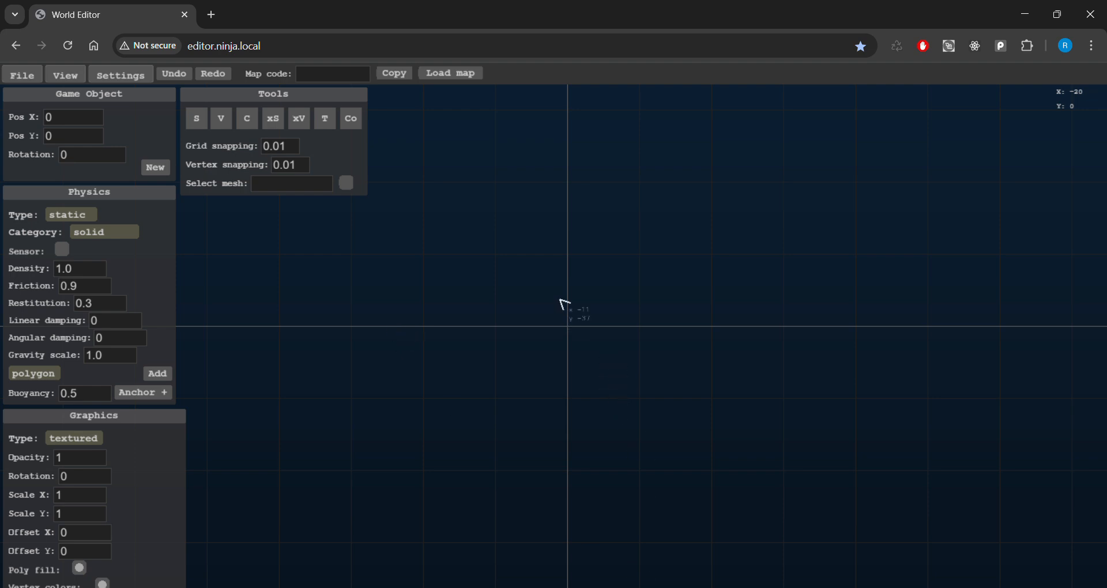
pyautogui.moveTo(594, 322)
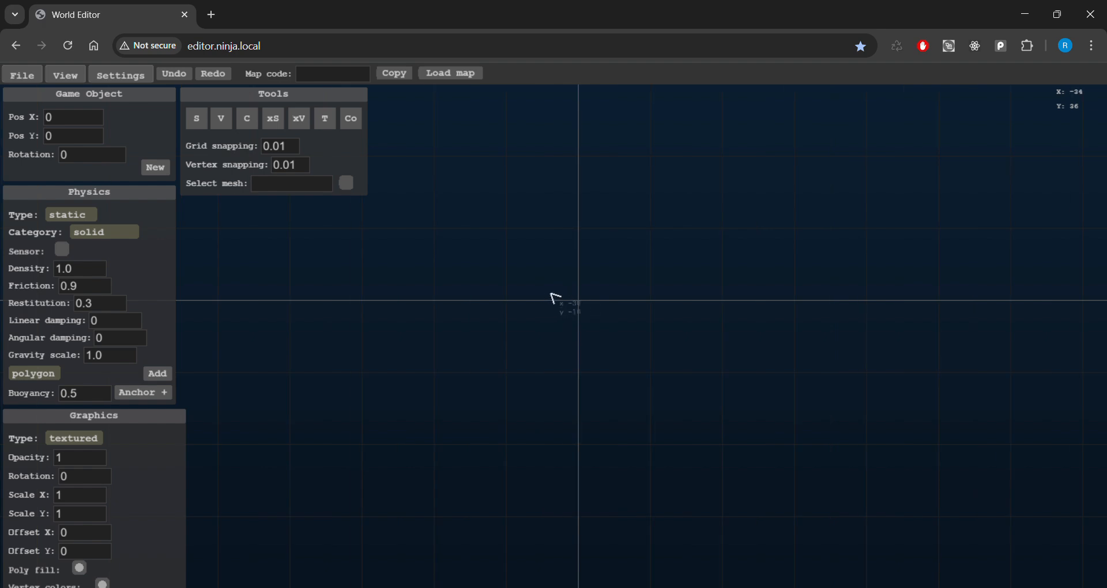
pyautogui.moveTo(552, 264)
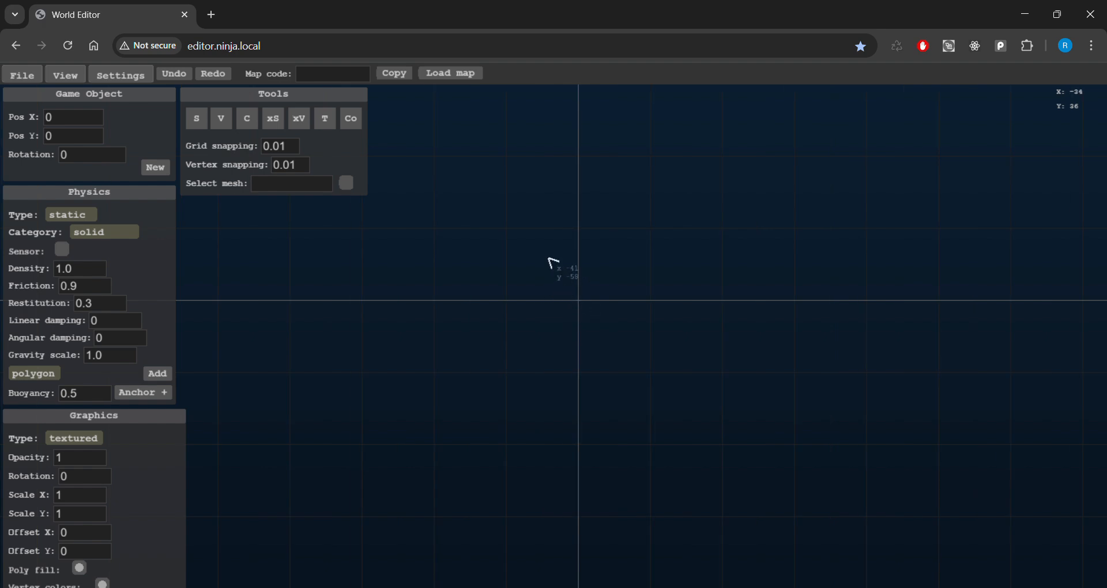
pyautogui.moveTo(558, 219)
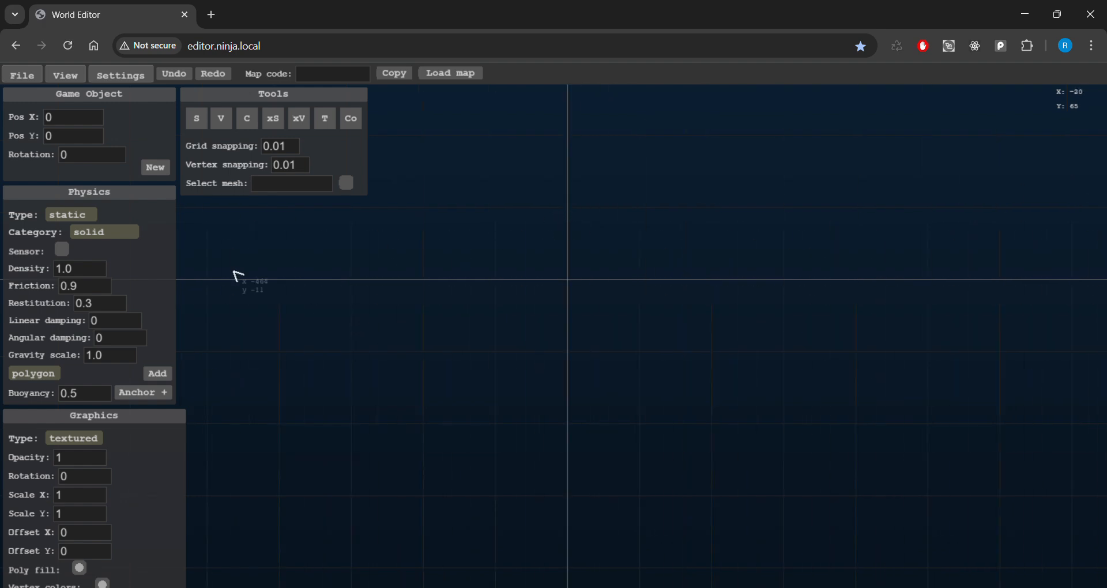
pyautogui.moveTo(670, 195)
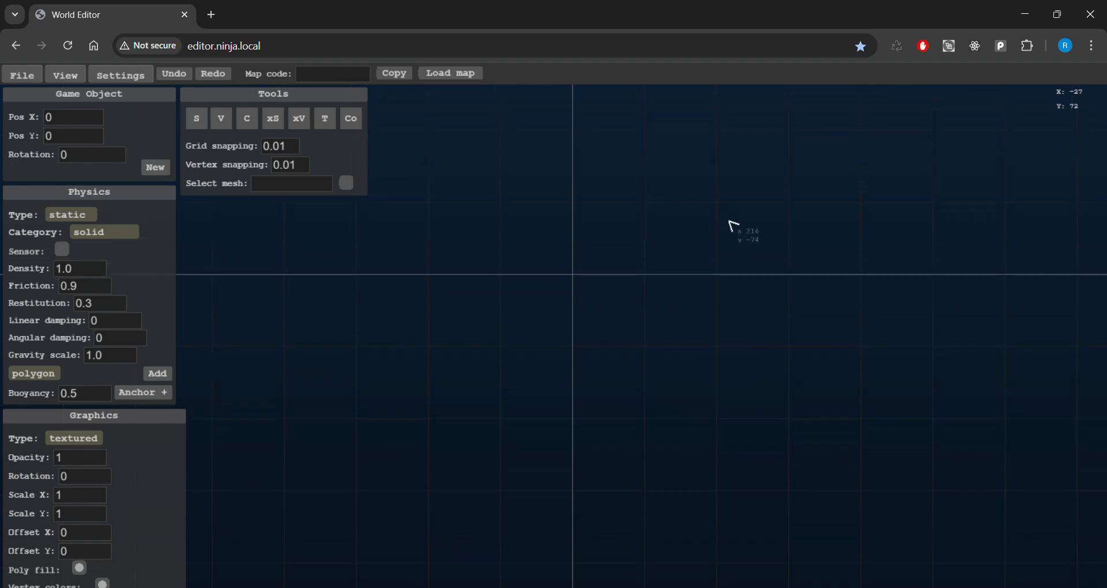
pyautogui.moveTo(720, 225)
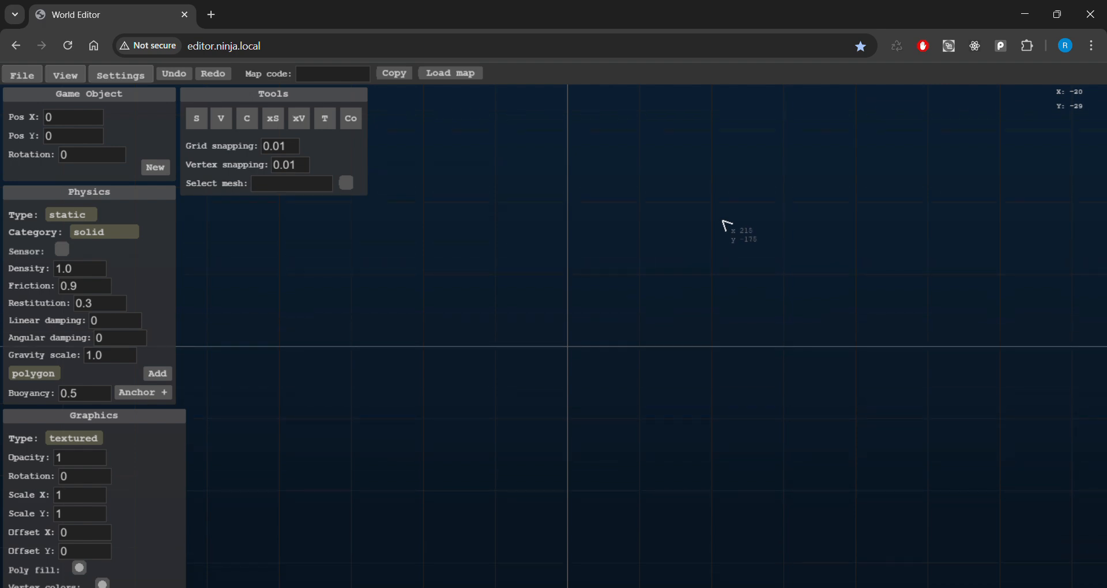
pyautogui.moveTo(723, 218)
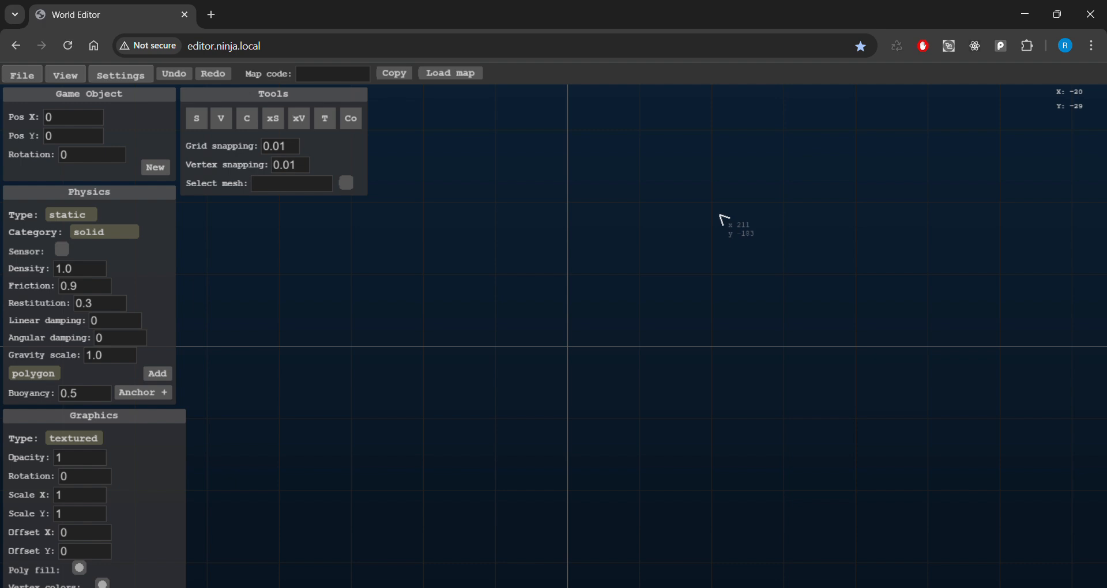
pyautogui.moveTo(729, 221)
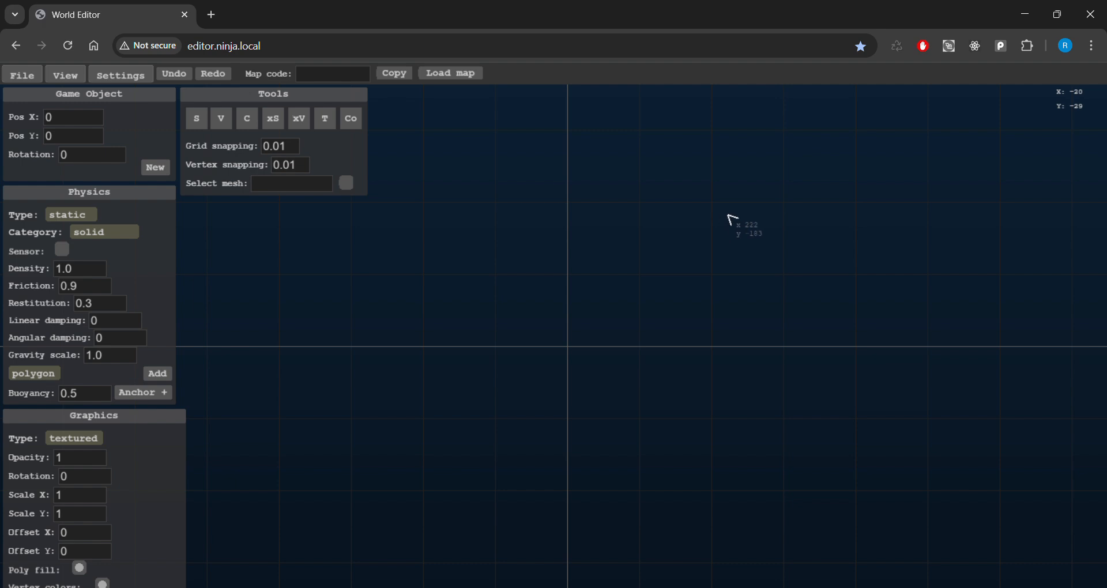
pyautogui.moveTo(740, 226)
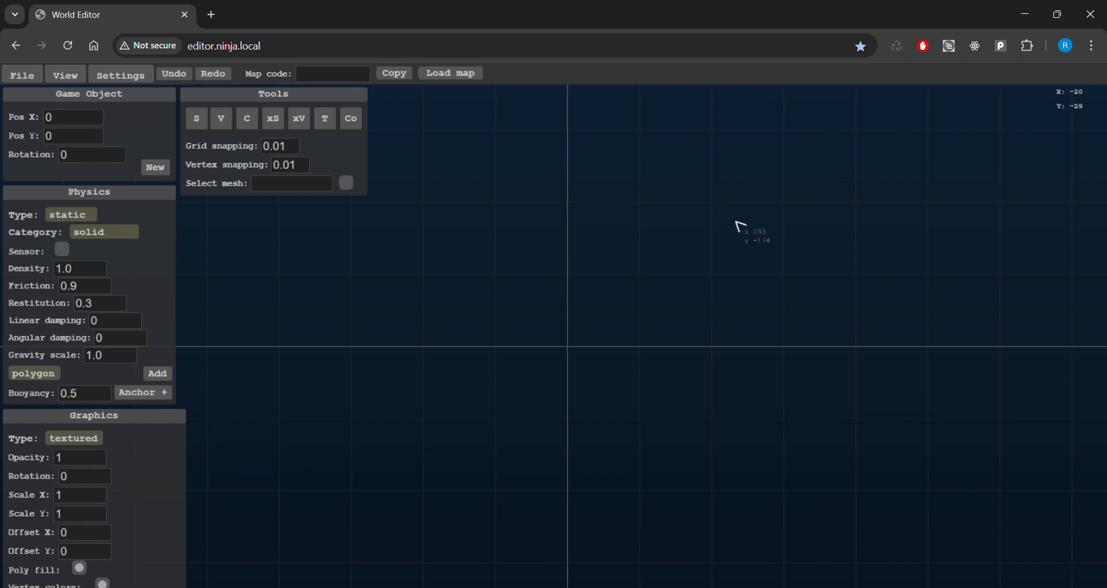
pyautogui.moveTo(530, 250)
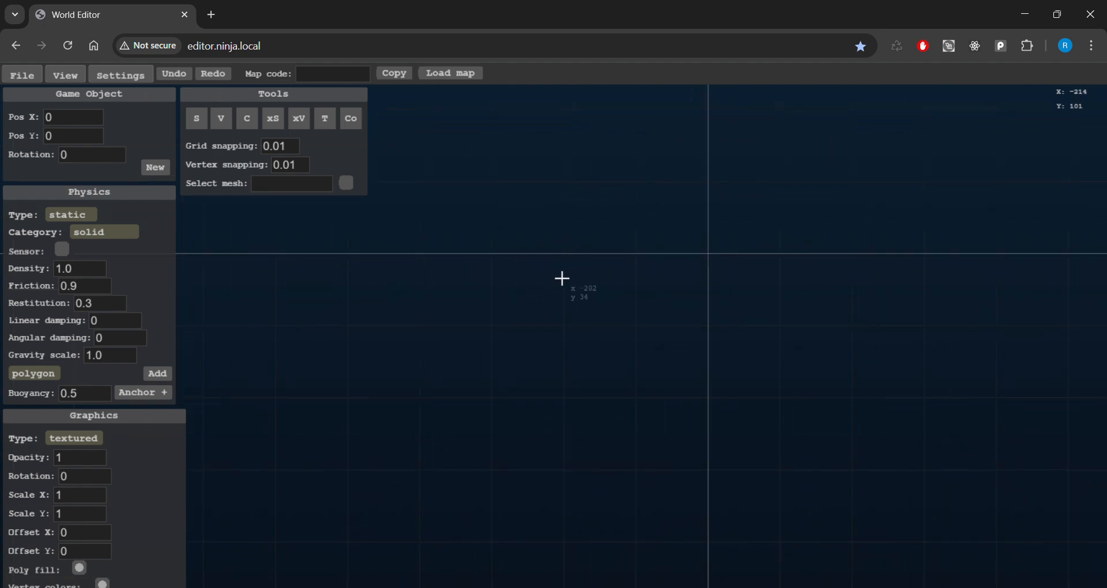
pyautogui.moveTo(484, 255)
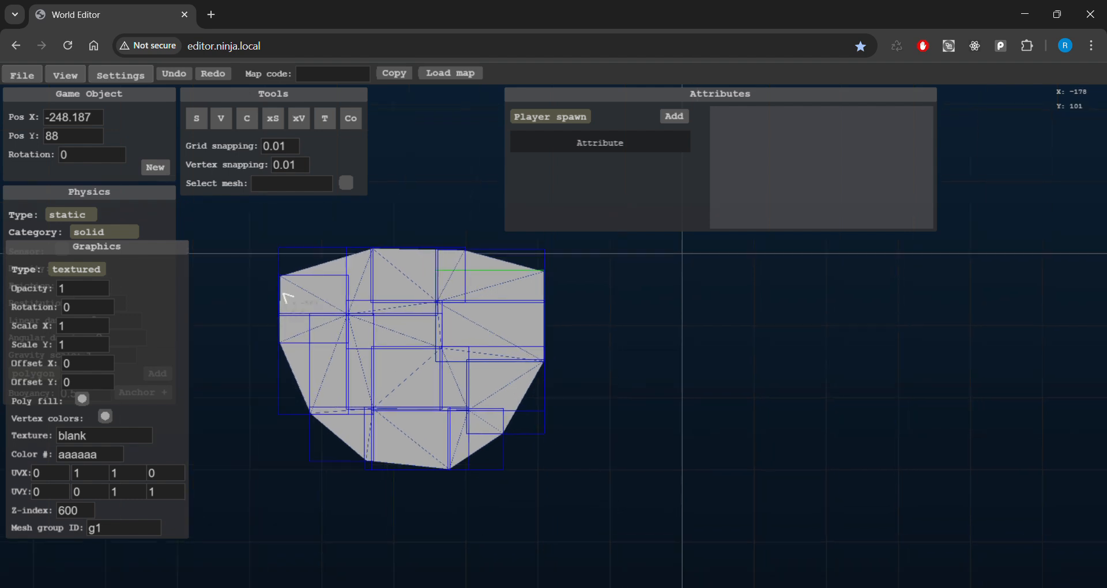
# Give the cliff polygon the stone4 texture and apply a vertex colour tint
pyautogui.click(104, 436)
pyautogui.write('stone4')
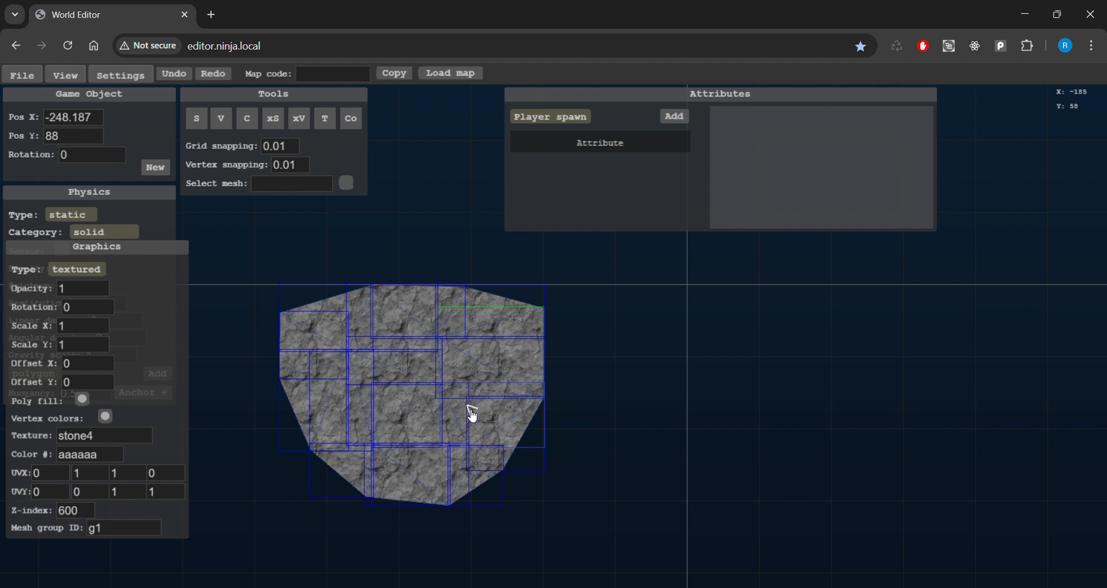
pyautogui.moveTo(472, 413); pyautogui.dragTo(461, 395)
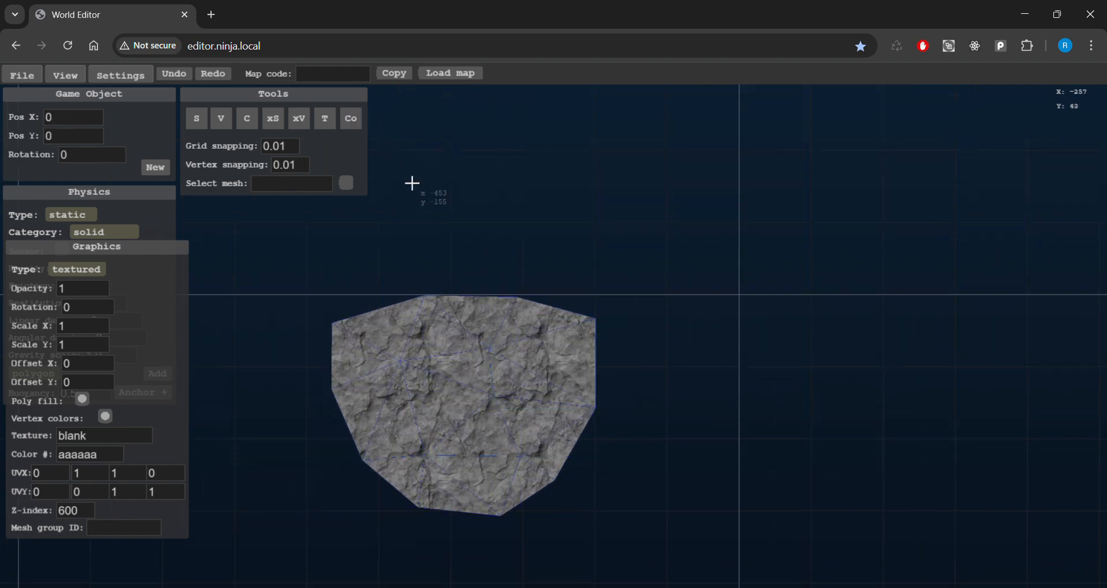
pyautogui.click(105, 417)
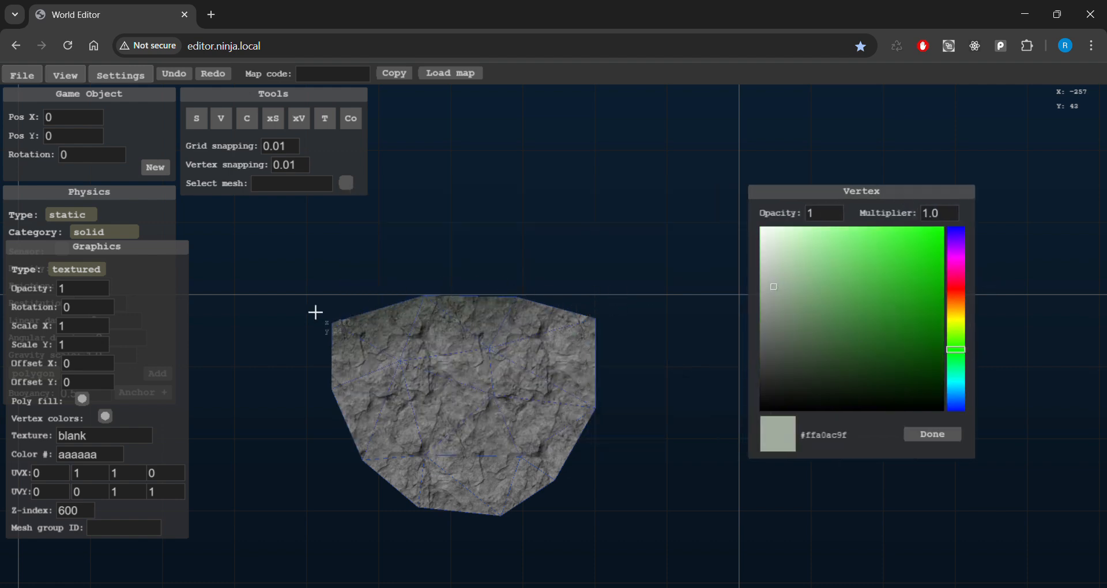
pyautogui.moveTo(566, 499)
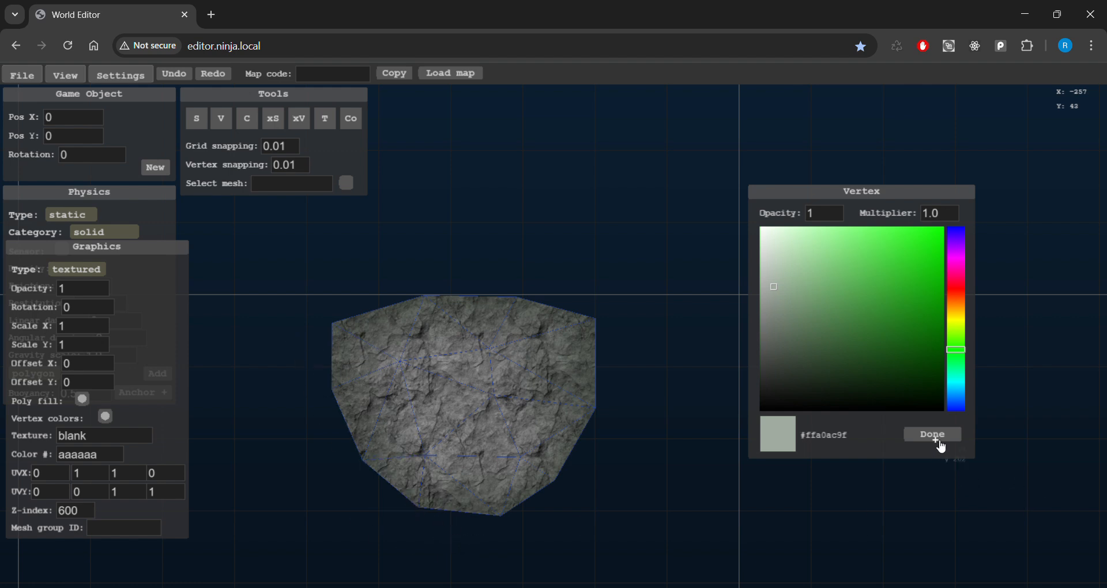
pyautogui.click(932, 434)
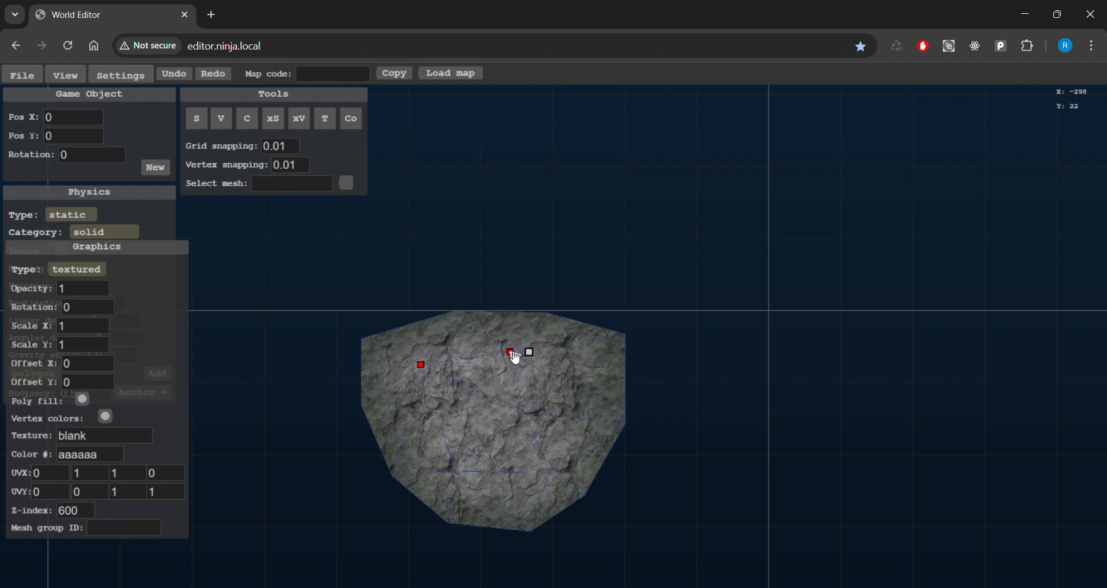
# Drag the cliff's inner vertex down and leftward to make the rock outline more irregular
pyautogui.moveTo(510, 353); pyautogui.dragTo(522, 411)
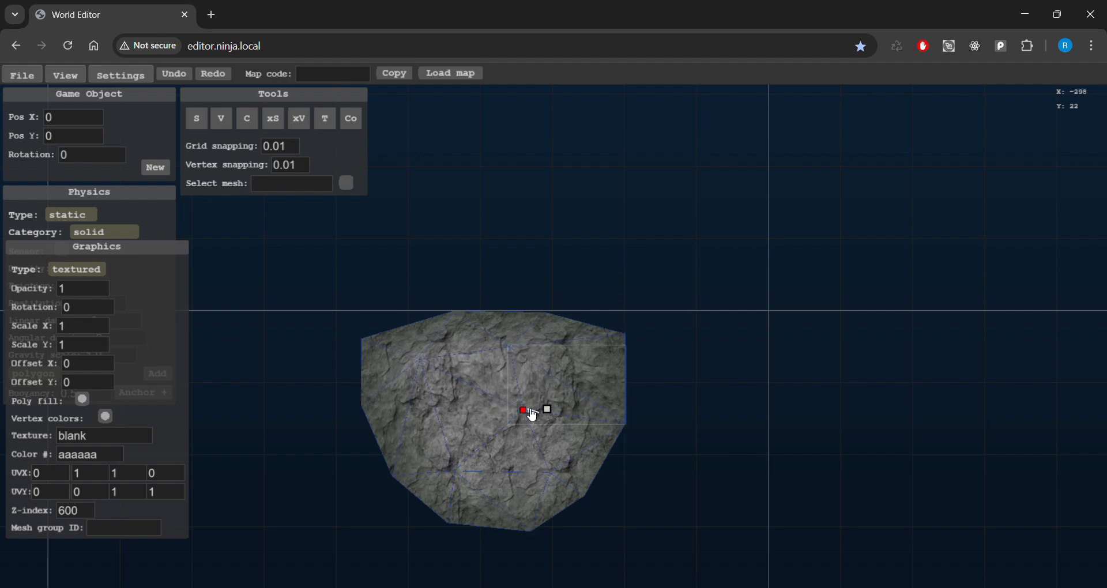
pyautogui.moveTo(523, 411); pyautogui.dragTo(533, 414)
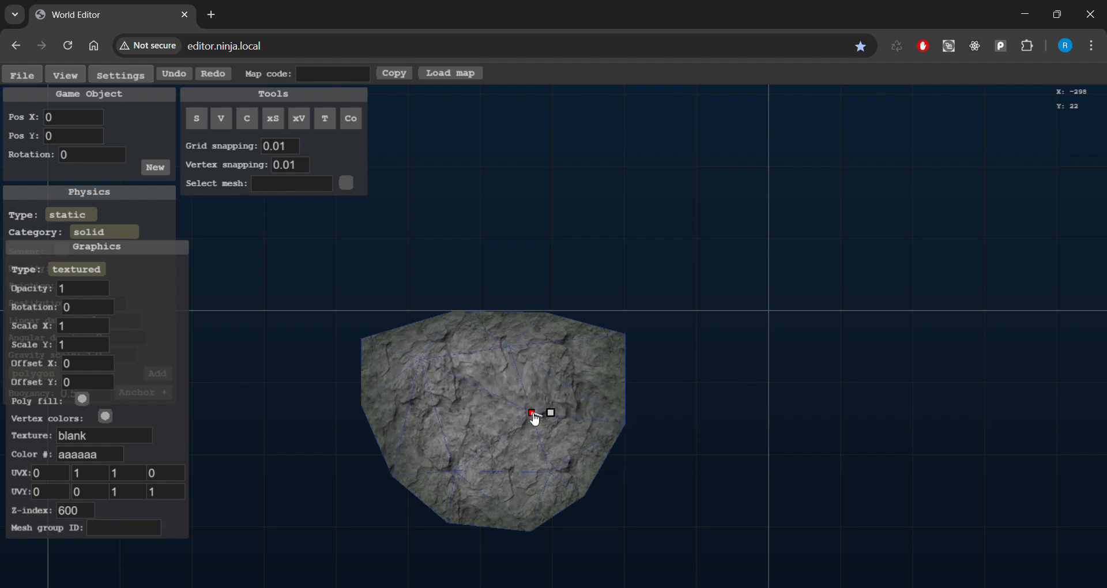
pyautogui.moveTo(531, 413); pyautogui.dragTo(455, 471)
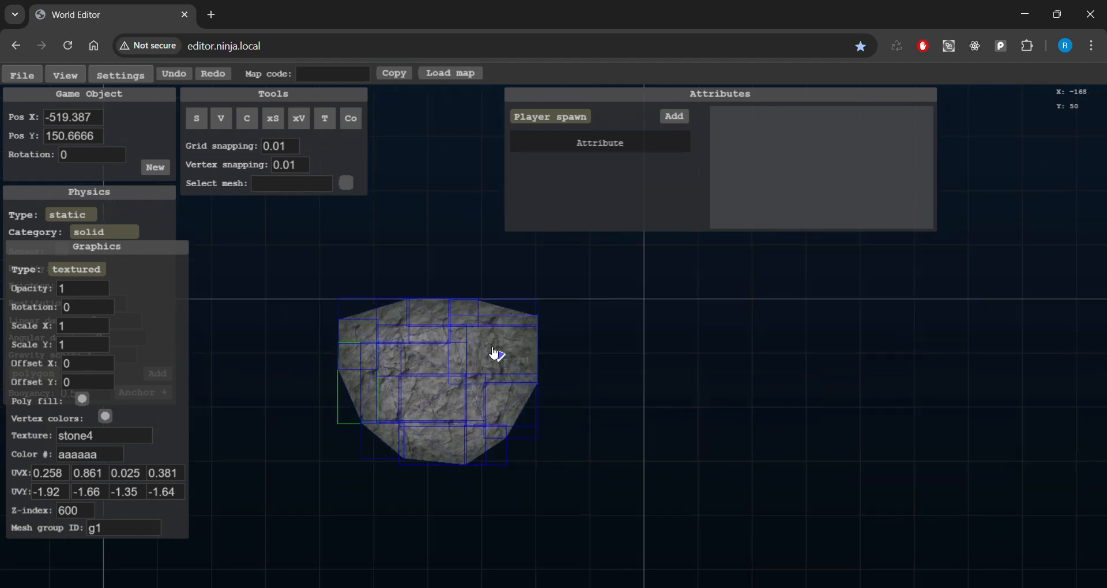
# Position the mirrored cliff copy just right of the original cliff
pyautogui.moveTo(497, 353); pyautogui.dragTo(450, 374)
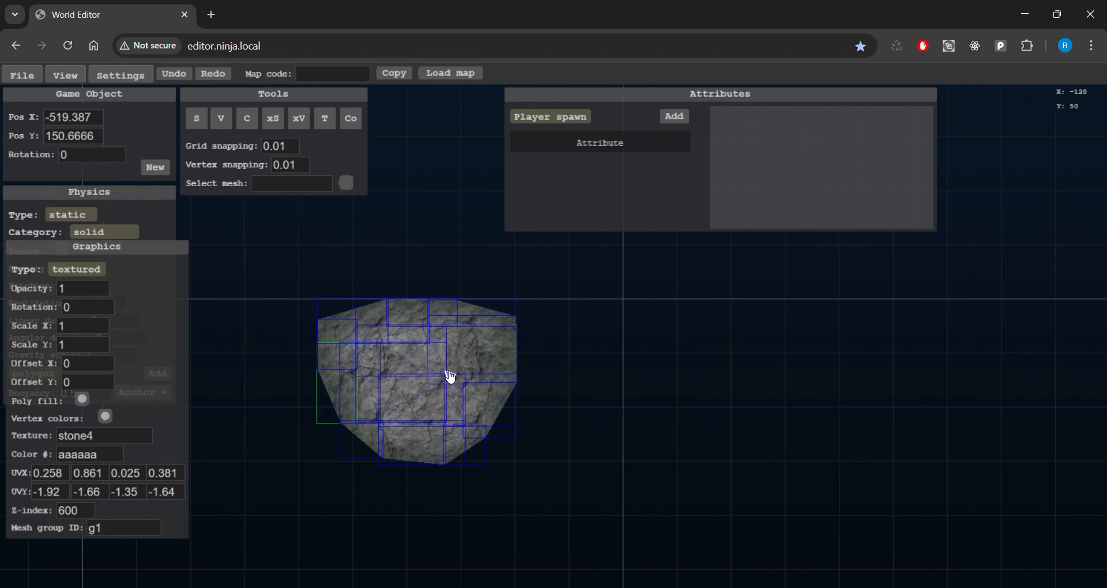
pyautogui.moveTo(450, 376); pyautogui.dragTo(445, 390)
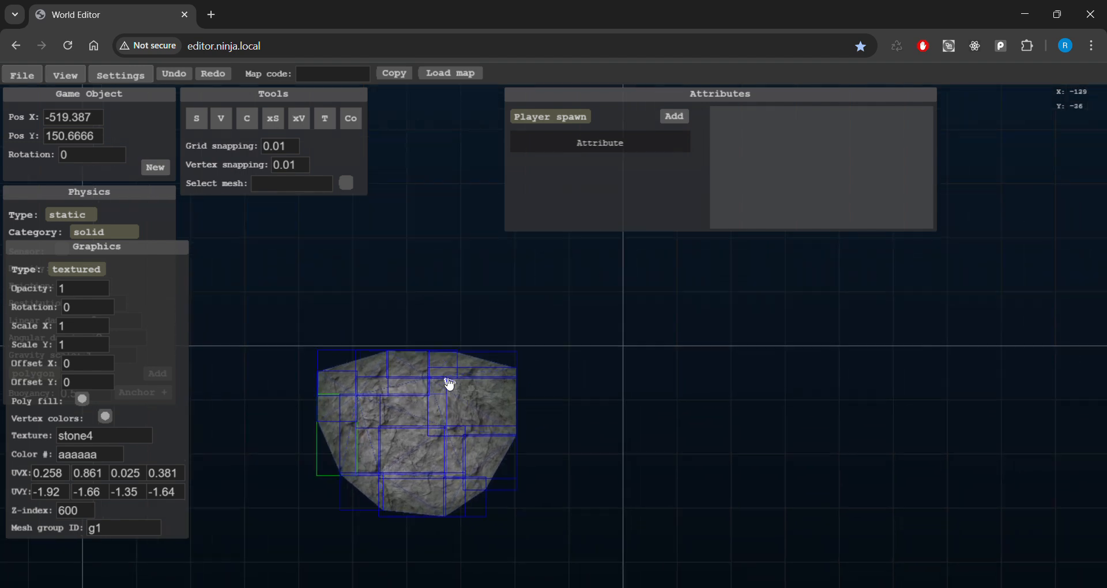
pyautogui.moveTo(449, 383); pyautogui.dragTo(460, 410)
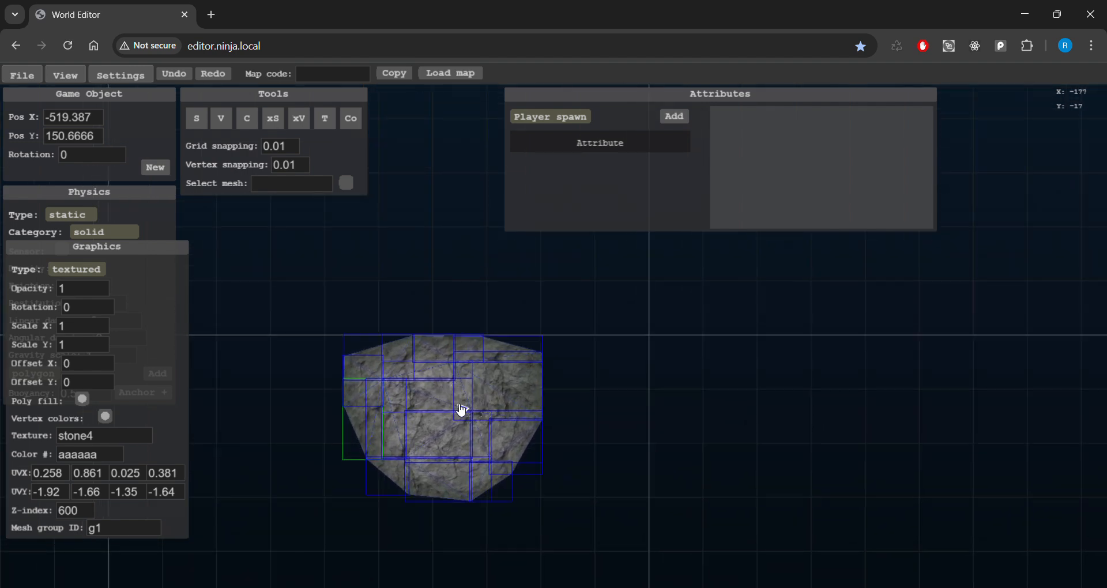
pyautogui.moveTo(460, 409); pyautogui.dragTo(468, 422)
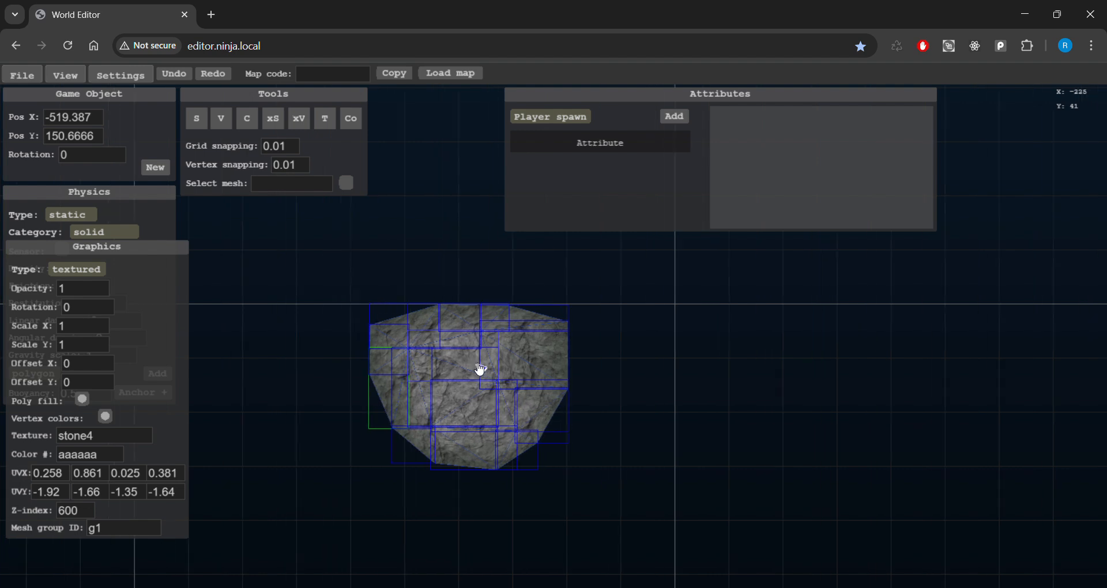
pyautogui.moveTo(486, 380)
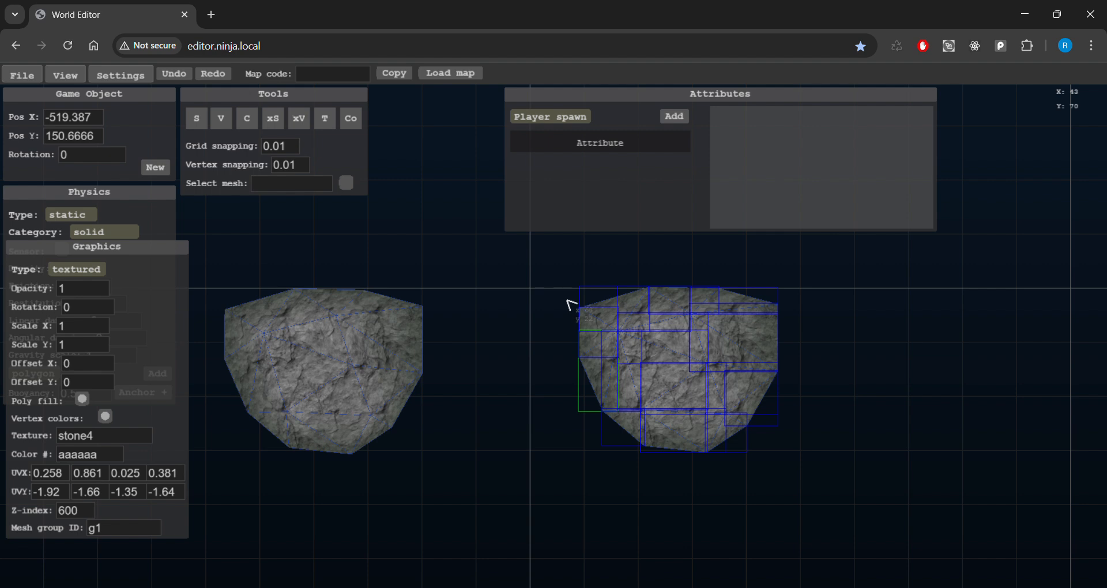
pyautogui.moveTo(674, 347)
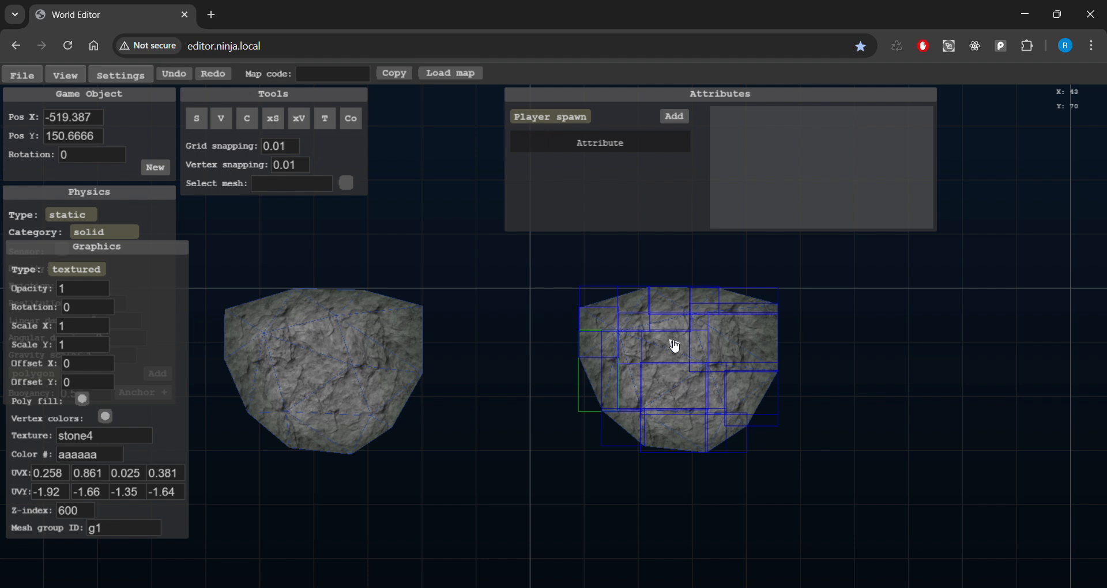
pyautogui.moveTo(780, 353)
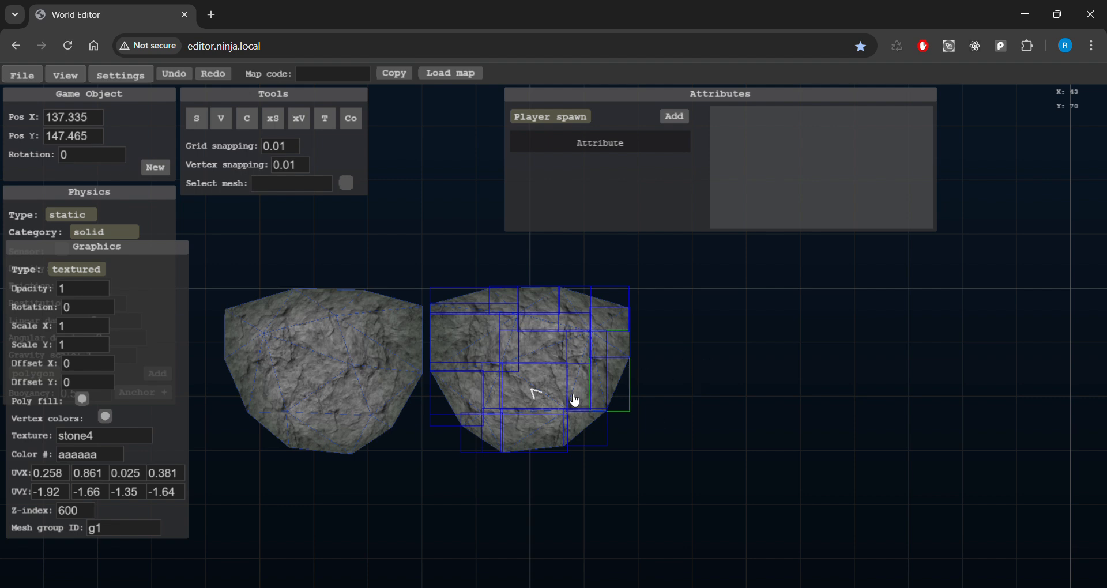
pyautogui.moveTo(572, 399); pyautogui.dragTo(630, 362)
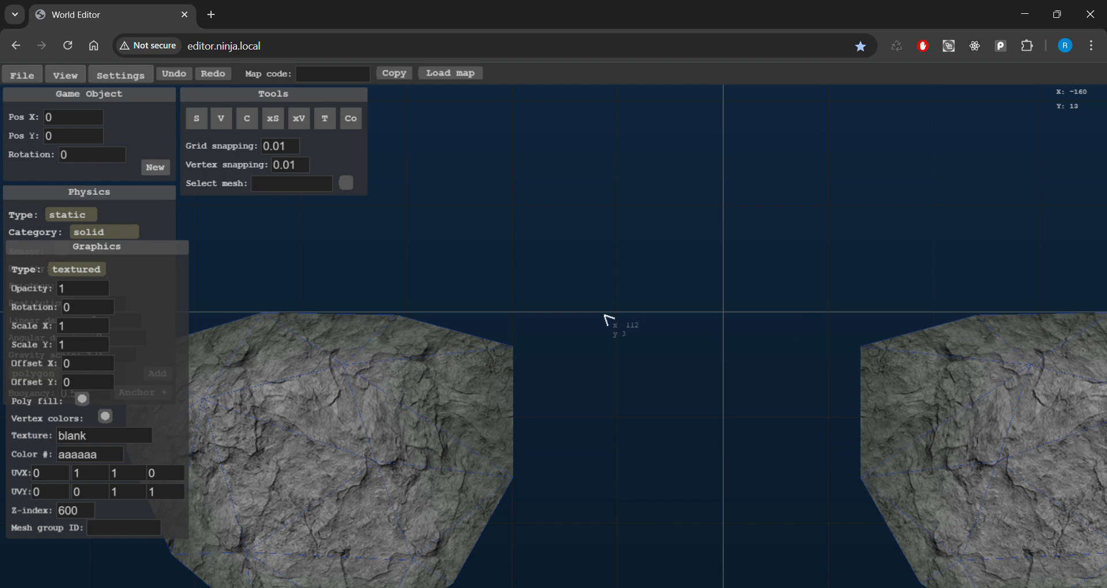
pyautogui.moveTo(433, 333)
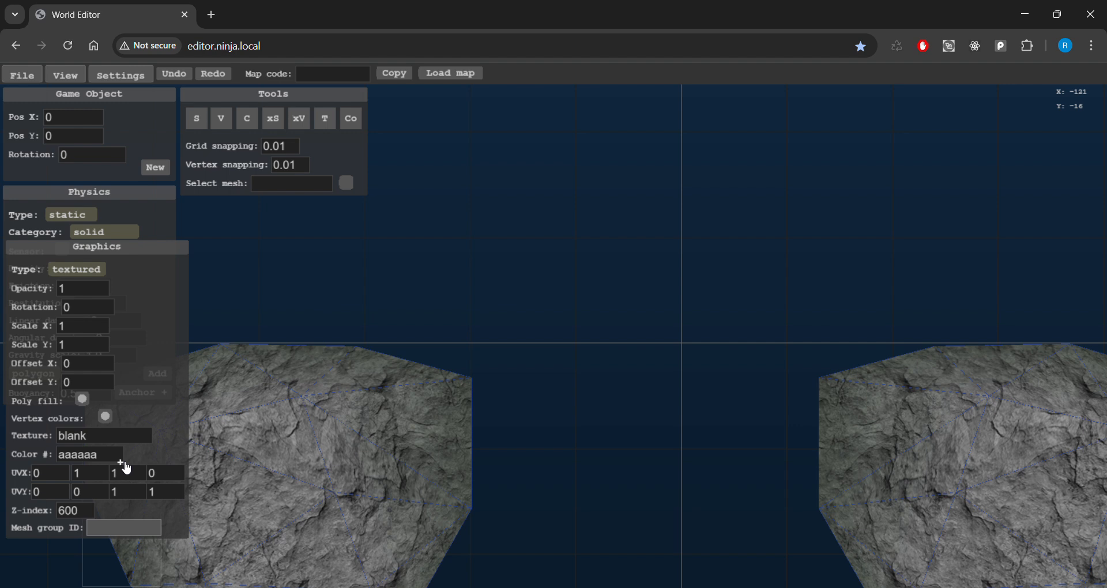
# Enter br1 as the bridge pieces' mesh group ID
pyautogui.write('br')
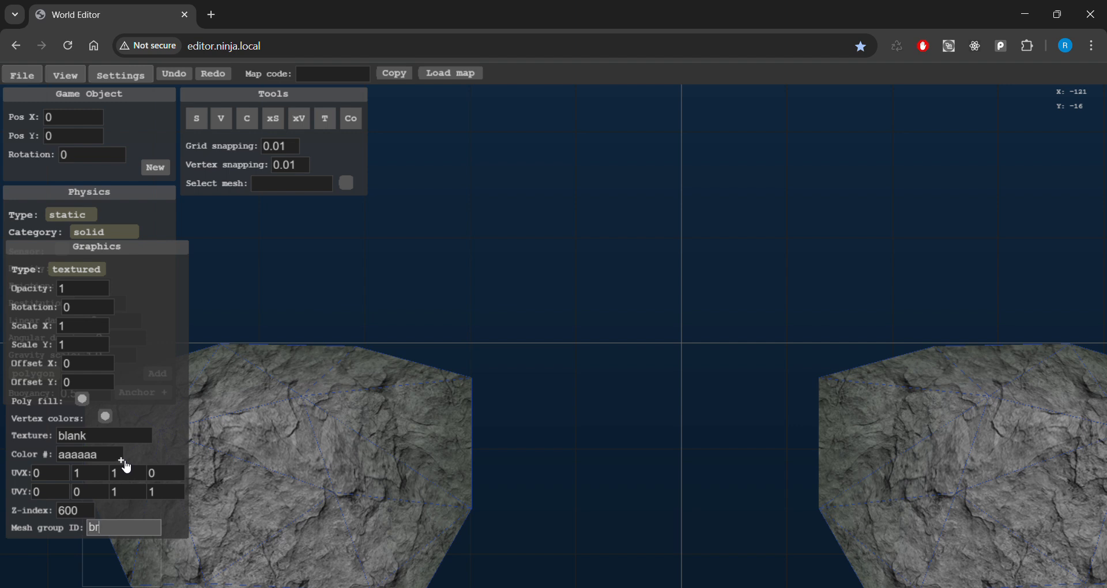
pyautogui.write('1')
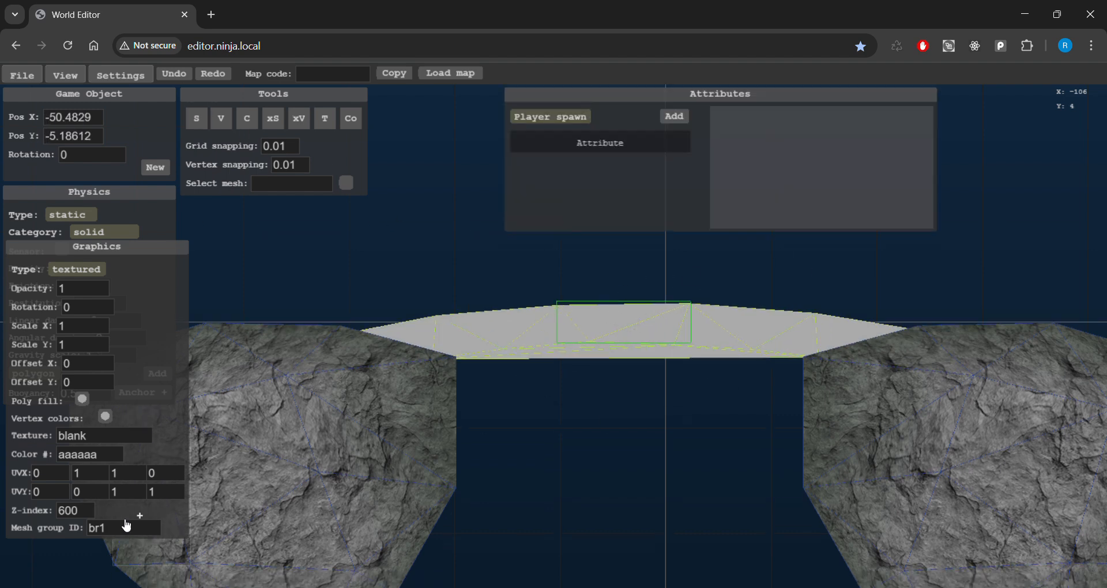
pyautogui.moveTo(617, 504)
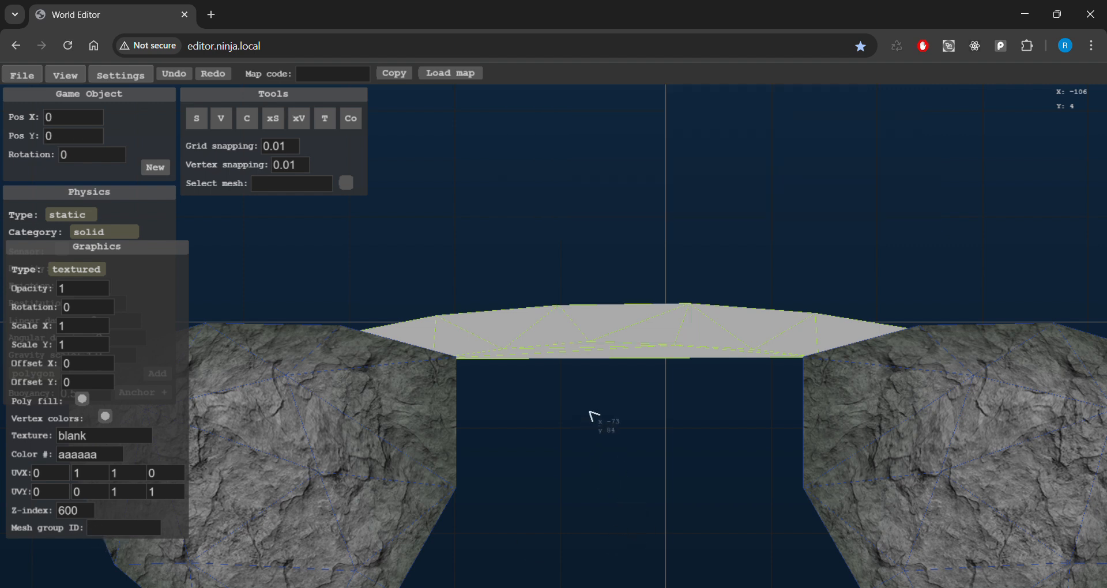
pyautogui.moveTo(723, 436)
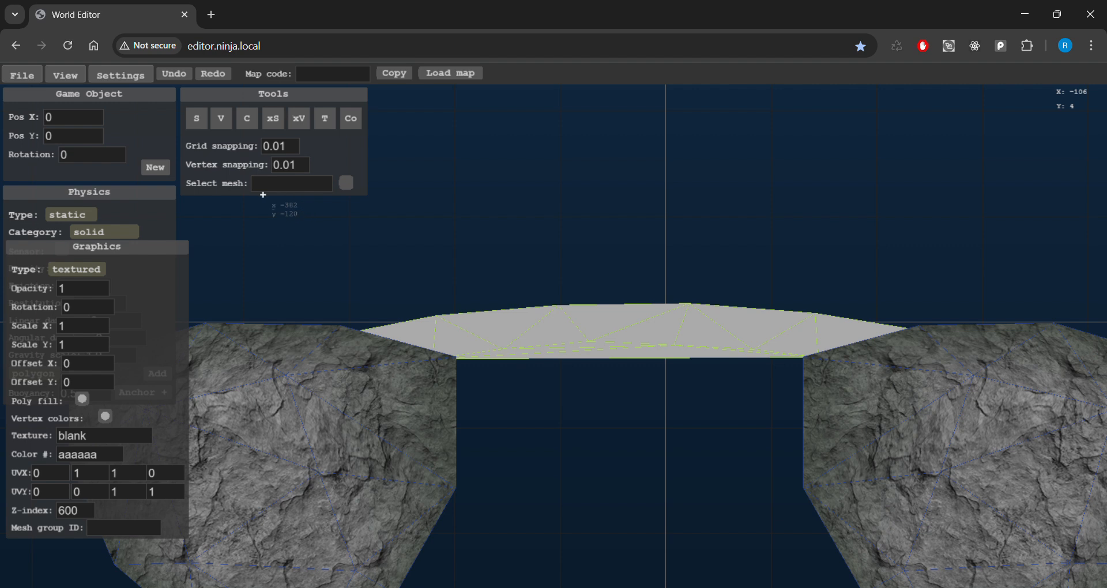
pyautogui.moveTo(378, 219)
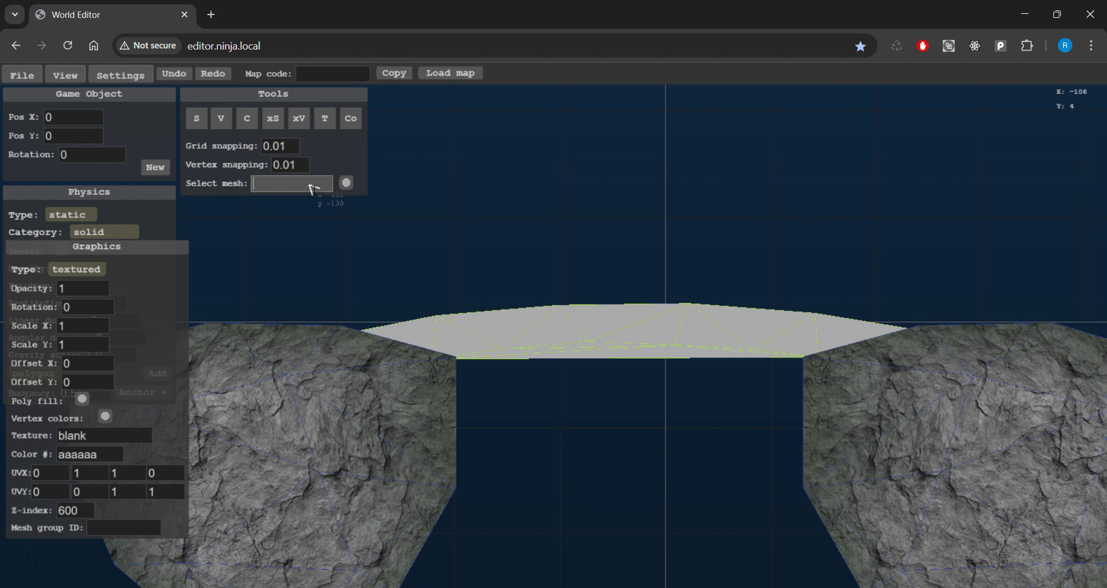
pyautogui.write('br1')
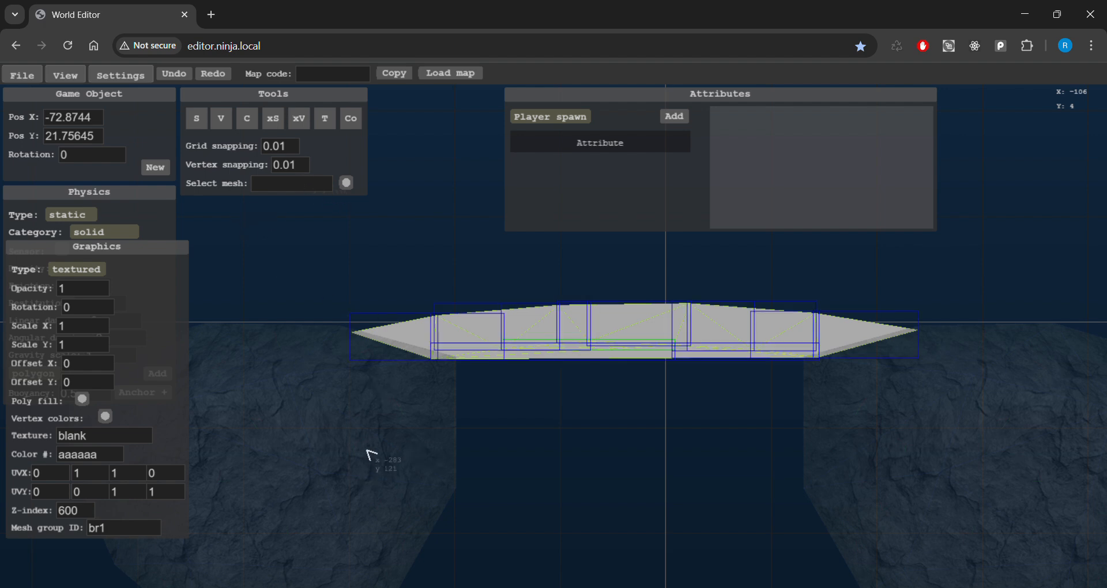
pyautogui.moveTo(988, 482)
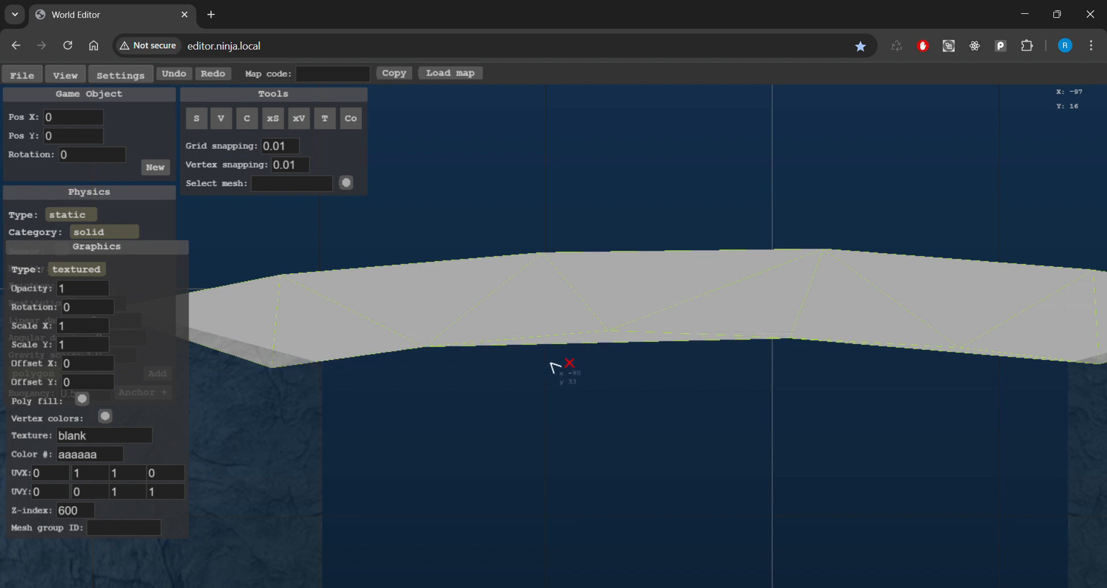
pyautogui.moveTo(602, 346)
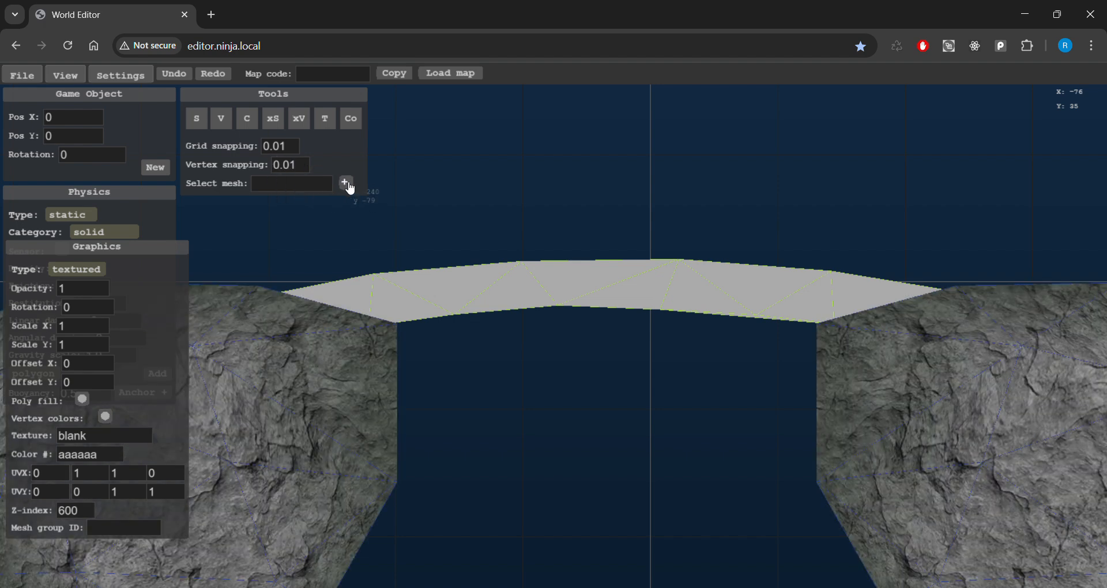
# Select the br1 bridge group, apply the woodbox1 texture and set Z-index 500
pyautogui.click(344, 182)
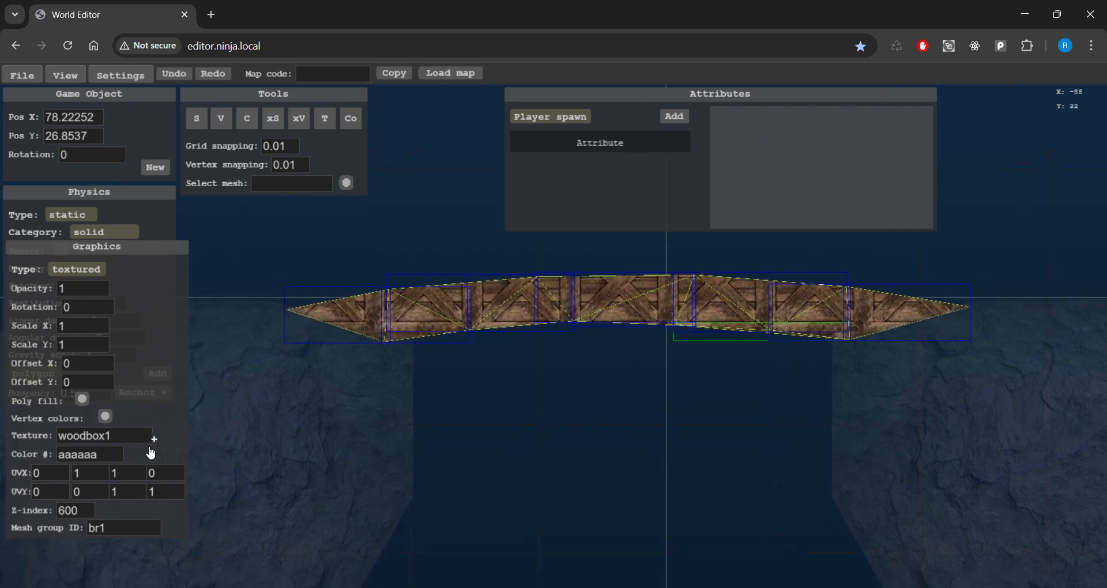
pyautogui.moveTo(640, 364)
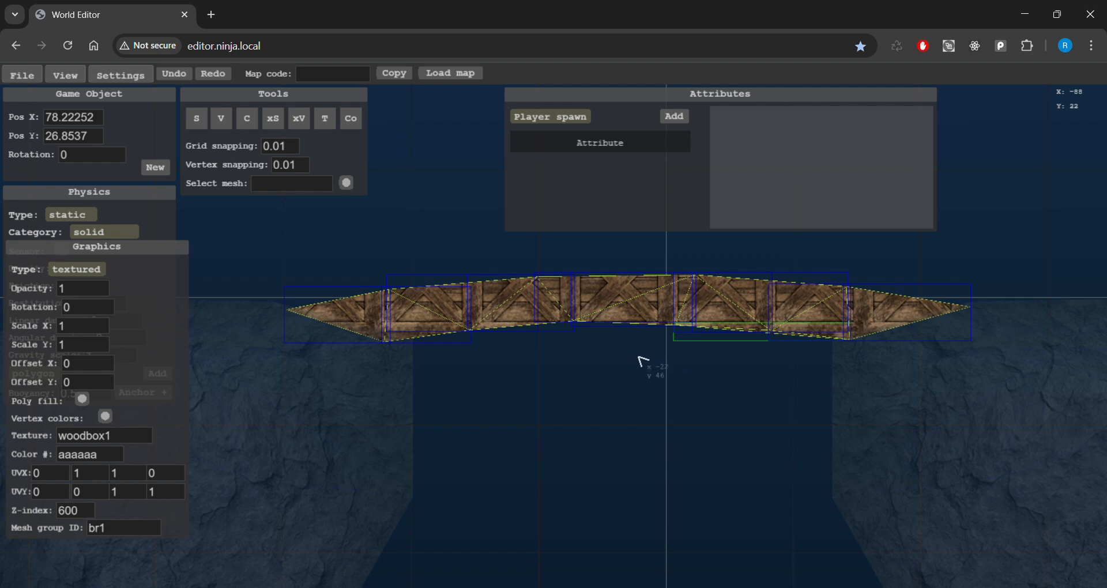
pyautogui.moveTo(584, 273)
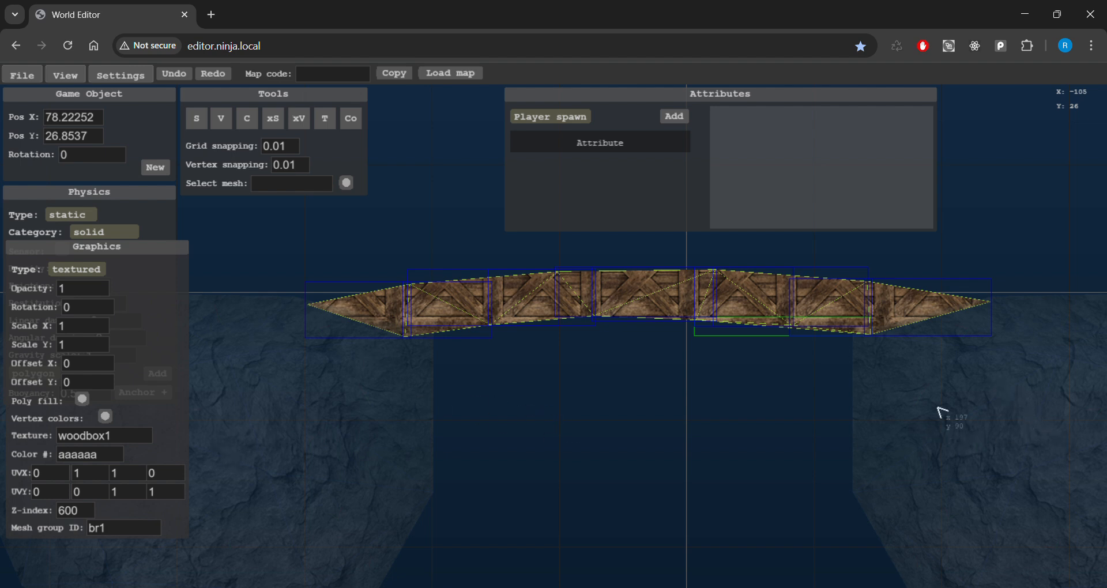
pyautogui.moveTo(956, 328)
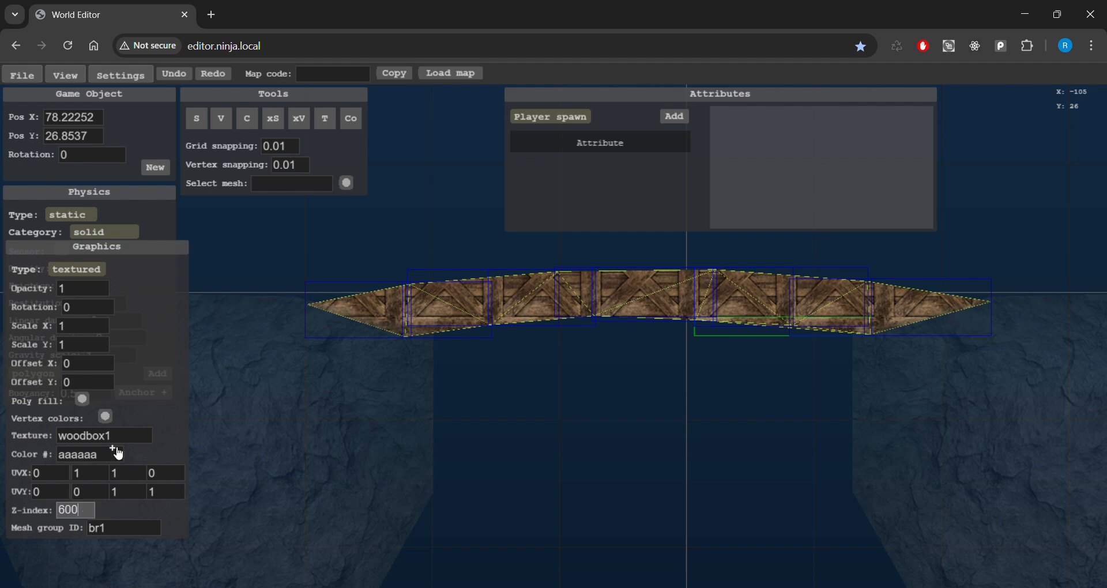
pyautogui.write('5')
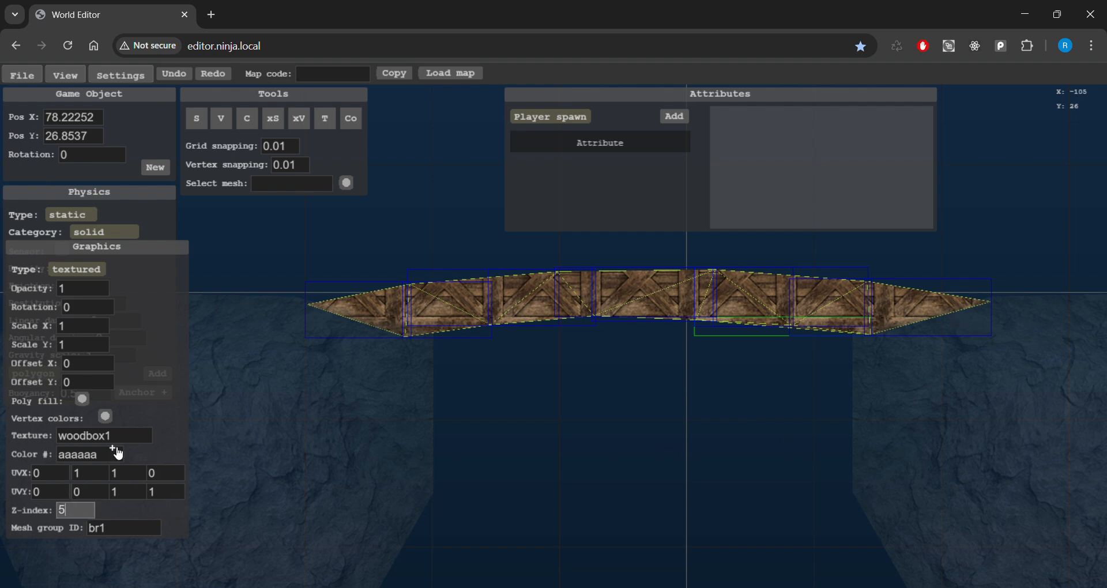
pyautogui.write('00')
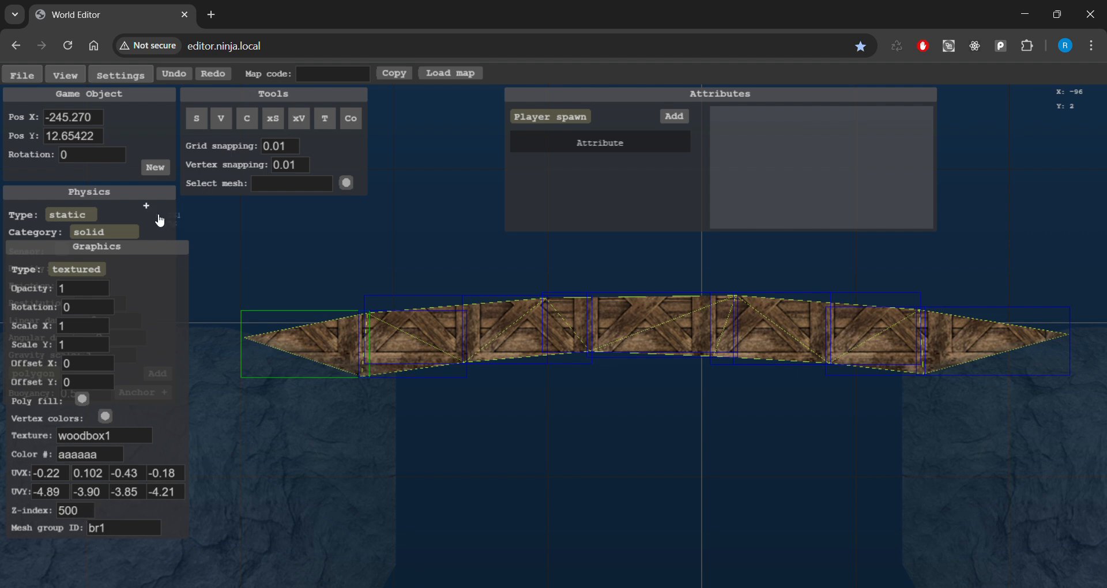
# Change the bridge pieces' physics category from solid to bridge
pyautogui.click(146, 206)
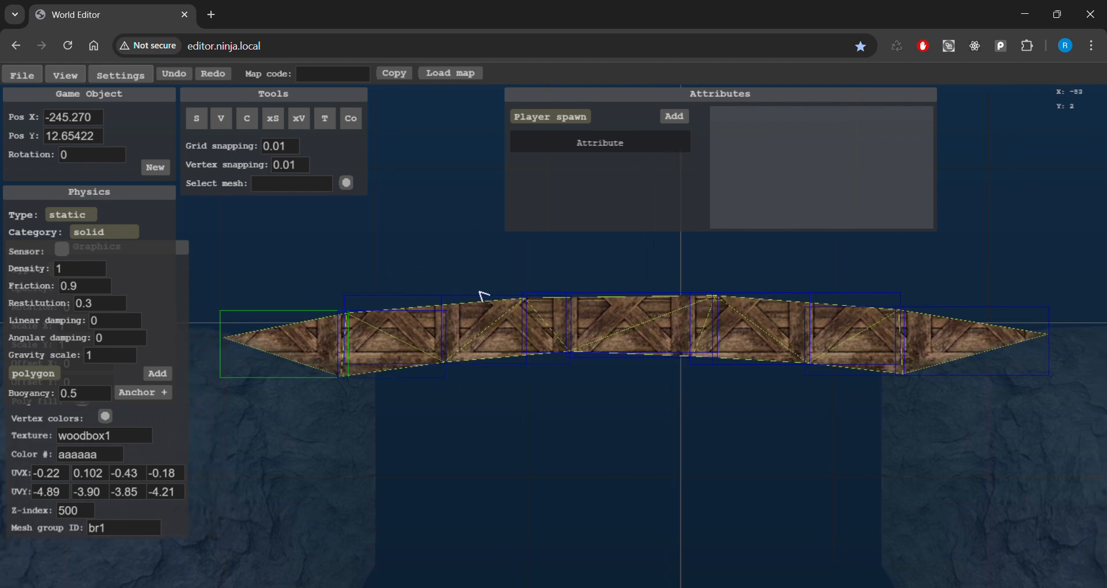
pyautogui.click(104, 232)
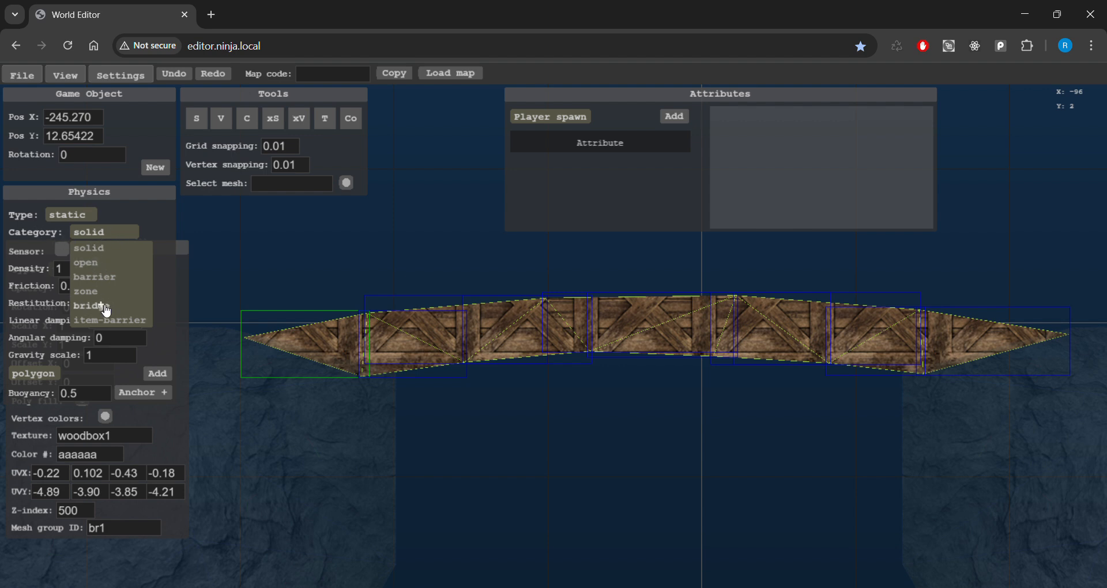
pyautogui.click(97, 321)
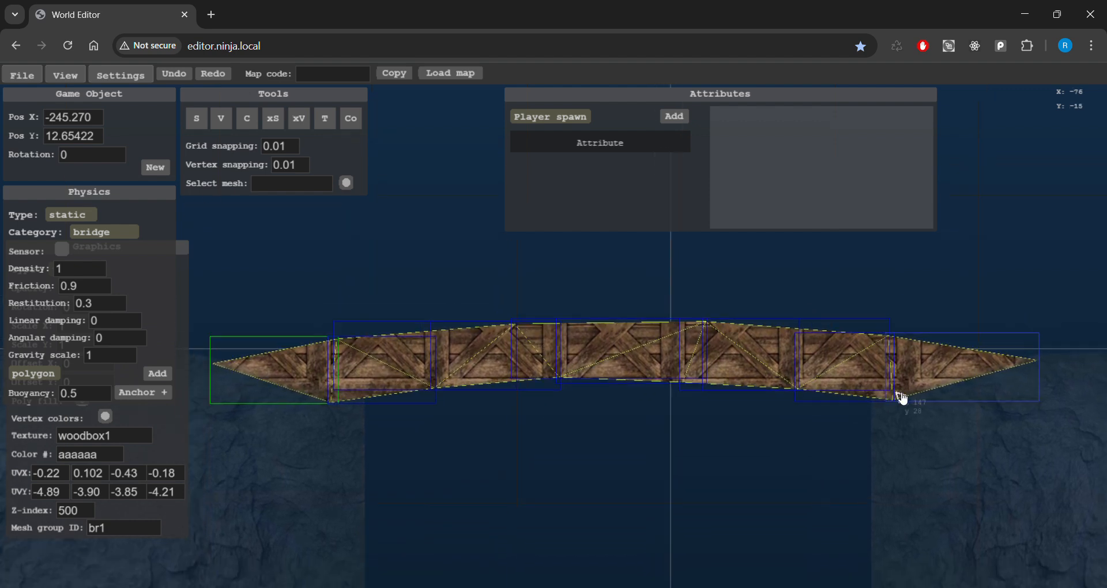
pyautogui.moveTo(1064, 444)
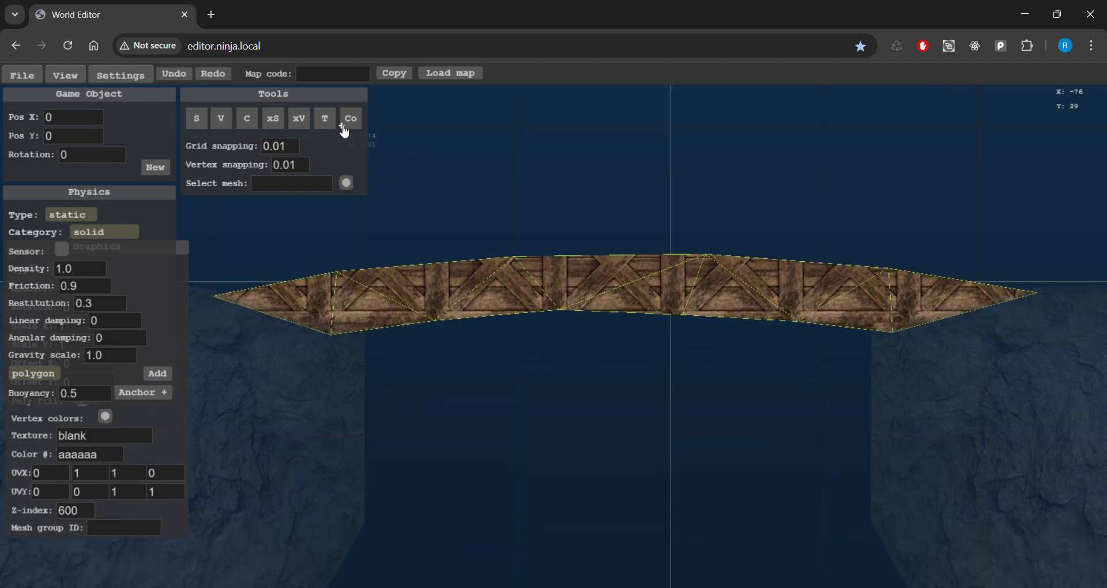
# Place a Player spawn object above the bridge and start File > Test ingame
pyautogui.click(104, 418)
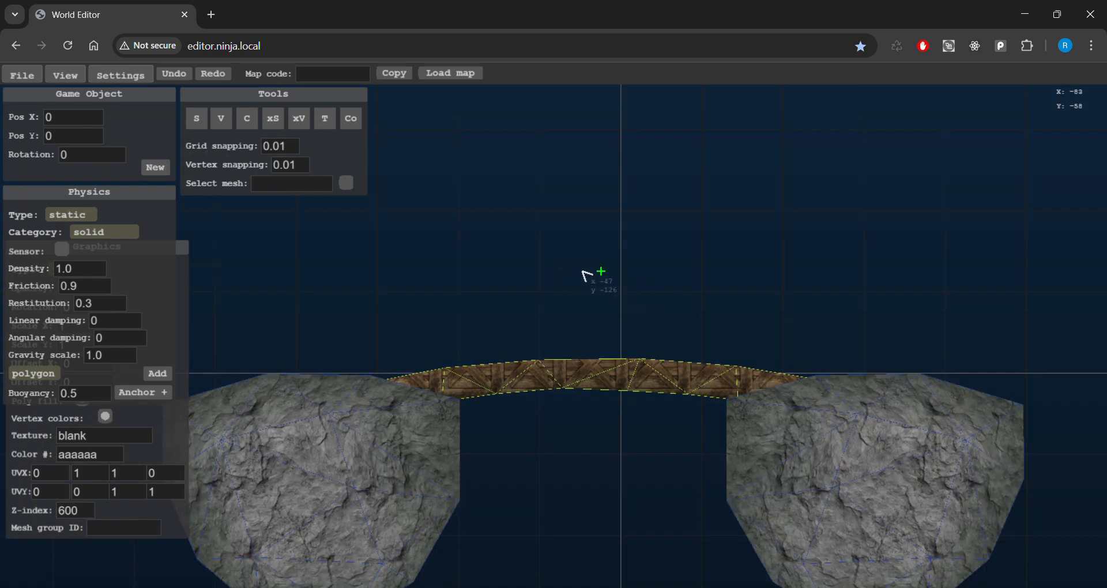
pyautogui.click(196, 118)
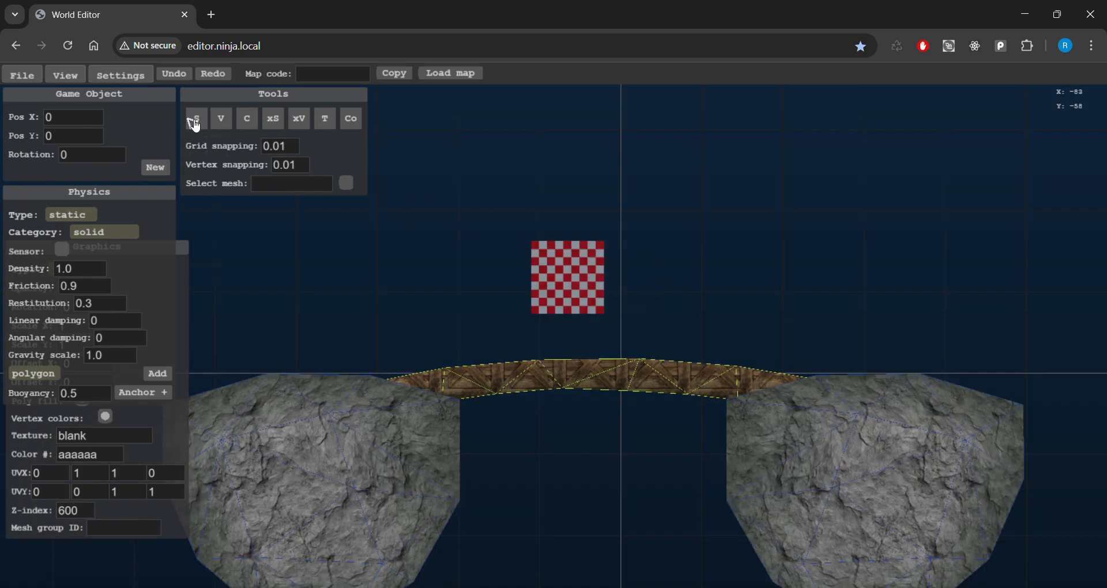
pyautogui.click(568, 279)
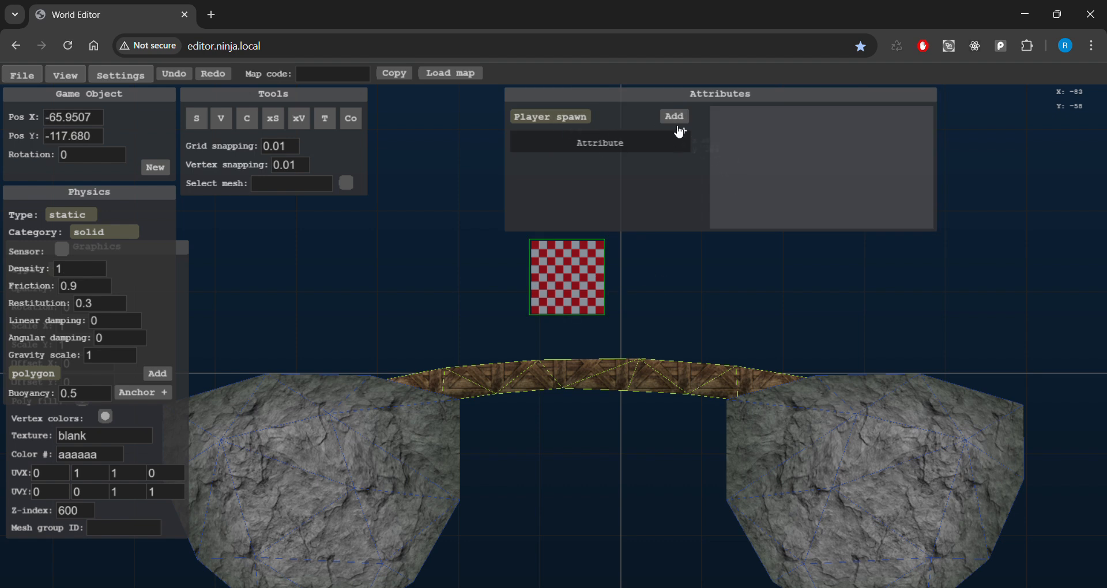
pyautogui.click(674, 116)
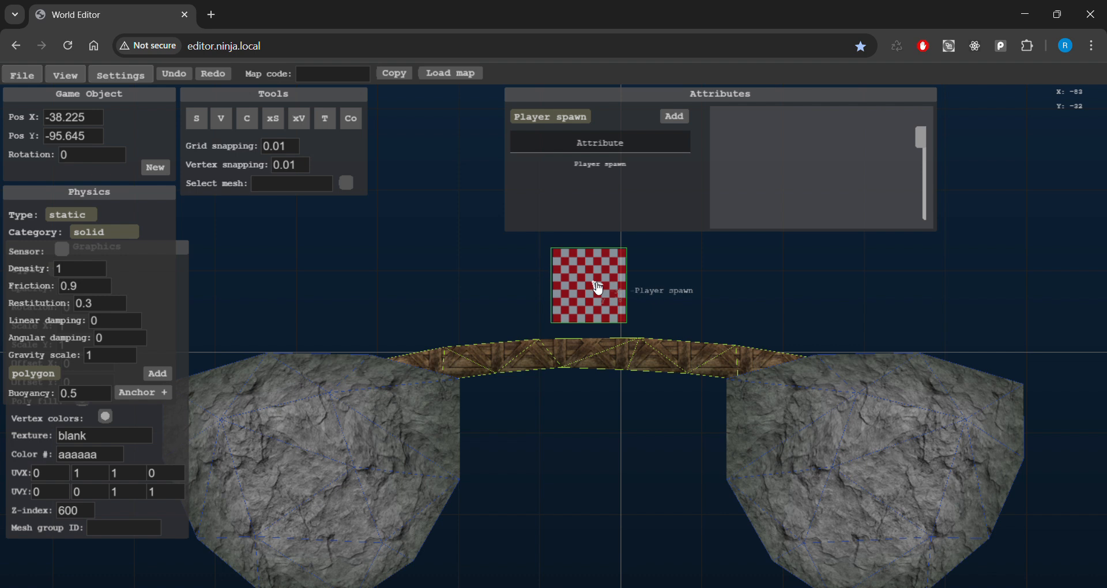
pyautogui.click(42, 140)
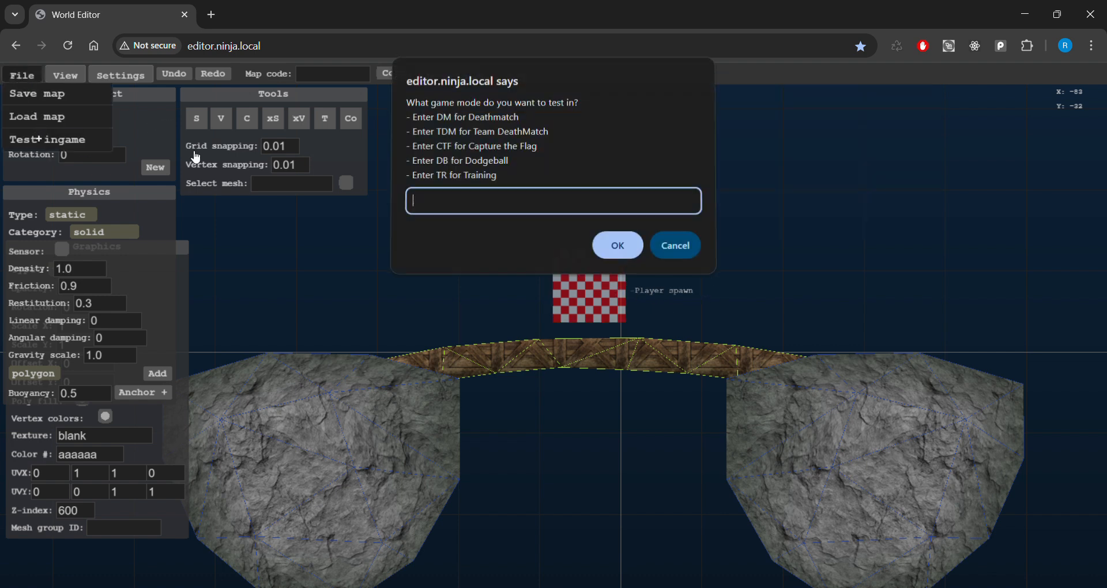
pyautogui.click(618, 245)
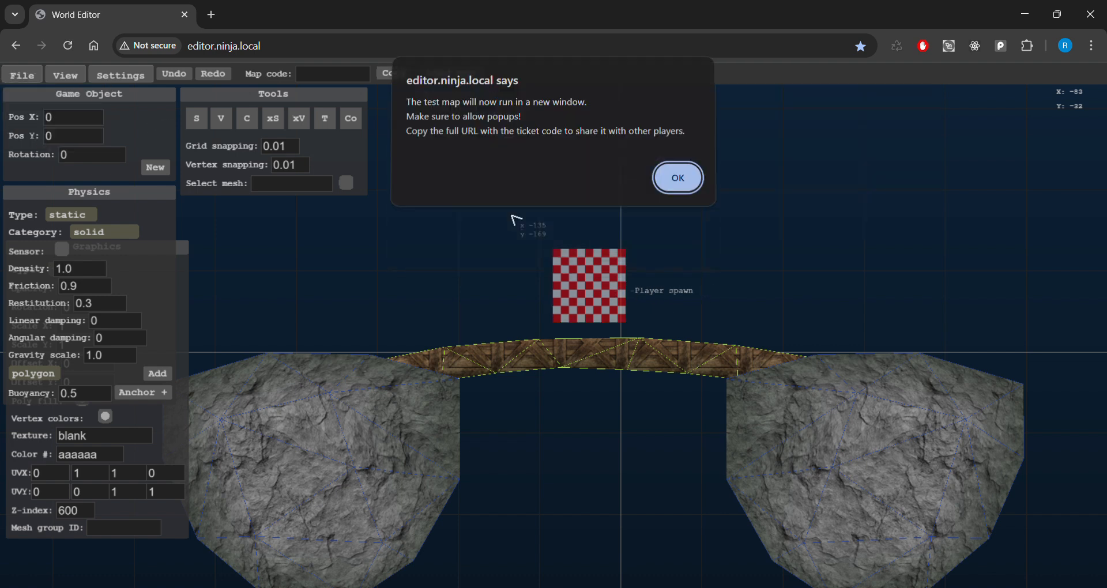
# Dismiss the new-window notice, play the test map, then return to the editor tab
pyautogui.click(678, 177)
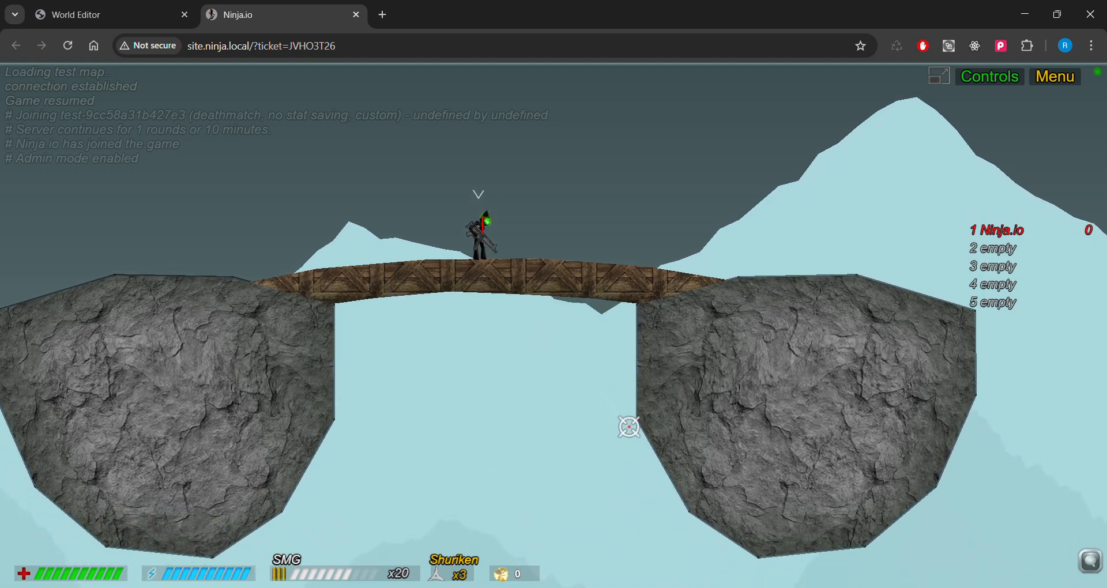
pyautogui.click(86, 15)
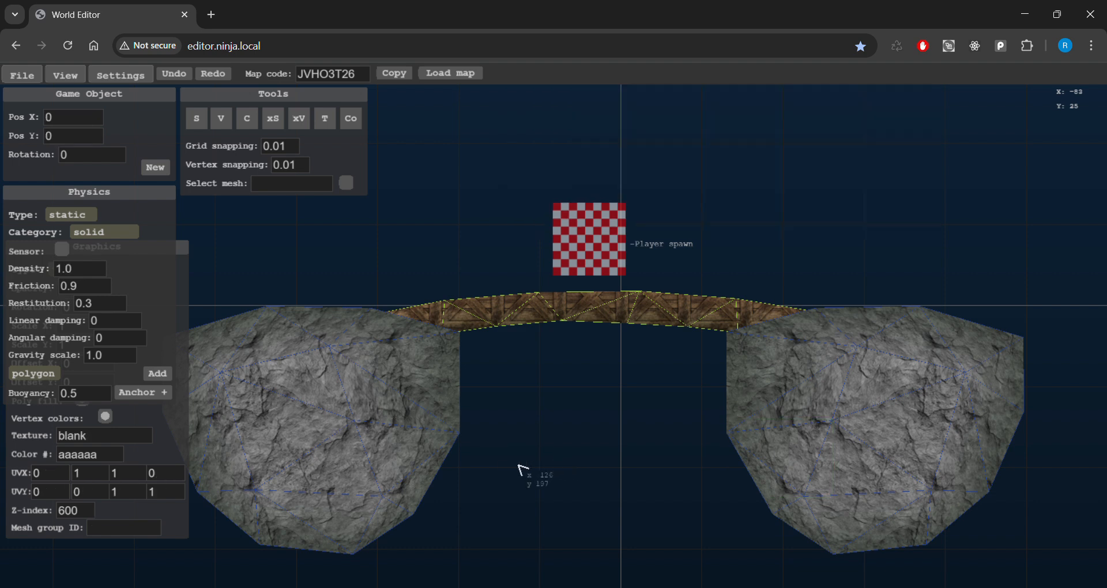
pyautogui.moveTo(540, 391)
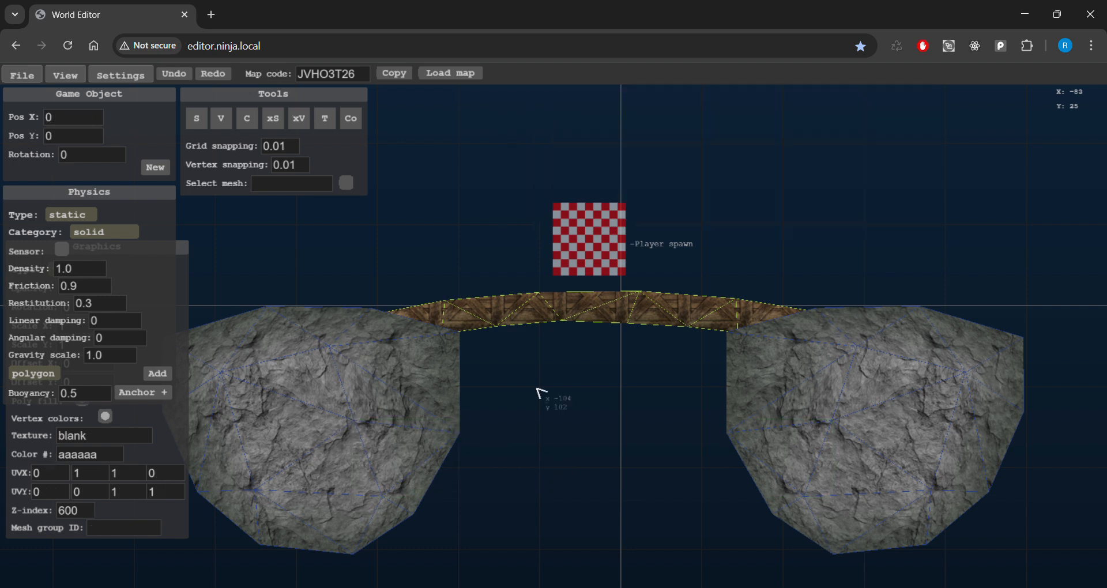
# Select the cliff mesh group g1 by typing g in Select mesh
pyautogui.write('g1')
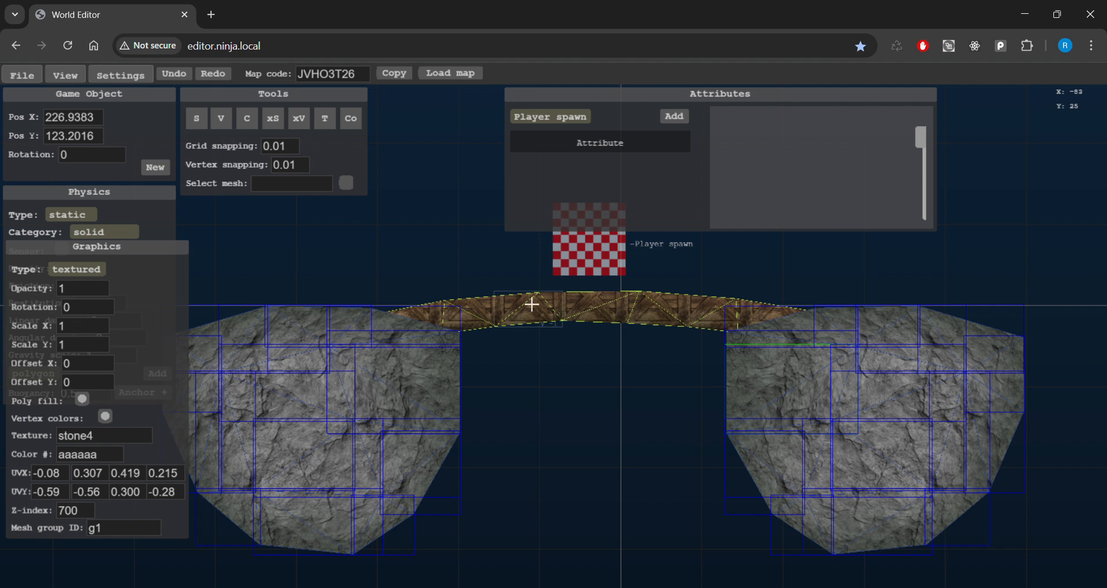
pyautogui.moveTo(552, 304)
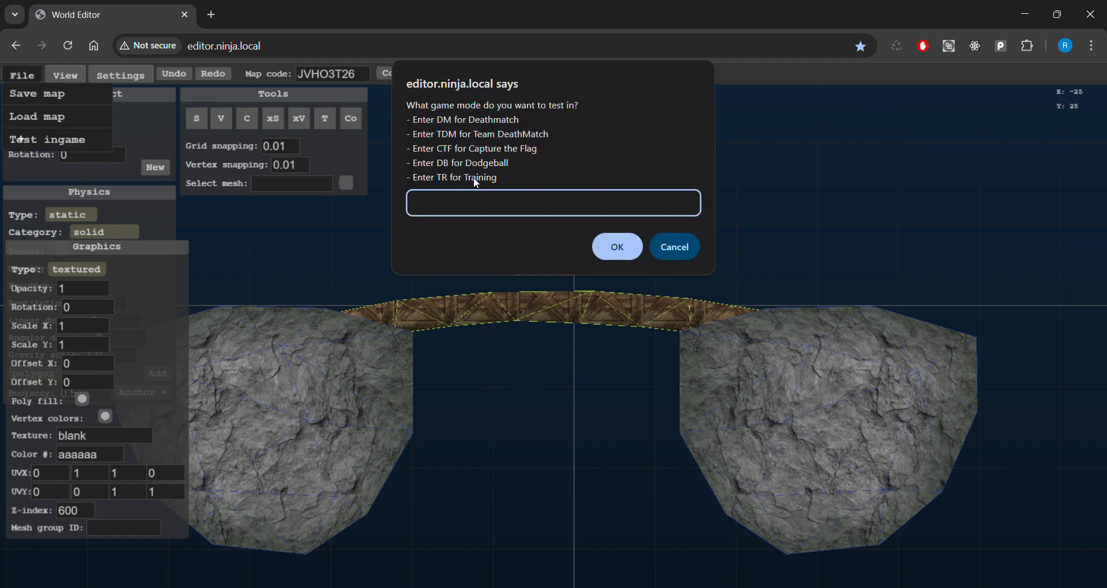
# Confirm the game mode, walk the ninja across the bridge, and return to the editor
pyautogui.click(617, 247)
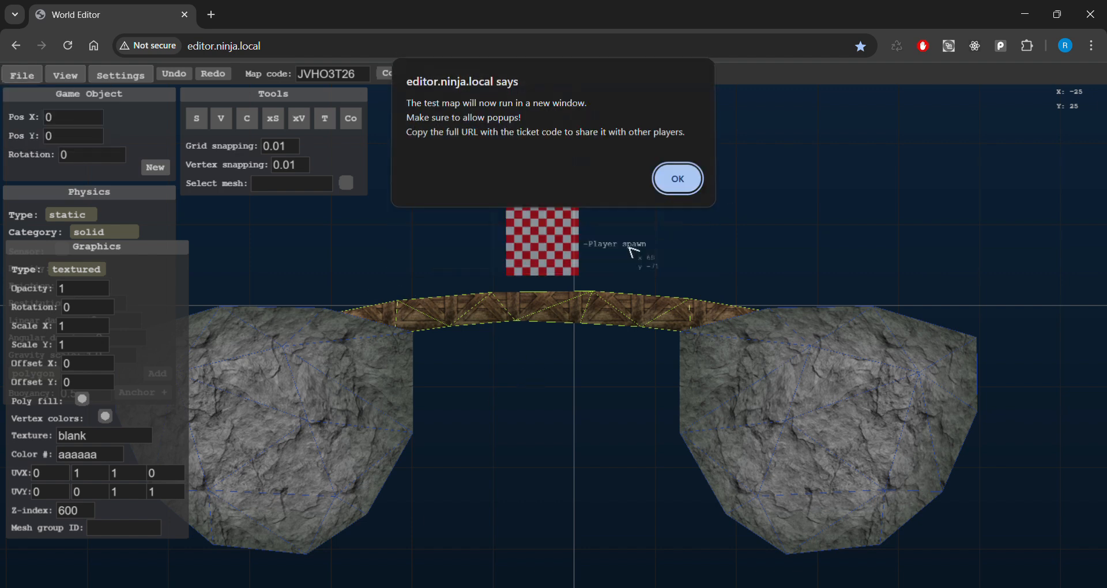
pyautogui.click(677, 178)
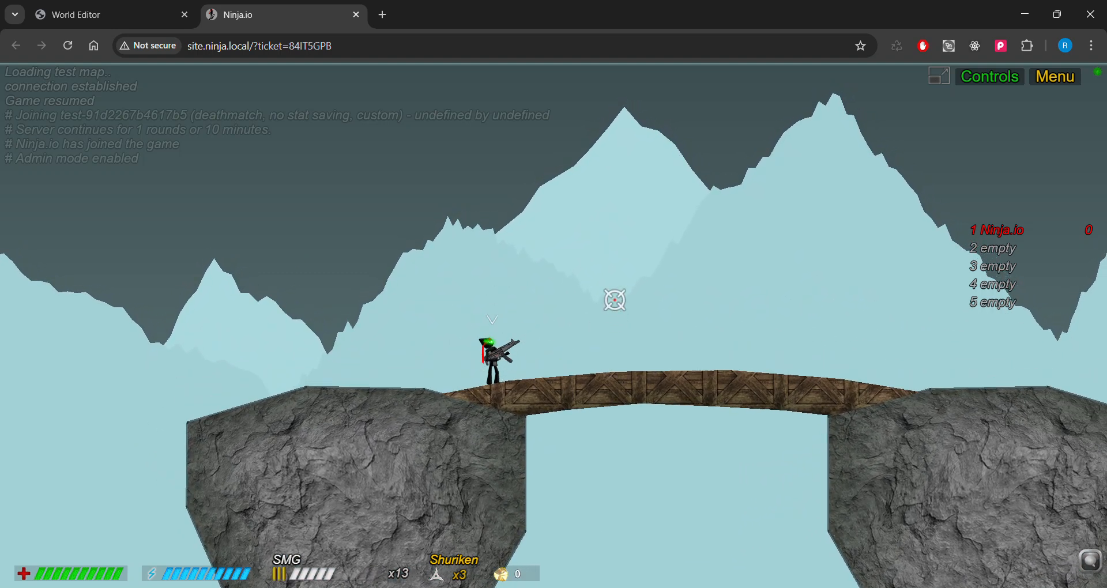
pyautogui.click(616, 297)
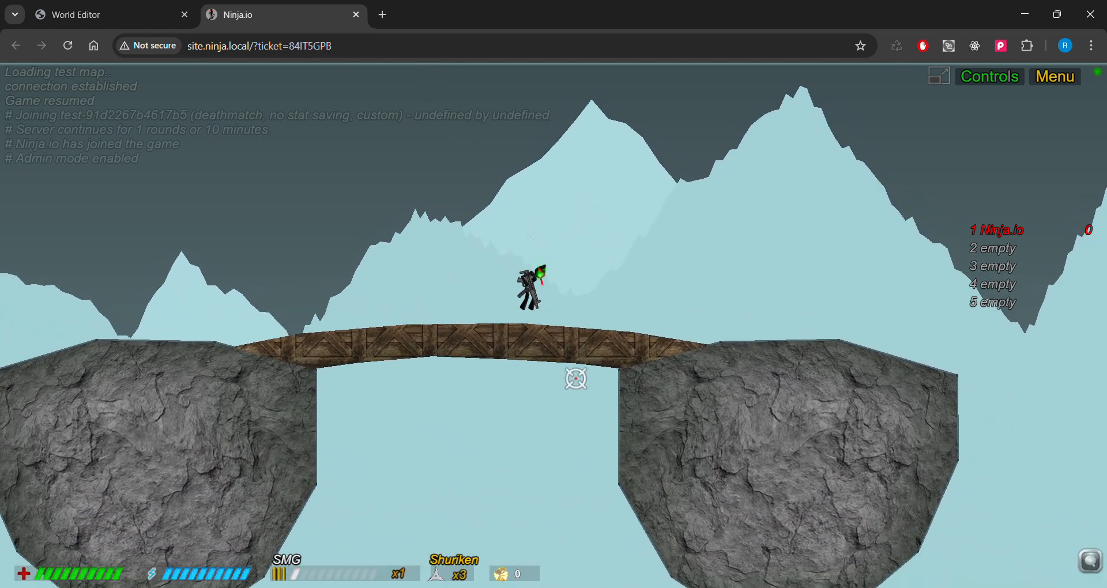
pyautogui.click(80, 14)
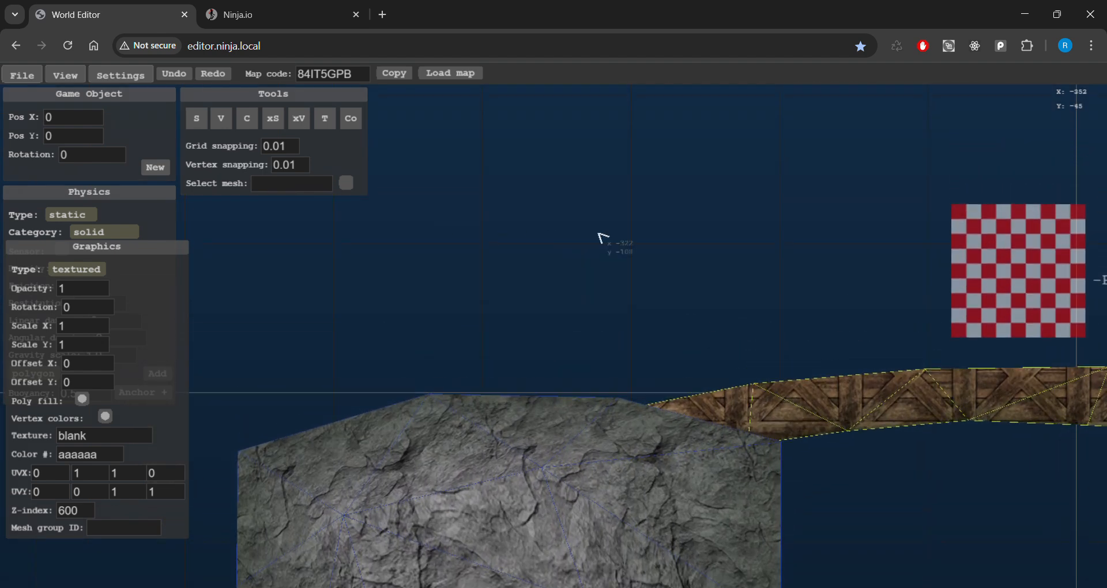
# Select the checkered square above the left cliff, nudge it right, and open its texture picker
pyautogui.moveTo(601, 238); pyautogui.dragTo(431, 363)
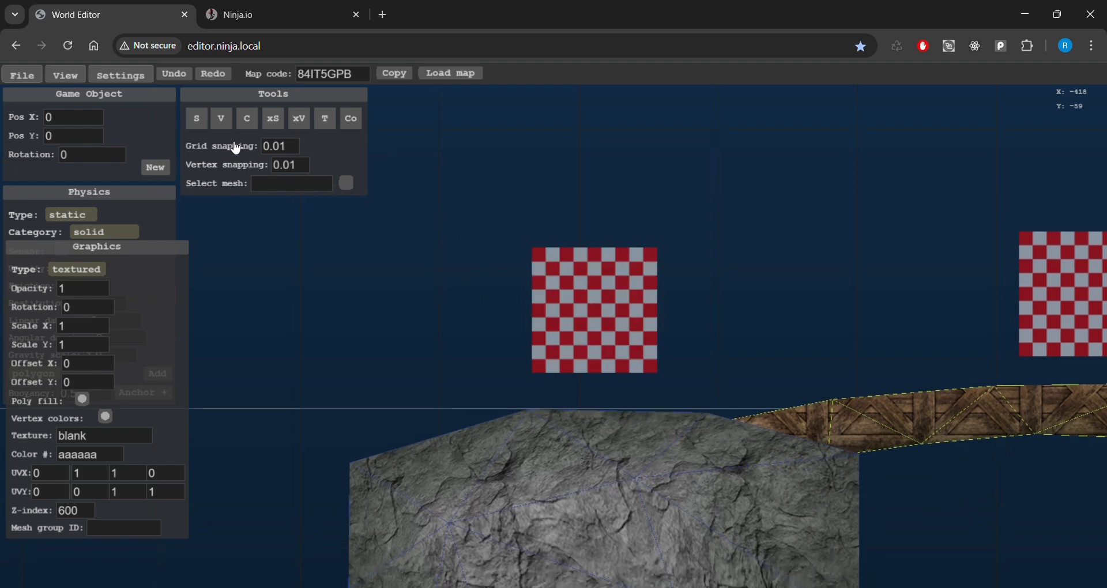
pyautogui.click(599, 318)
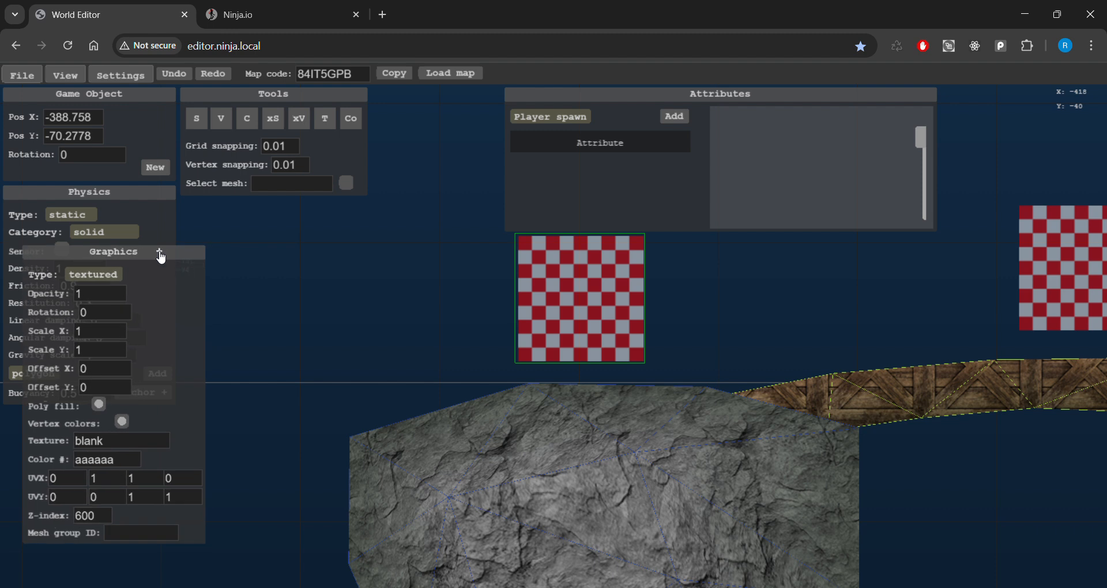
pyautogui.moveTo(142, 390)
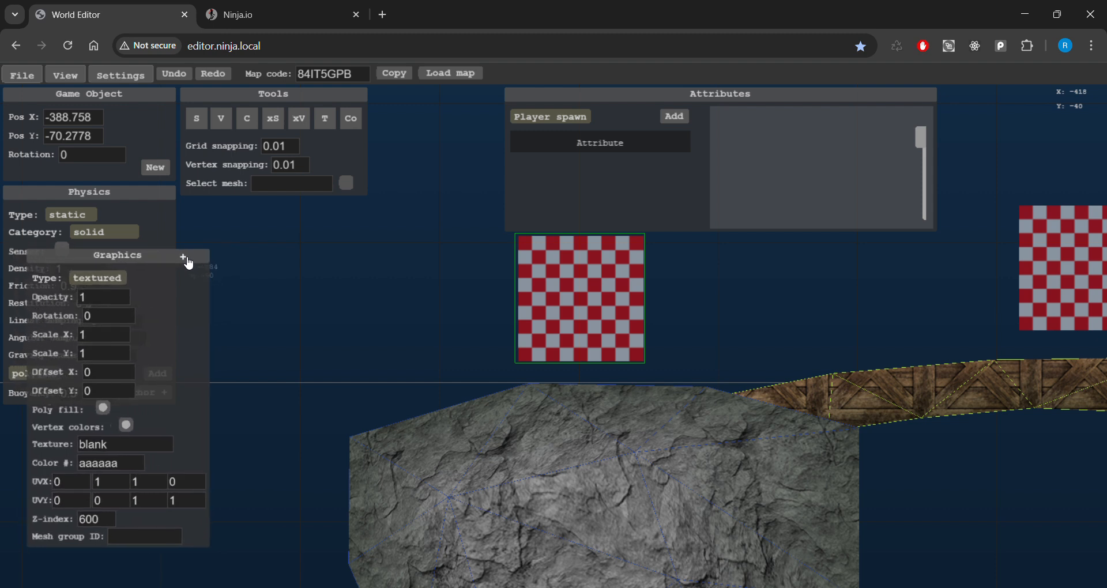
pyautogui.moveTo(181, 281)
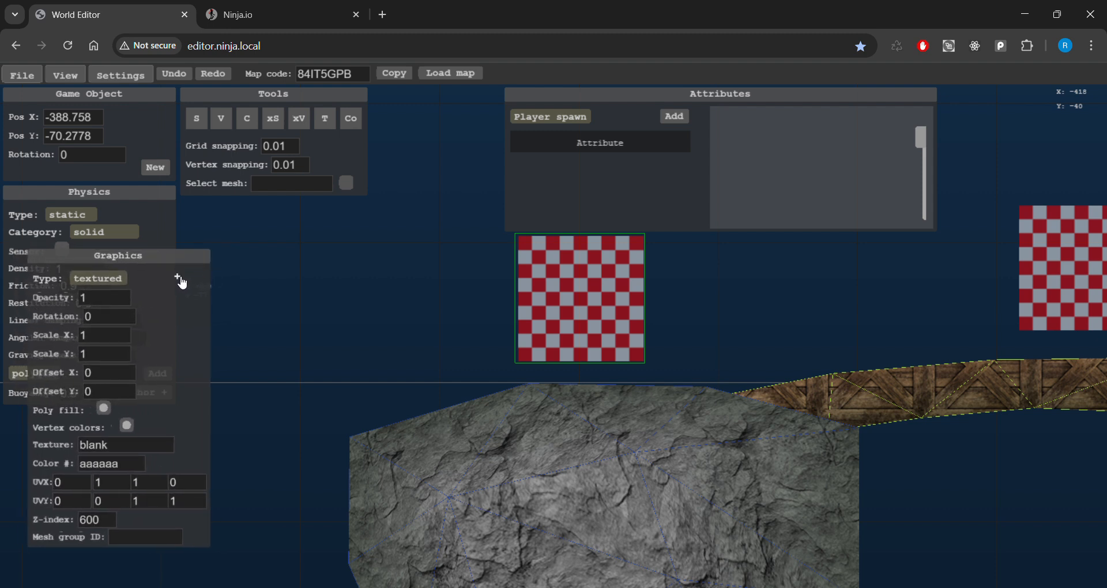
pyautogui.moveTo(243, 329)
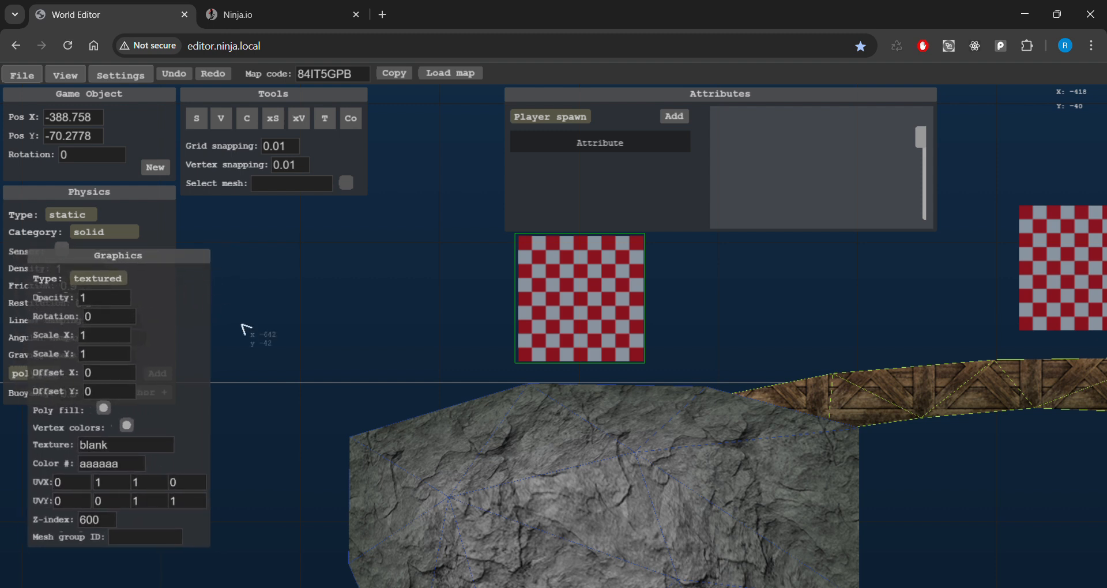
pyautogui.moveTo(579, 296); pyautogui.dragTo(602, 289)
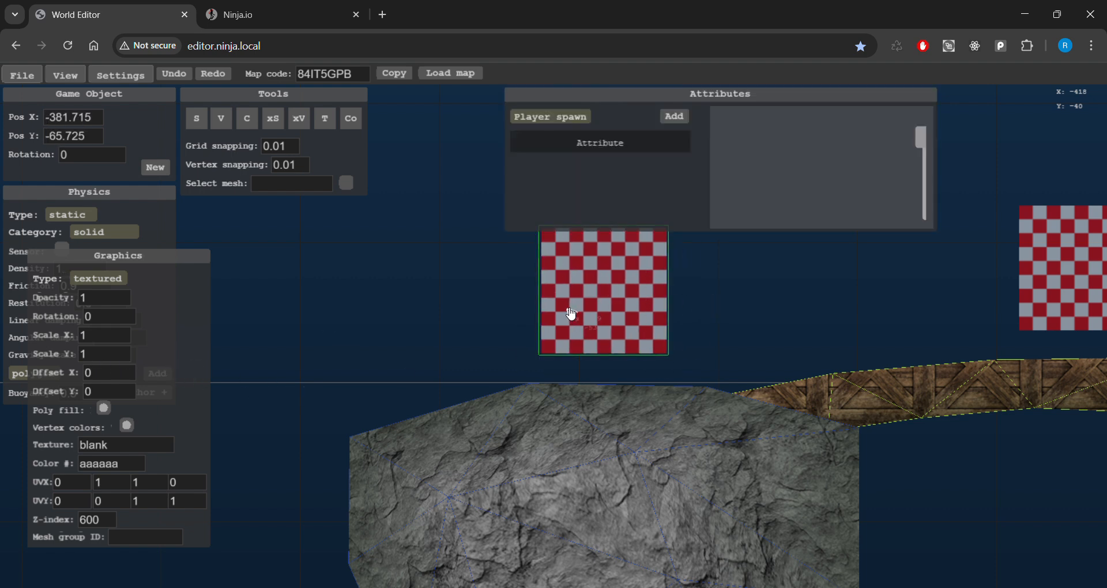
pyautogui.moveTo(327, 340)
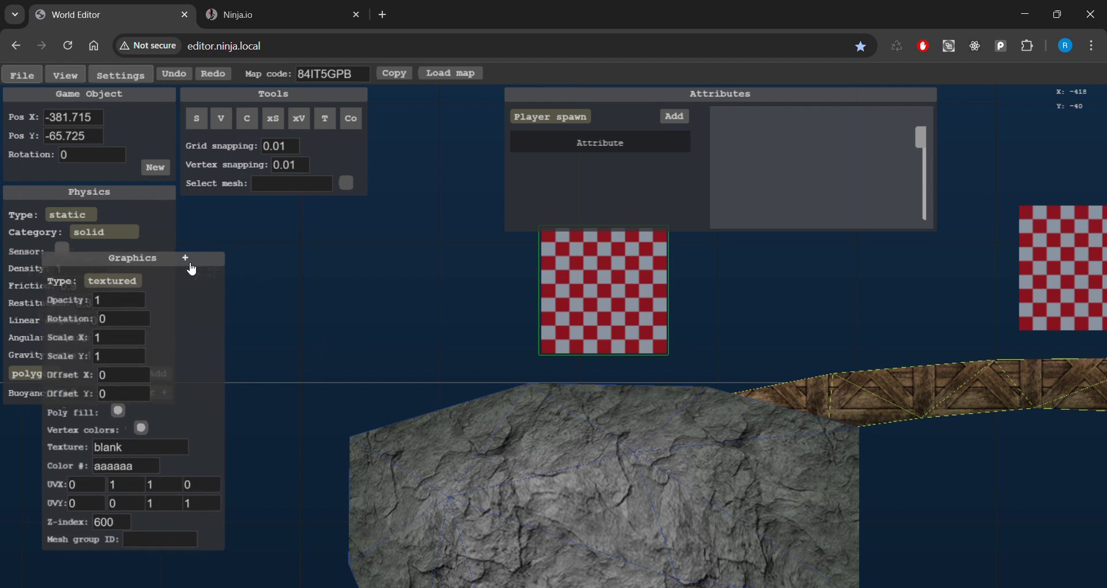
pyautogui.click(139, 447)
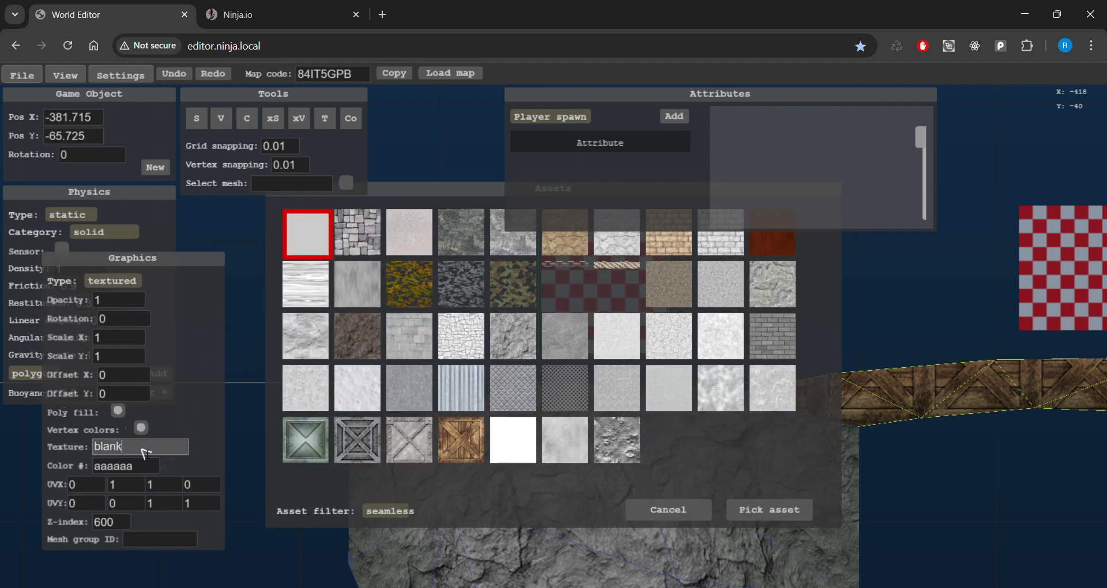
# Filter the assets to scenery and pick the sandbag3 image as the square's texture
pyautogui.click(389, 511)
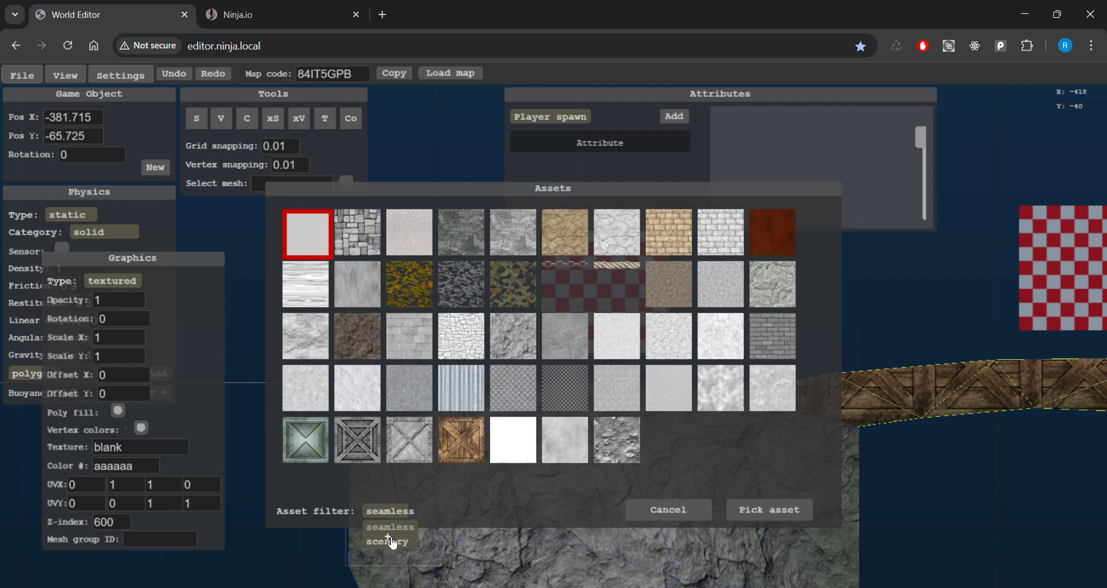
pyautogui.click(387, 540)
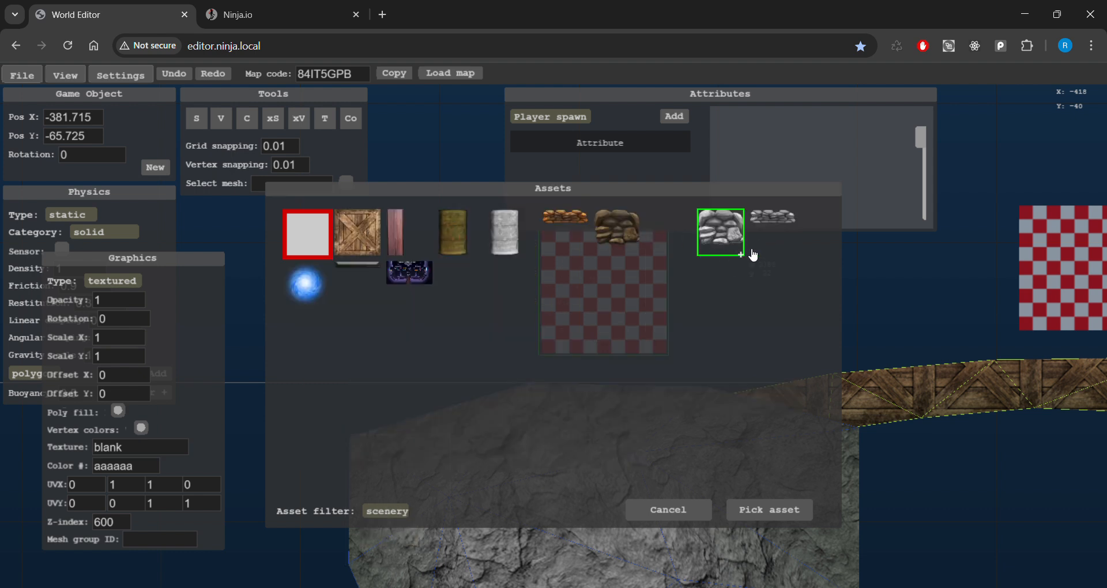
pyautogui.click(769, 510)
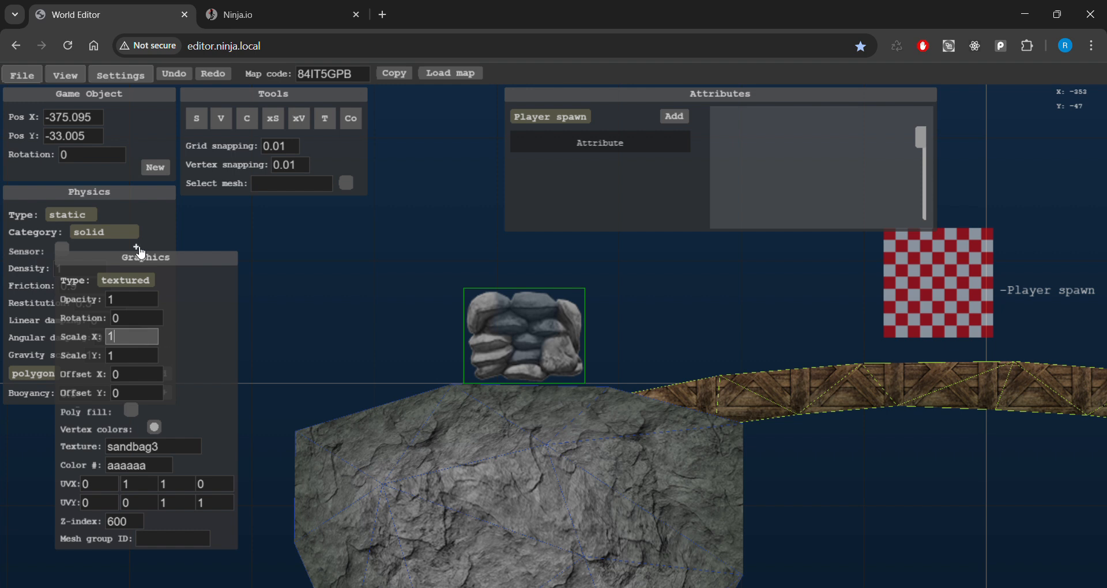
# Scale the sandbag to 0.5 by 0.5, settle it on the left cliff top, and open its colour picker
pyautogui.write('0.5')
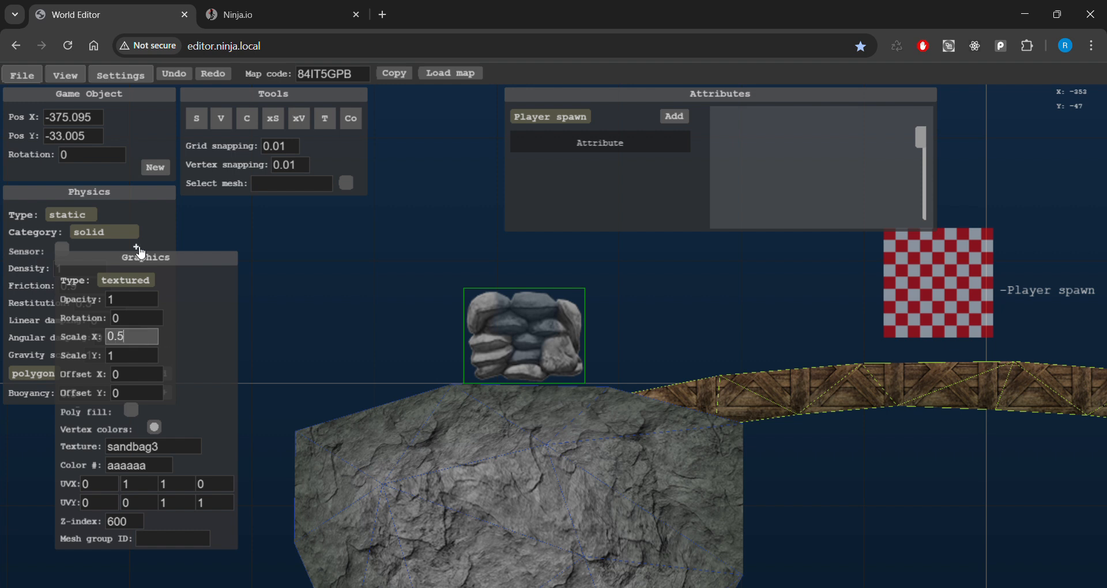
pyautogui.click(130, 356)
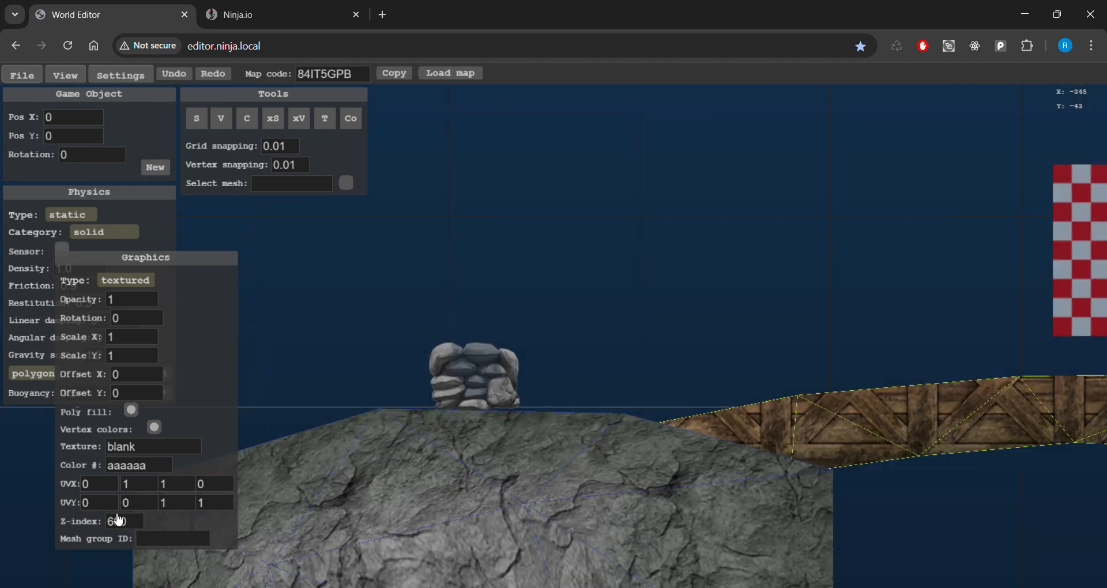
pyautogui.click(473, 381)
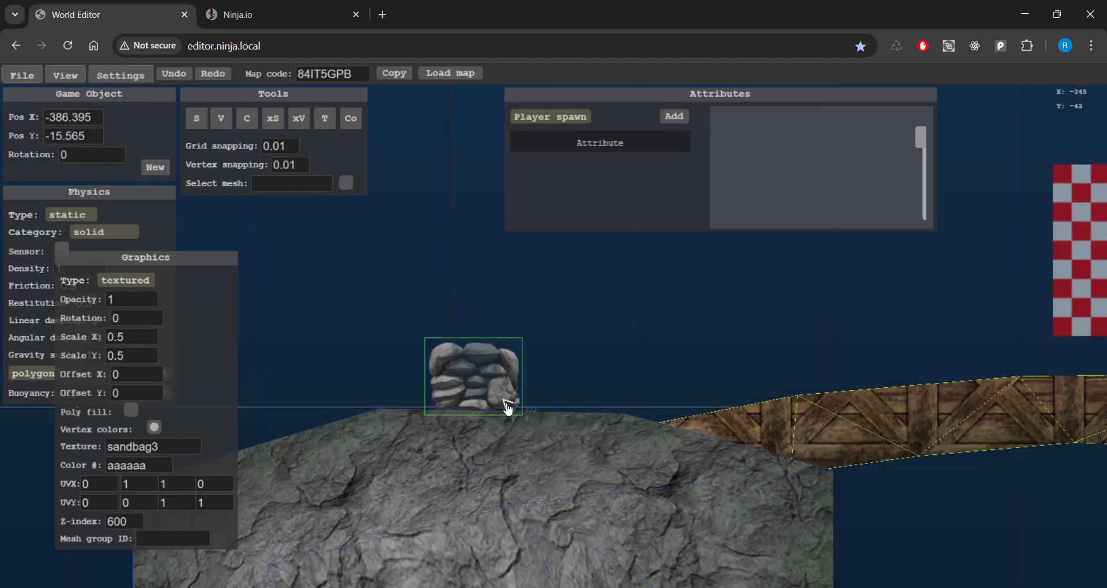
pyautogui.moveTo(507, 408); pyautogui.dragTo(500, 413)
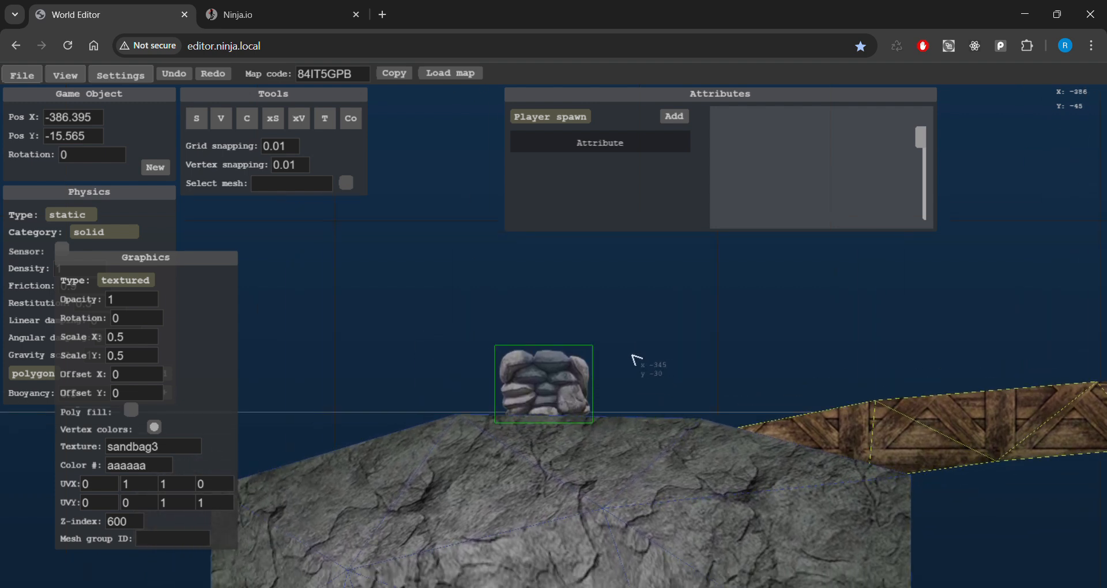
pyautogui.moveTo(544, 384); pyautogui.dragTo(574, 408)
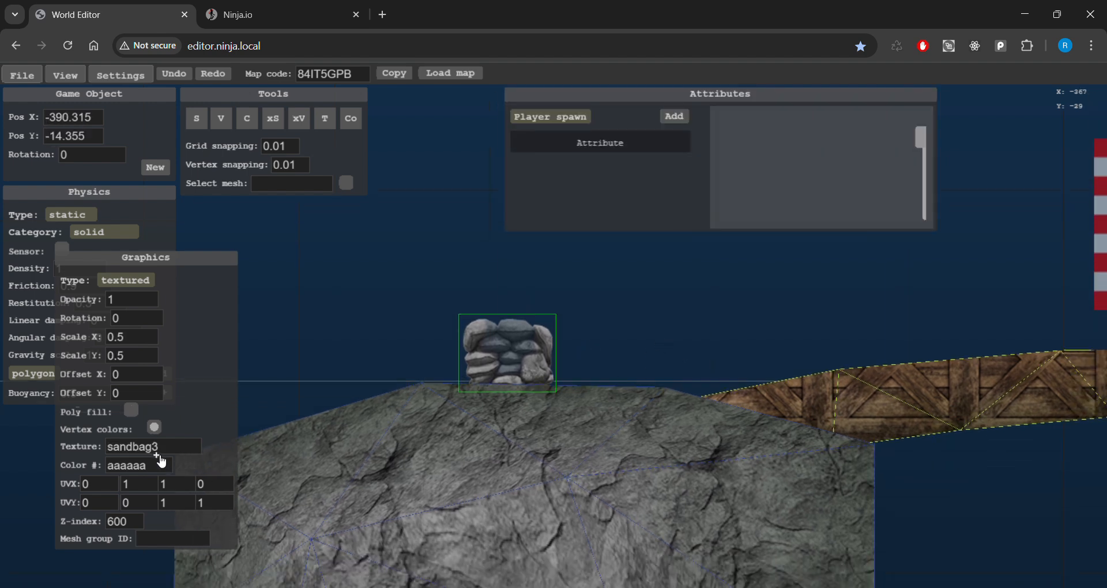
pyautogui.click(137, 465)
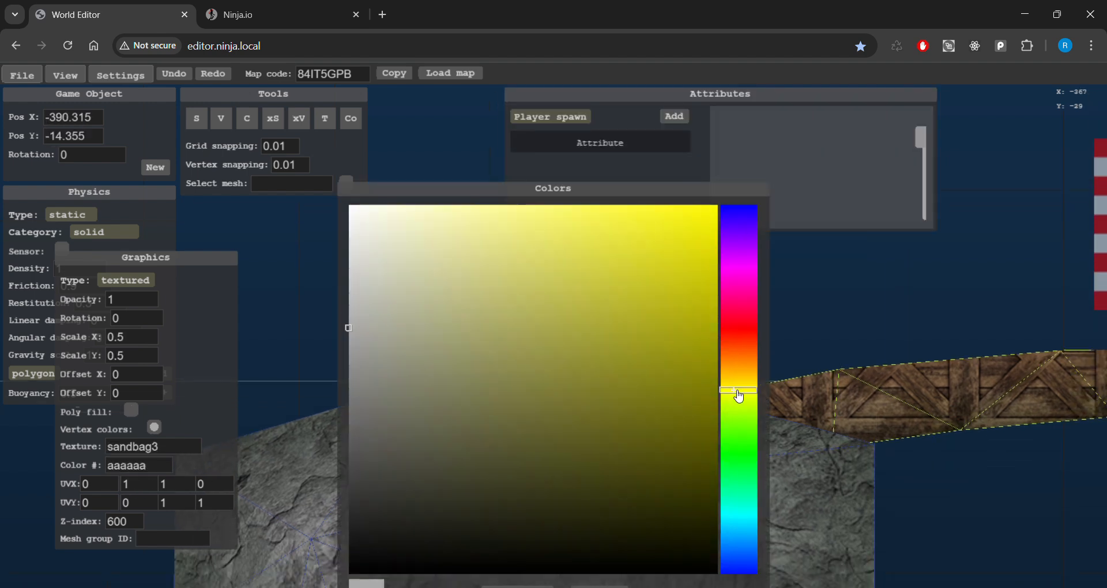
# Tint the sandbag tan (b2a287), set Scale Y to 0.45, and raise it slightly
pyautogui.moveTo(738, 394); pyautogui.dragTo(1003, 277)
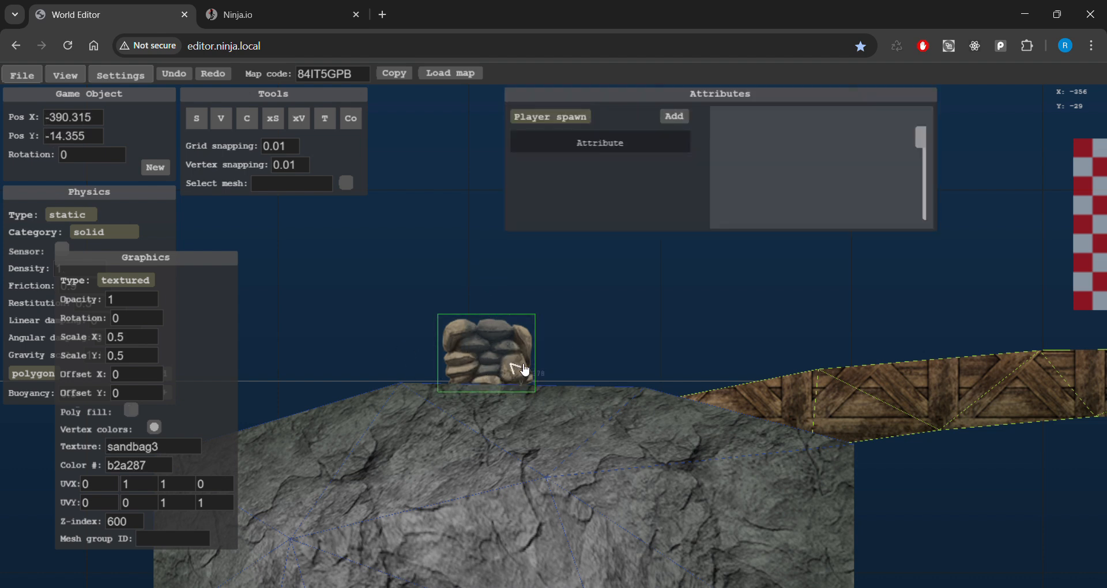
pyautogui.moveTo(516, 356)
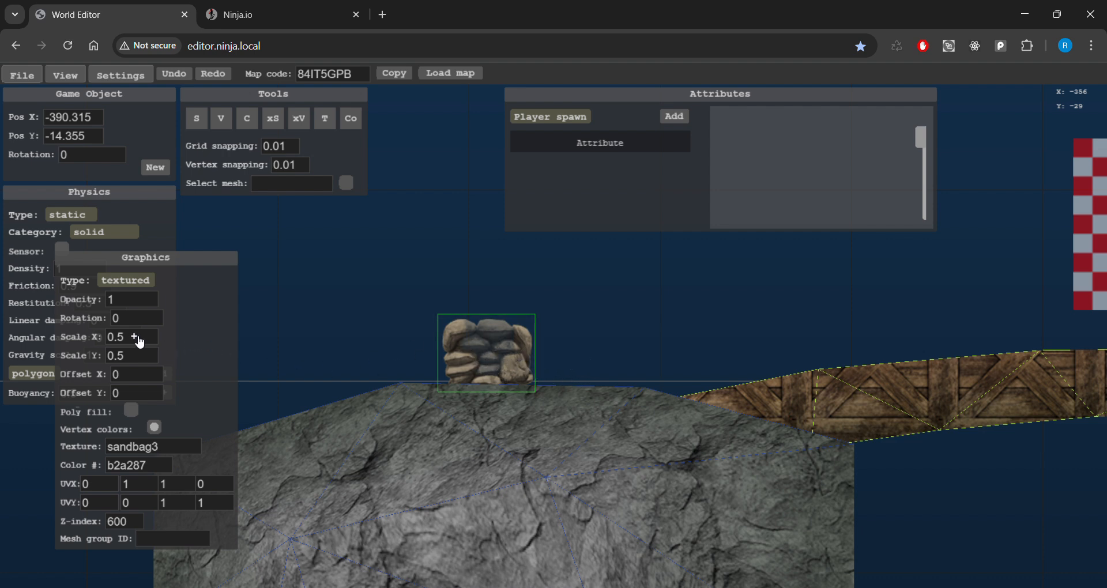
pyautogui.click(132, 356)
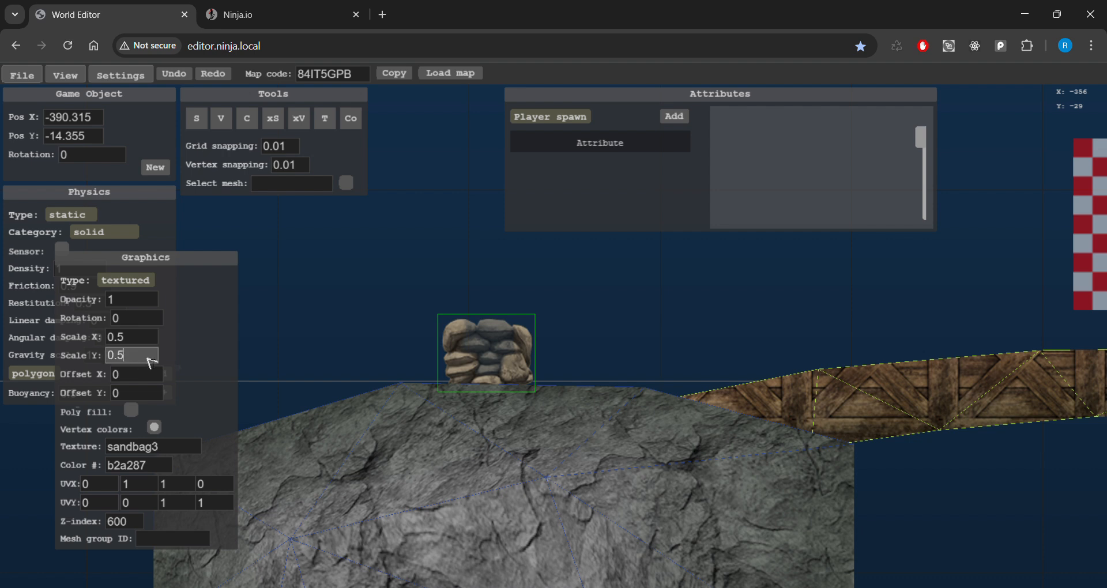
pyautogui.click(147, 361)
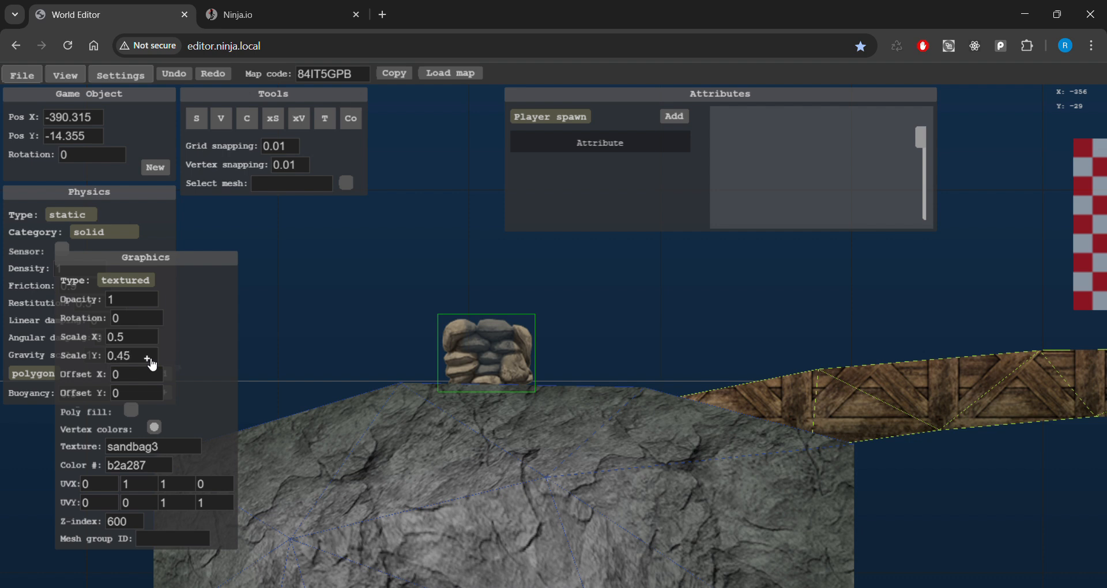
pyautogui.click(149, 357)
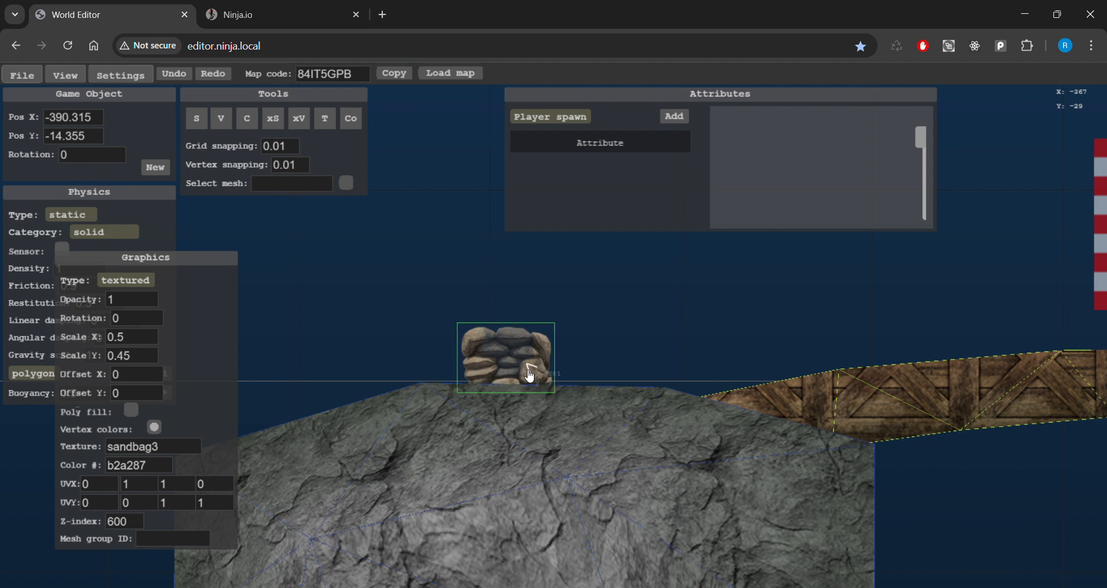
pyautogui.moveTo(528, 375); pyautogui.dragTo(559, 371)
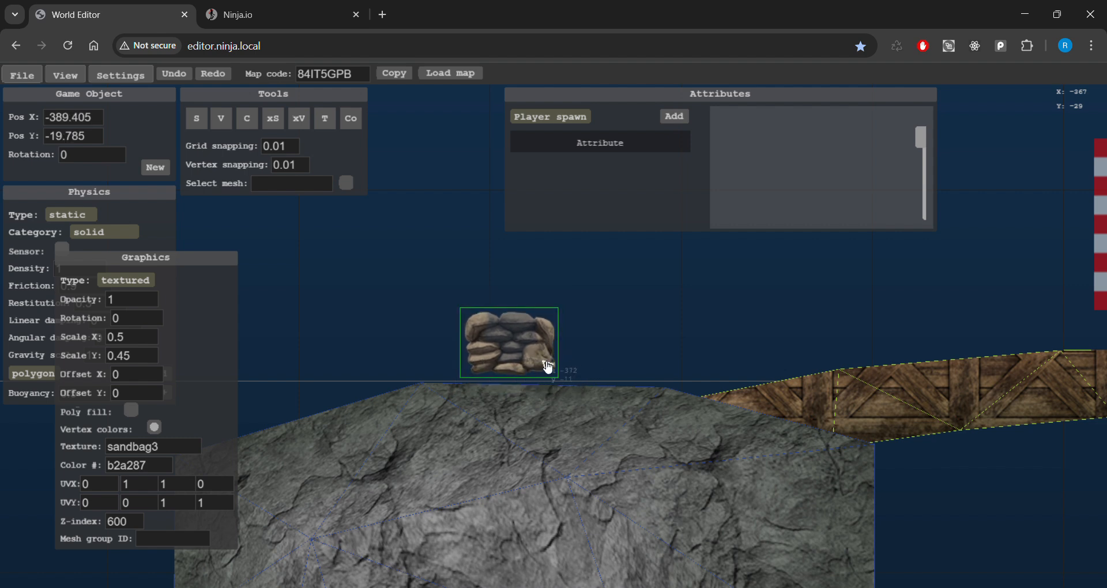
pyautogui.moveTo(561, 375)
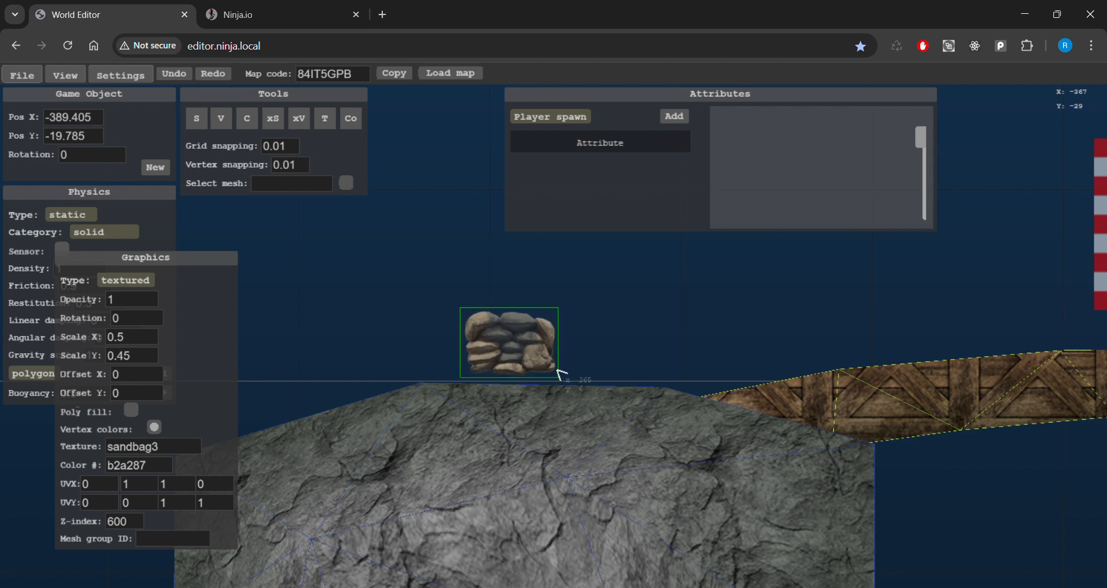
pyautogui.moveTo(576, 389)
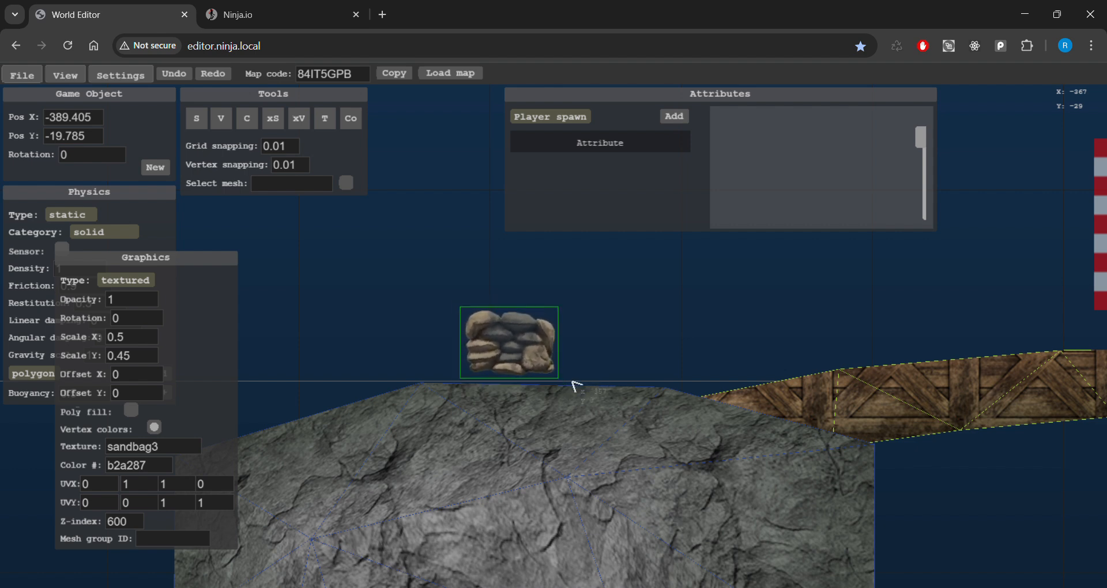
# Tilt the sandbag to about -0.29 rotation along the cliff's sloping edge
pyautogui.moveTo(579, 384); pyautogui.dragTo(545, 380)
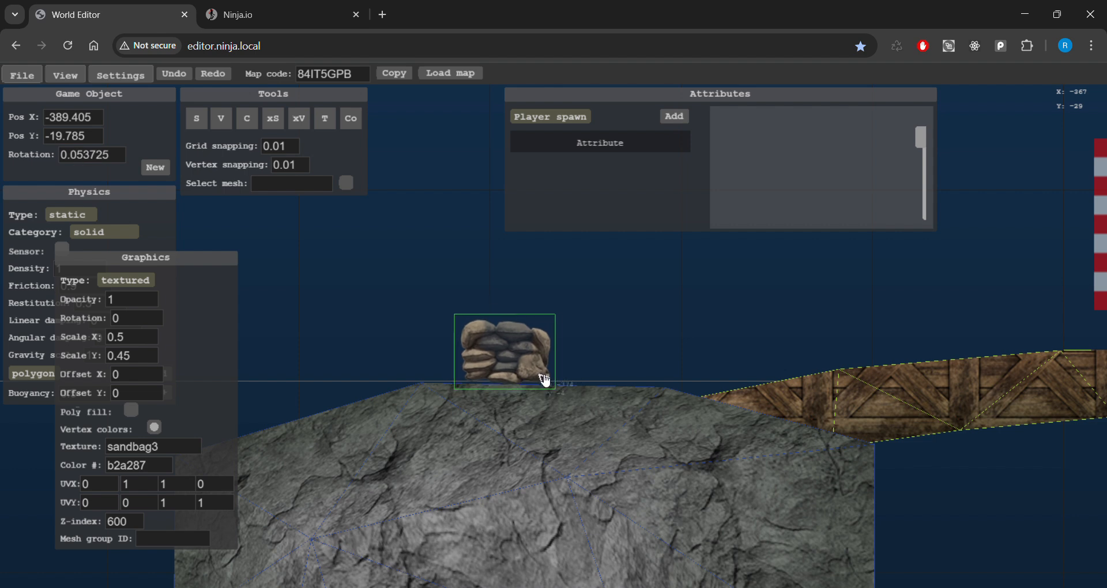
pyautogui.moveTo(544, 380); pyautogui.dragTo(399, 366)
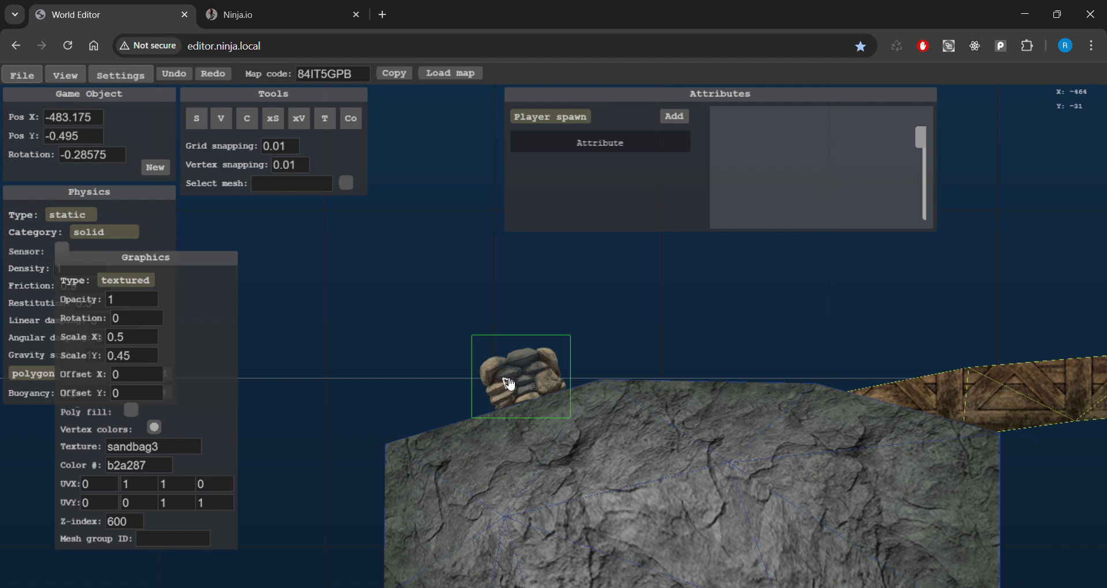
pyautogui.moveTo(392, 409)
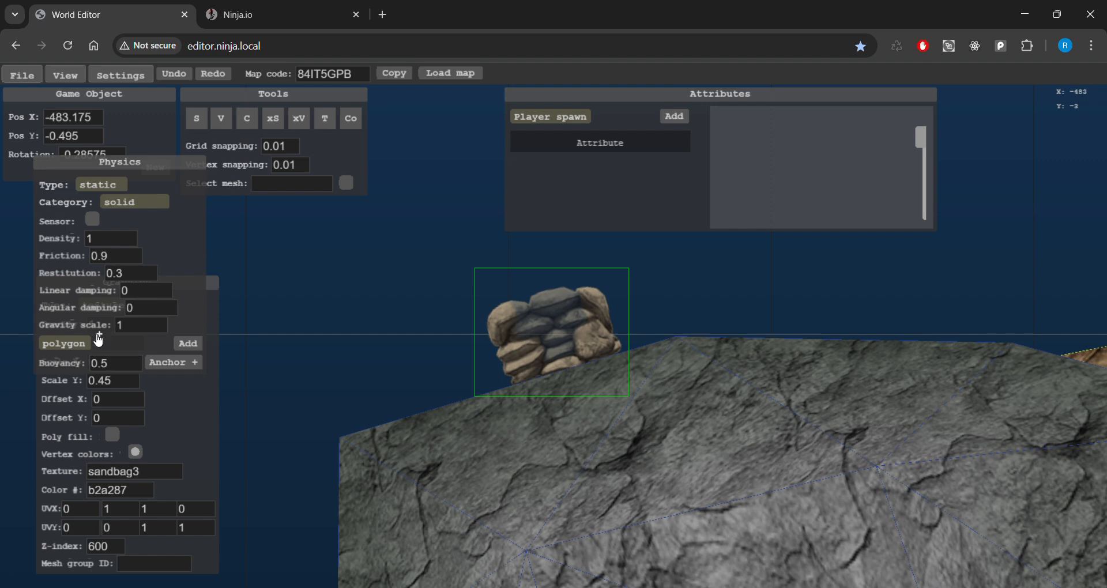
# Add a collision polygon to the sandbag and set its shape category to barrier
pyautogui.click(188, 344)
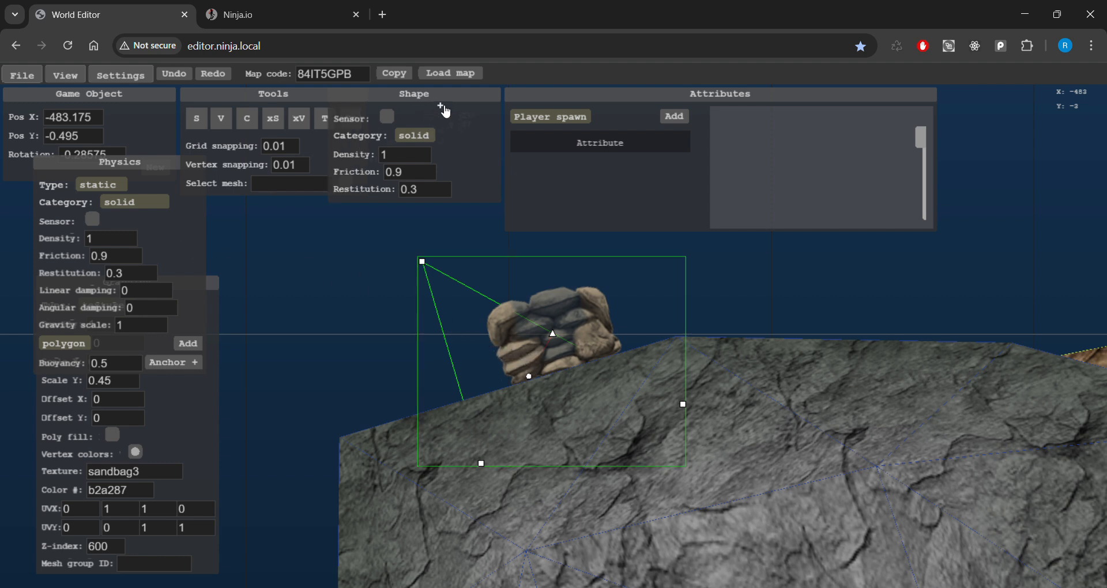
pyautogui.click(415, 135)
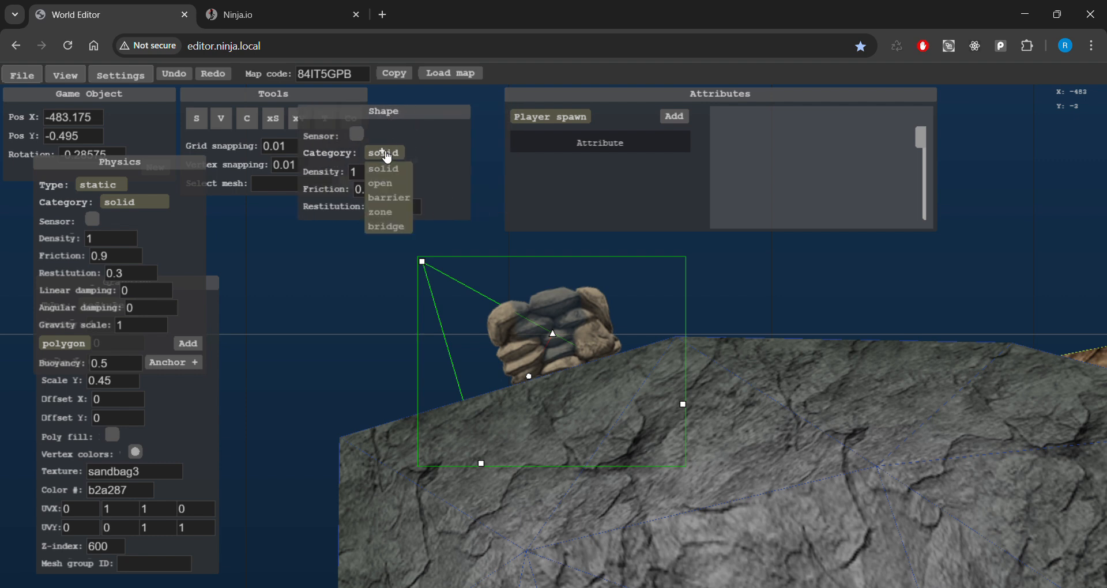
pyautogui.moveTo(399, 202)
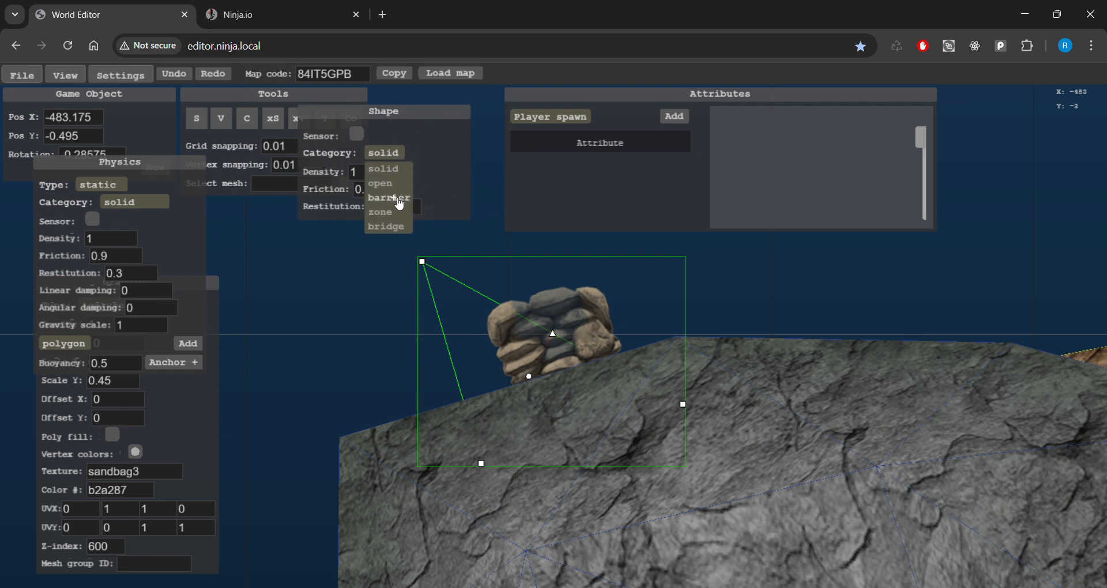
pyautogui.click(387, 197)
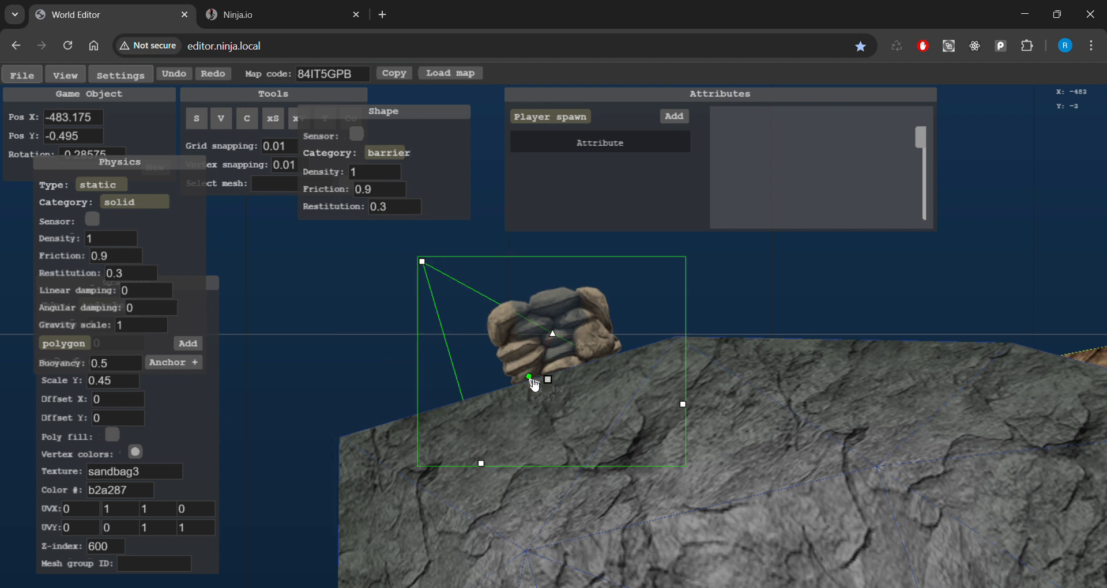
# Drag the barrier polygon's corners onto the sandbag's outline
pyautogui.moveTo(534, 385); pyautogui.dragTo(592, 307)
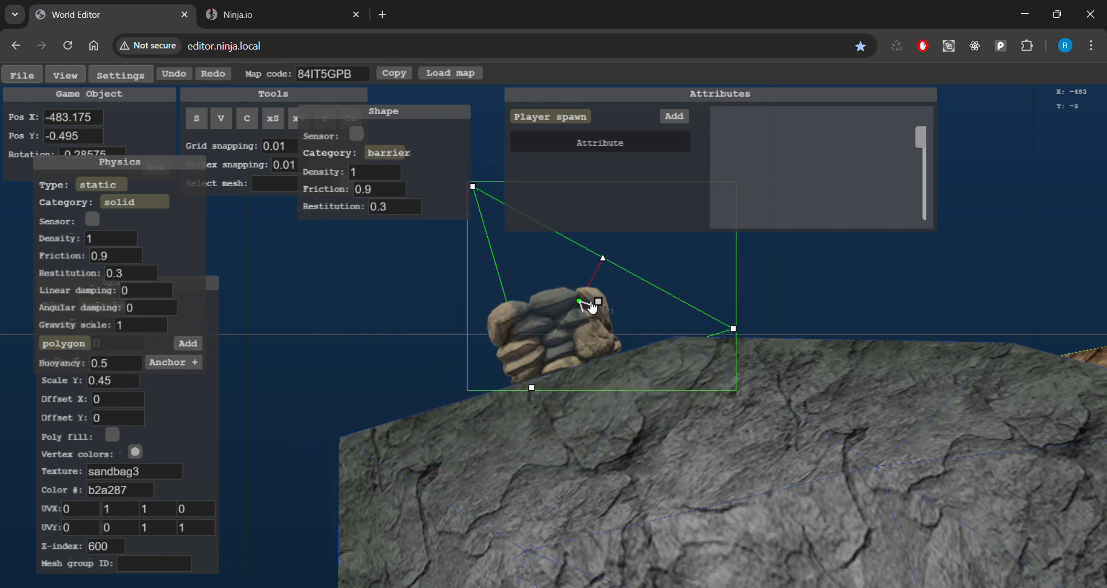
pyautogui.moveTo(580, 302); pyautogui.dragTo(421, 289)
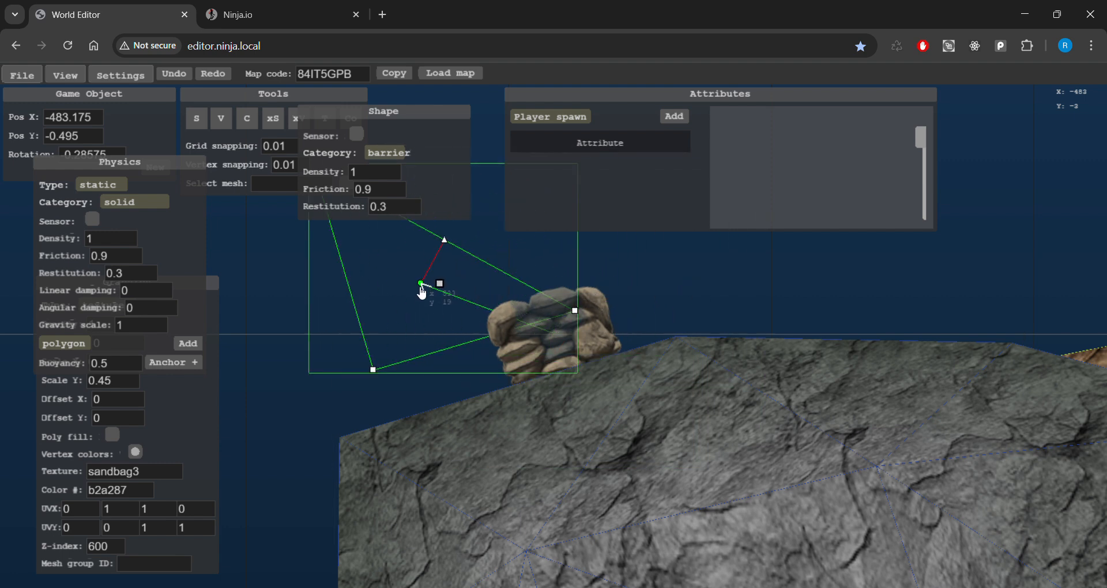
pyautogui.moveTo(421, 287); pyautogui.dragTo(551, 327)
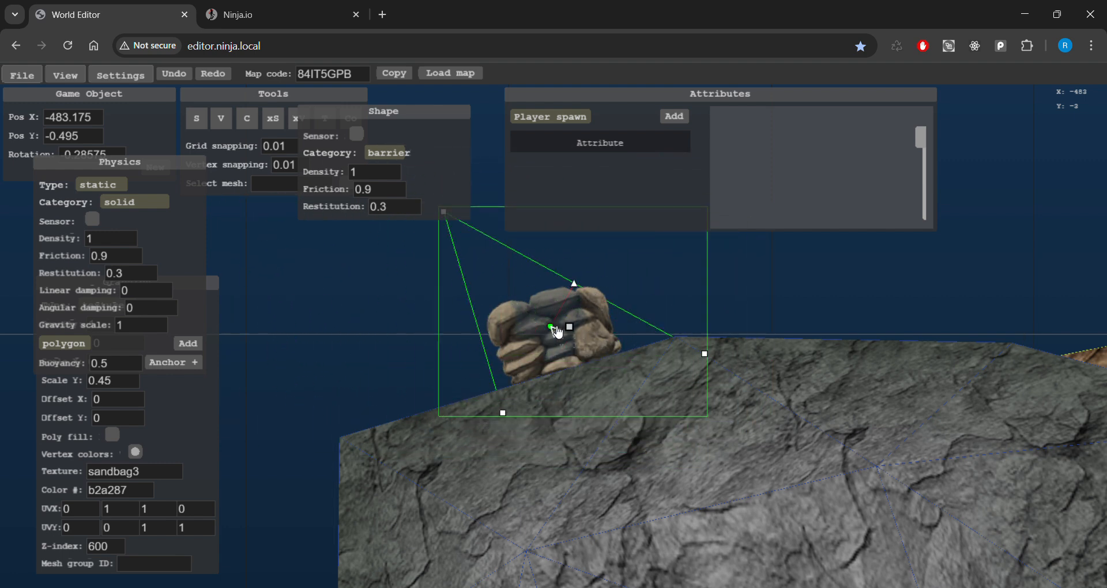
pyautogui.moveTo(550, 327); pyautogui.dragTo(570, 316)
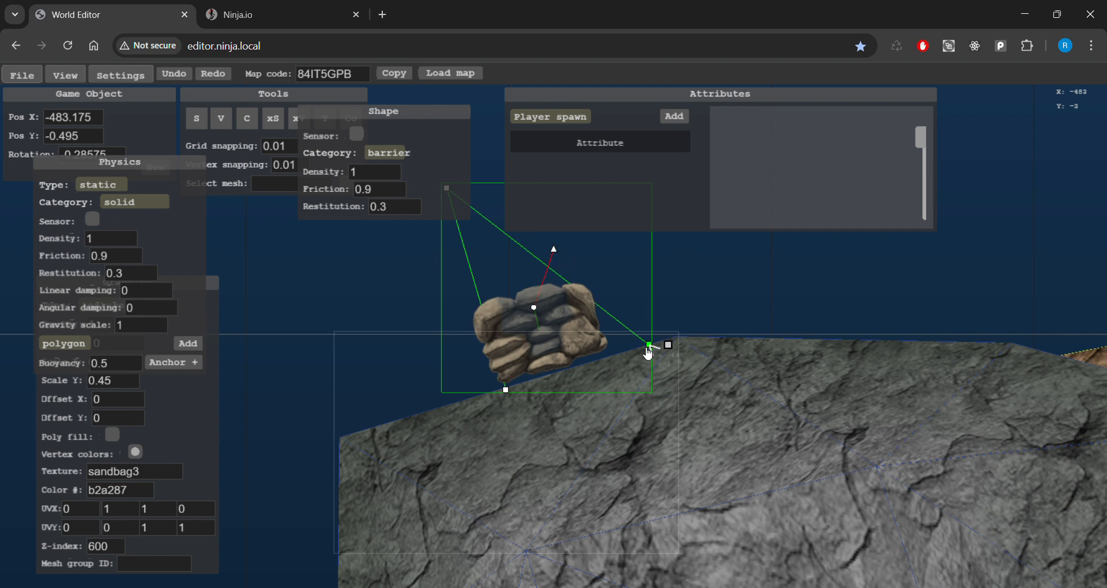
pyautogui.moveTo(648, 346); pyautogui.dragTo(516, 386)
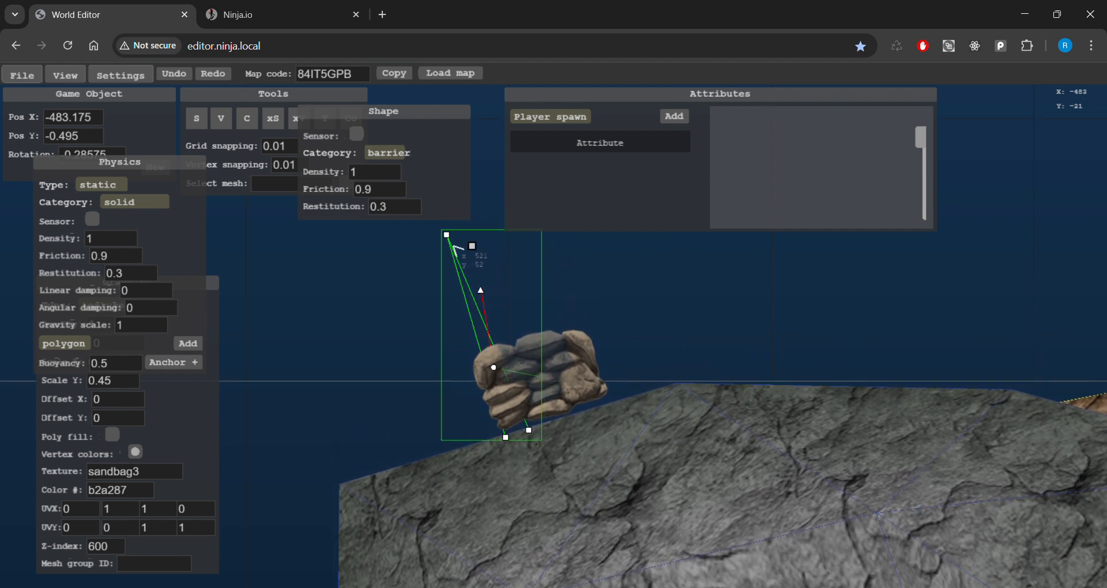
pyautogui.moveTo(452, 243); pyautogui.dragTo(481, 364)
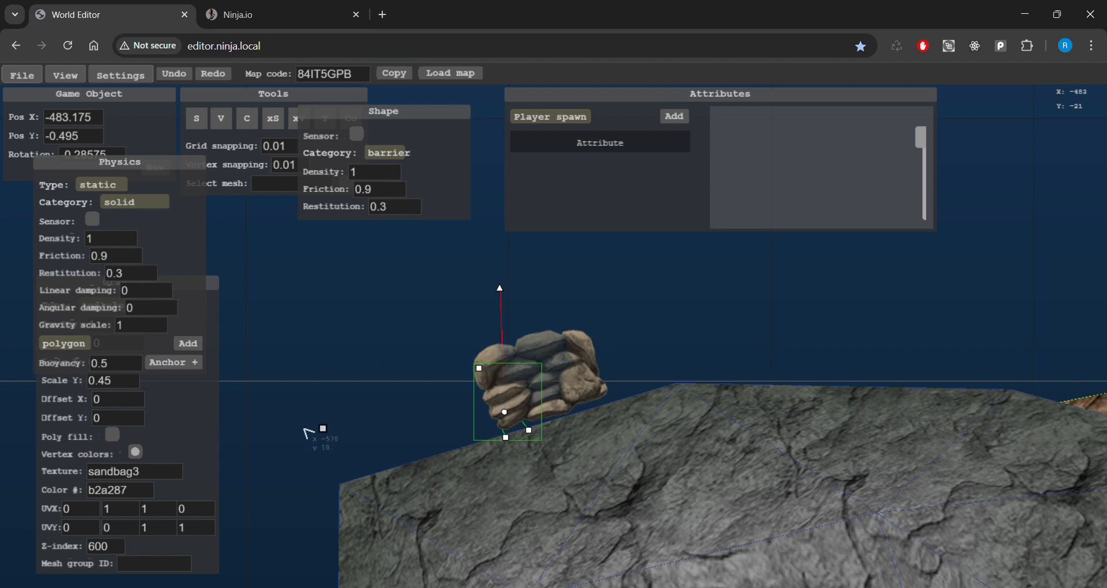
pyautogui.moveTo(505, 277)
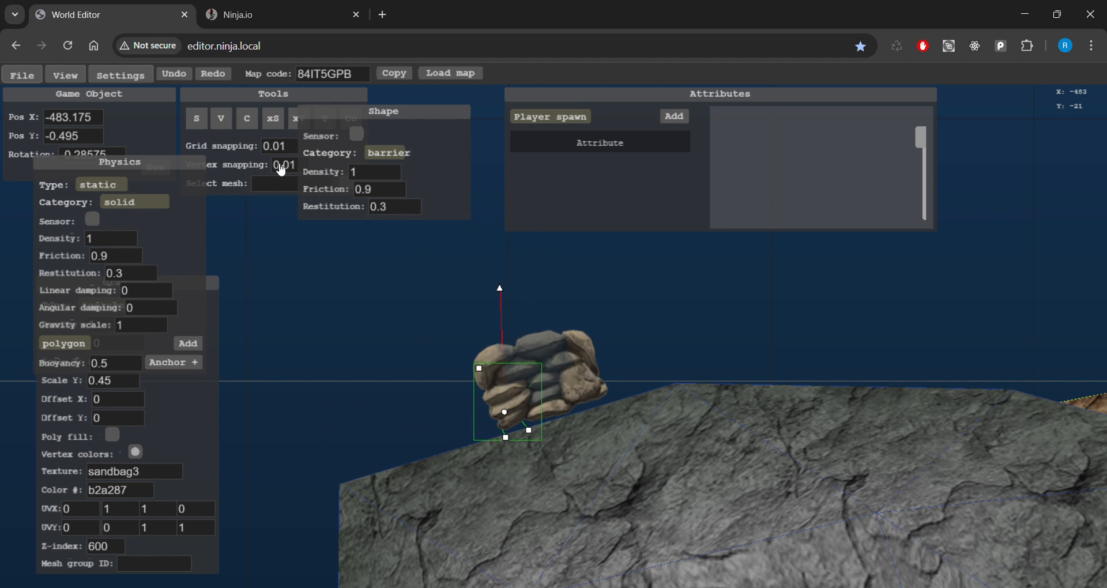
pyautogui.moveTo(242, 161)
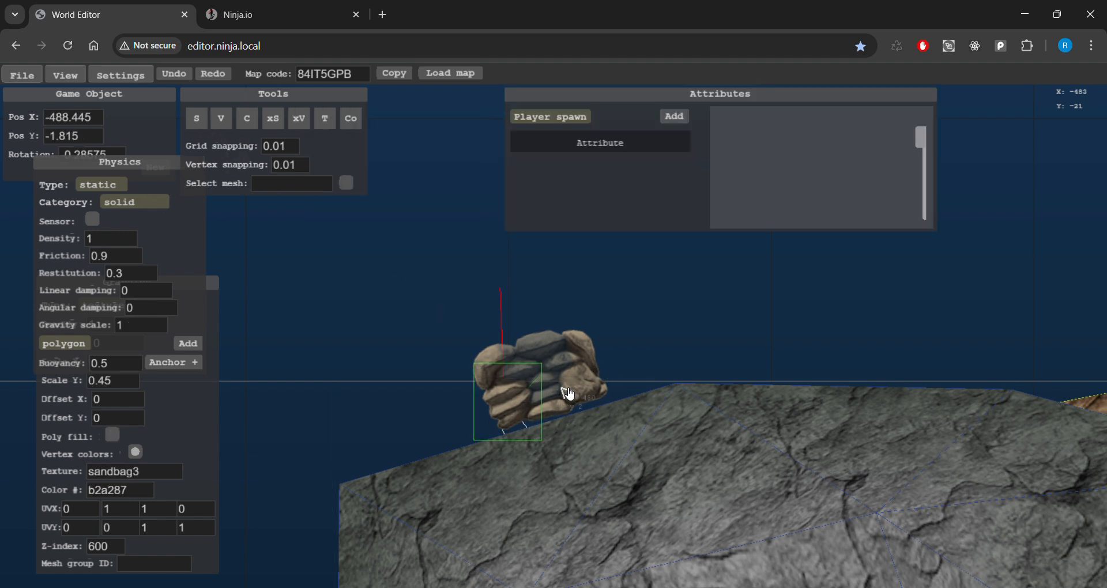
pyautogui.moveTo(511, 424)
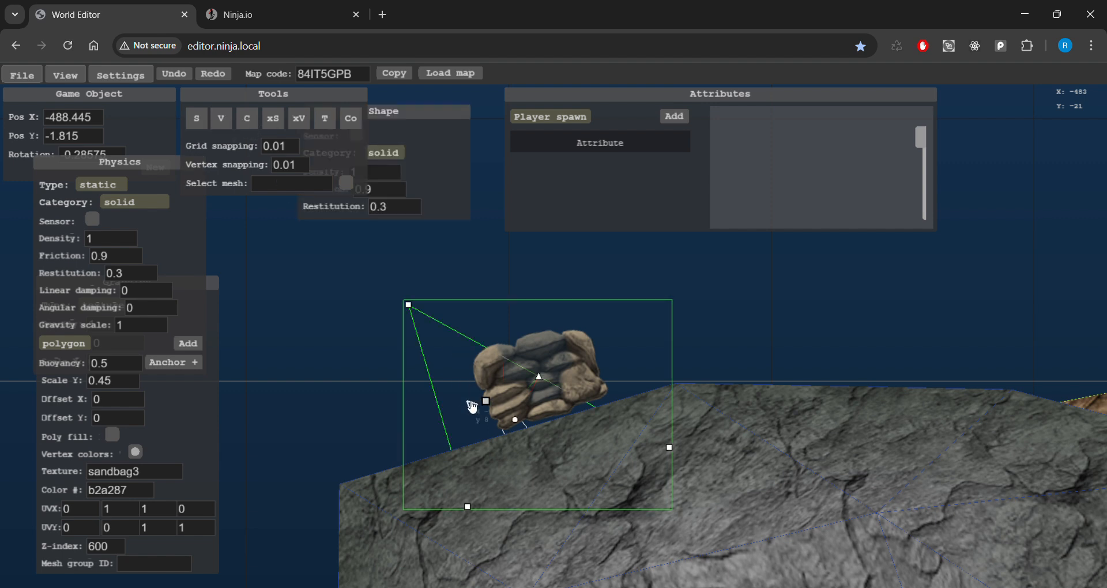
# Fit the second polygon over the sandbag's right side and set its category to barrier
pyautogui.moveTo(486, 400); pyautogui.dragTo(624, 387)
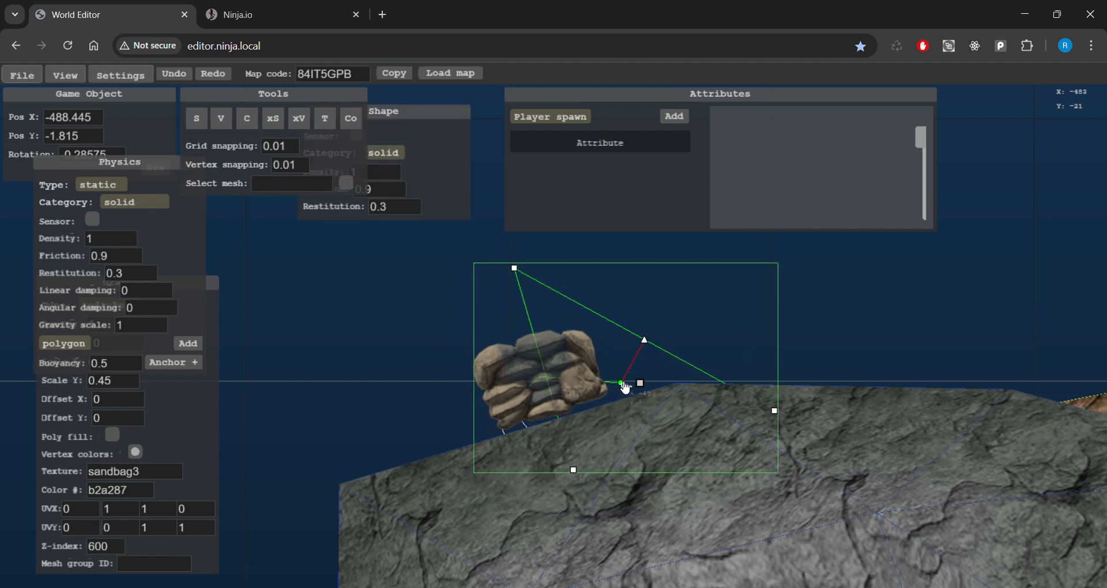
pyautogui.moveTo(623, 386); pyautogui.dragTo(786, 427)
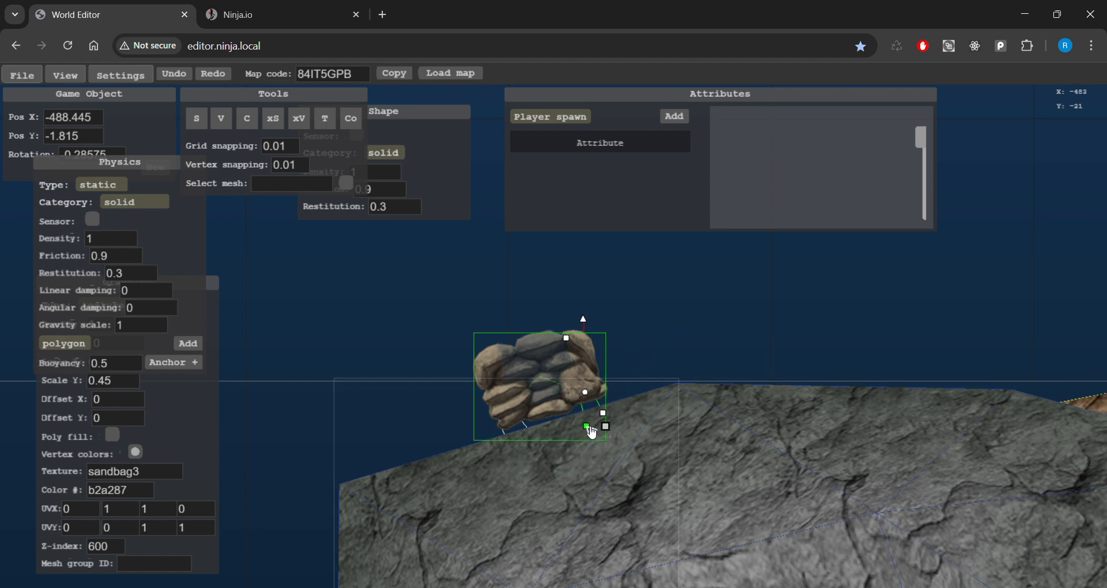
pyautogui.moveTo(591, 431); pyautogui.dragTo(609, 418)
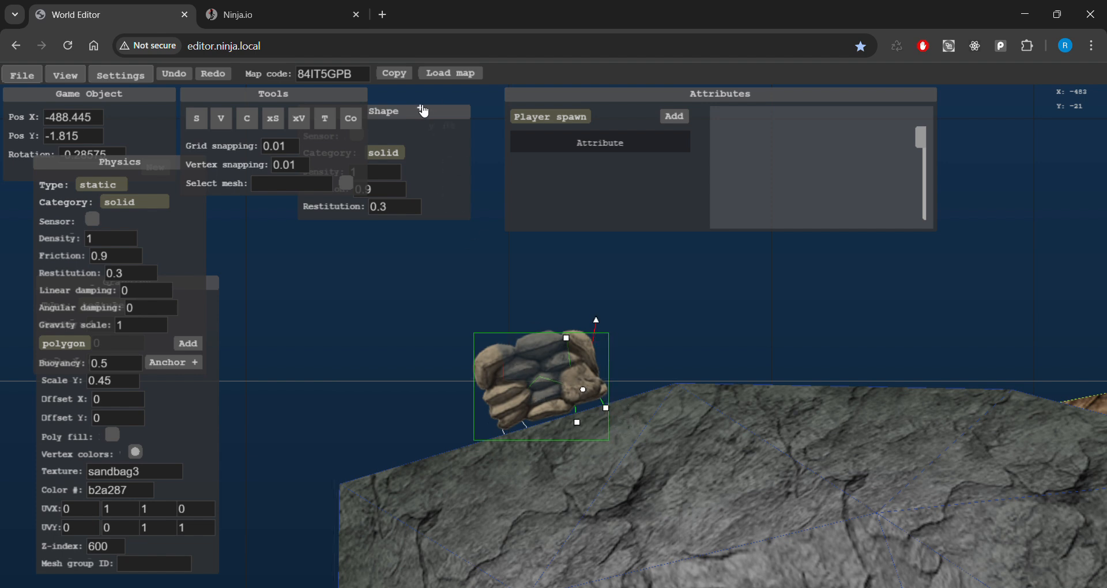
pyautogui.click(384, 152)
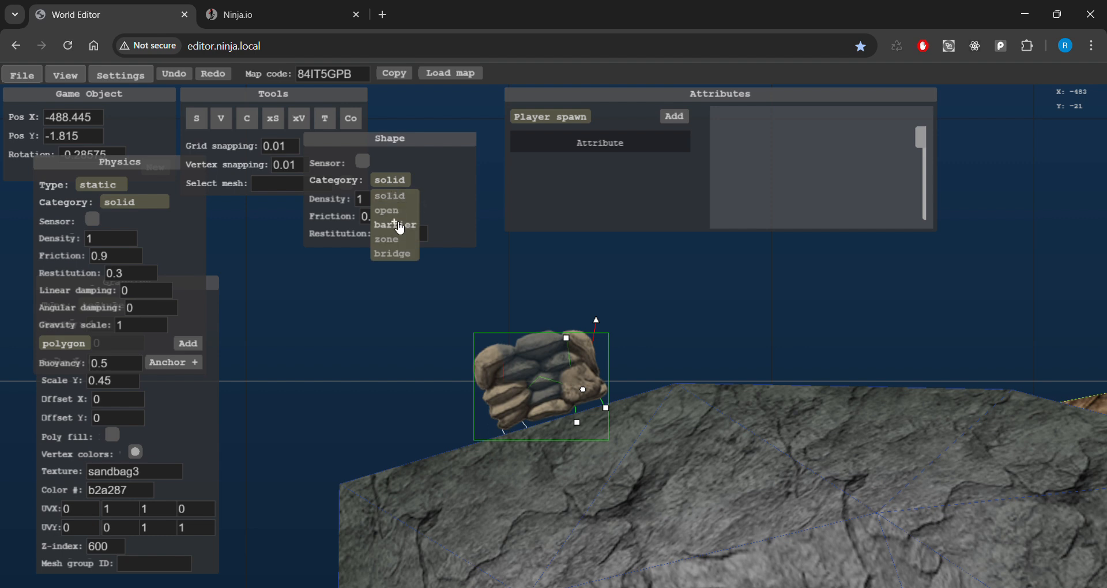
pyautogui.click(395, 224)
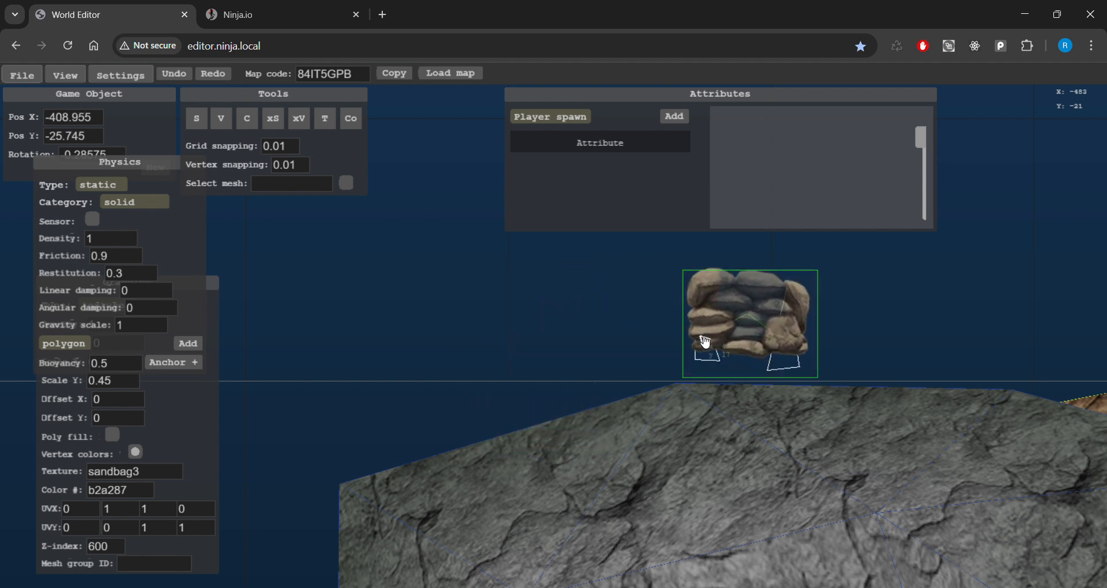
# Duplicate the sandbag, mirror it with Scale X -0.5, and place it on the right cliff
pyautogui.click(325, 118)
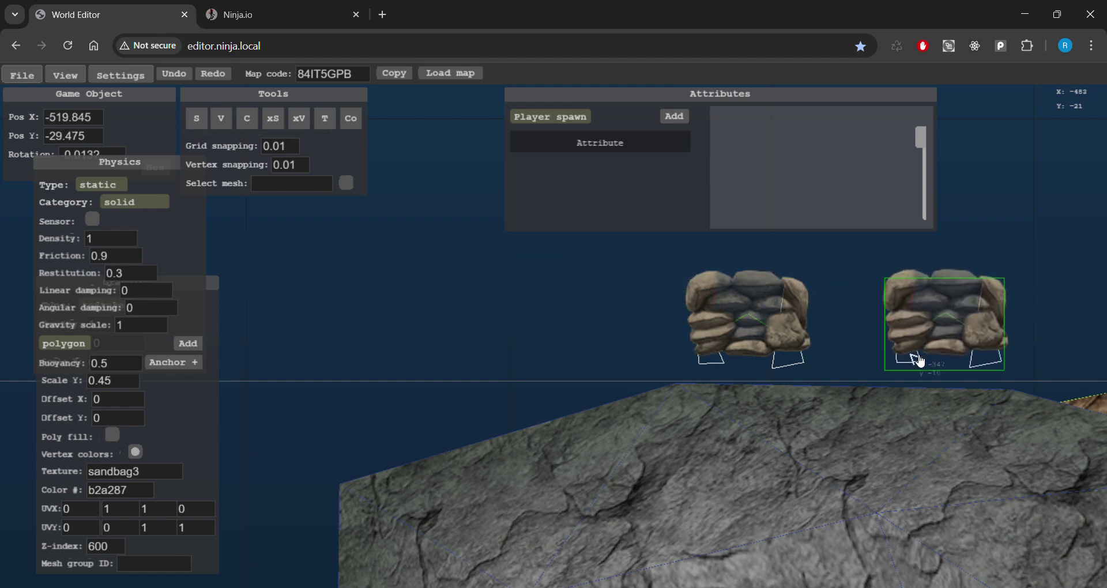
pyautogui.moveTo(942, 323); pyautogui.dragTo(974, 323)
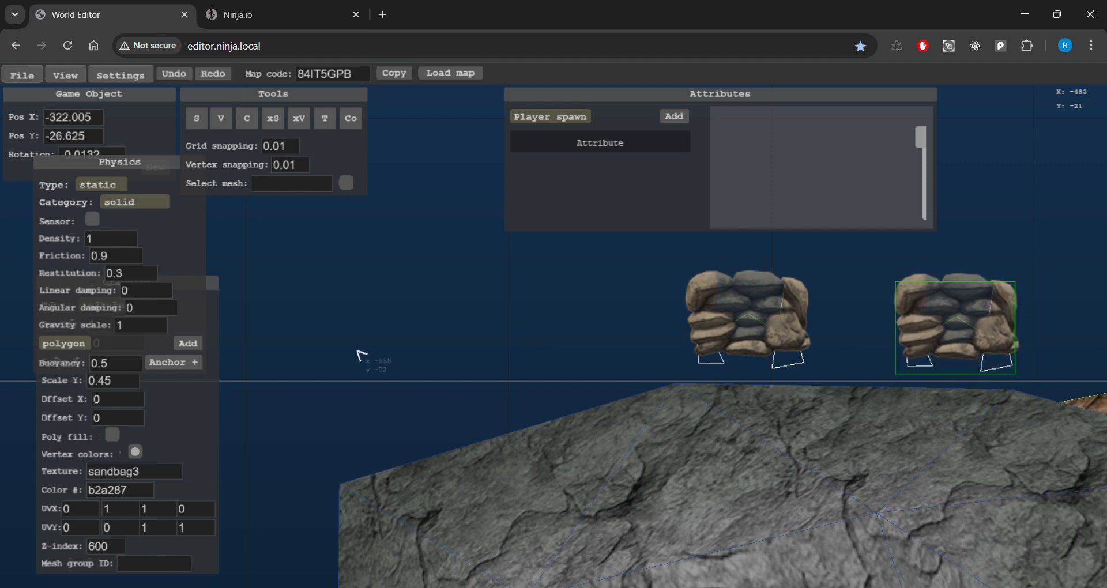
pyautogui.moveTo(140, 382)
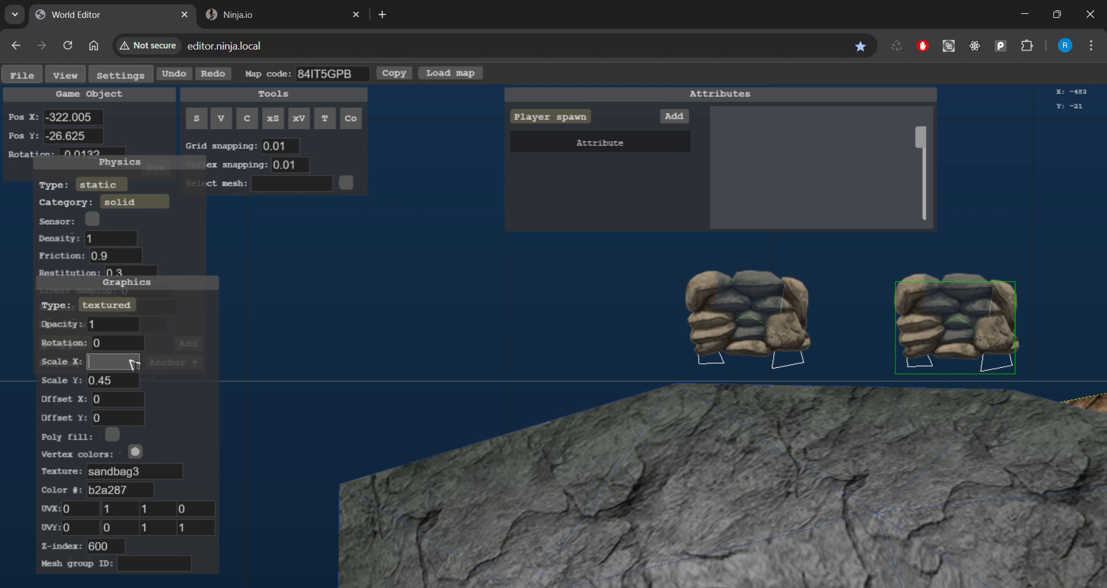
pyautogui.write('-0.5')
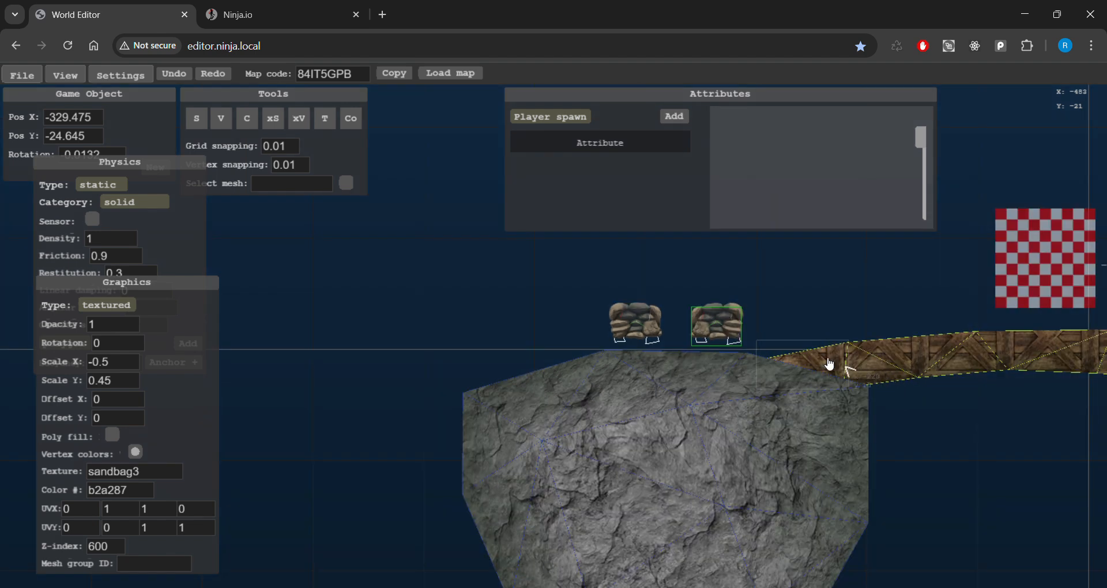
pyautogui.moveTo(830, 364); pyautogui.dragTo(1006, 328)
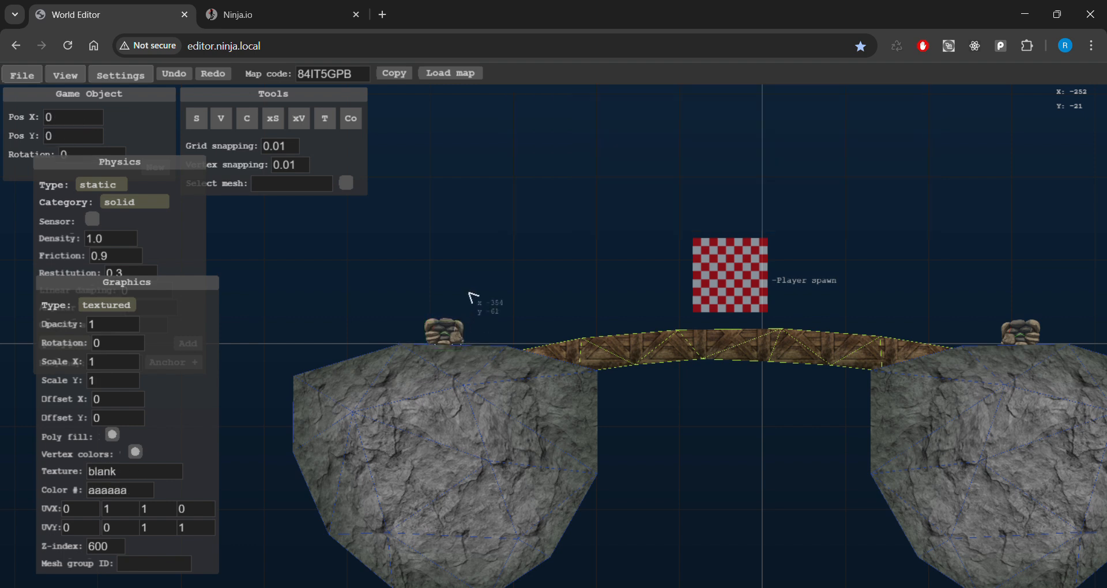
# Launch the map with File > Test ingame and dismiss the notice and weapon selection
pyautogui.click(21, 75)
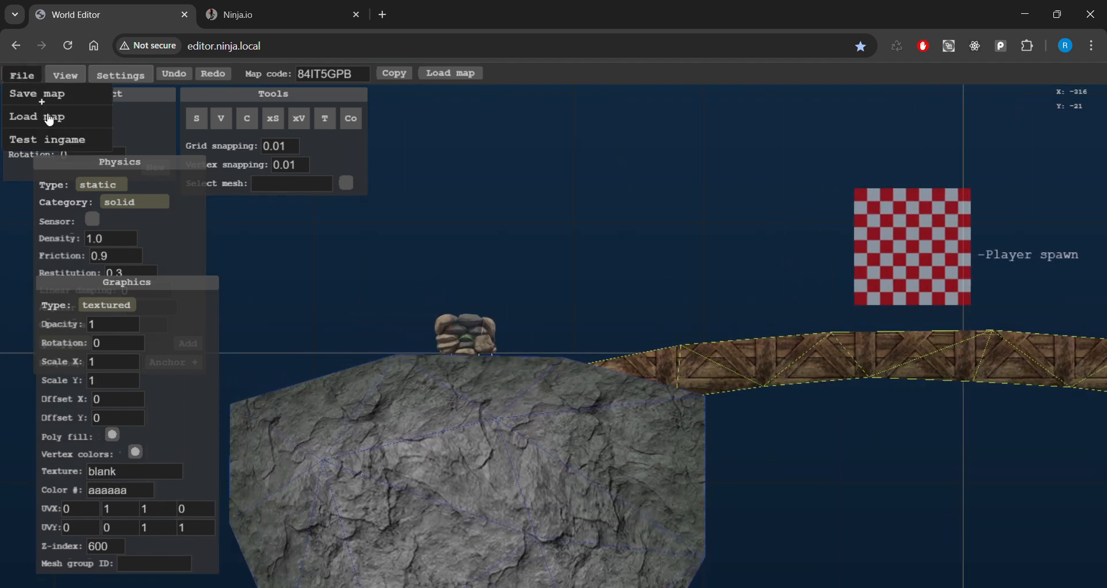
pyautogui.click(49, 139)
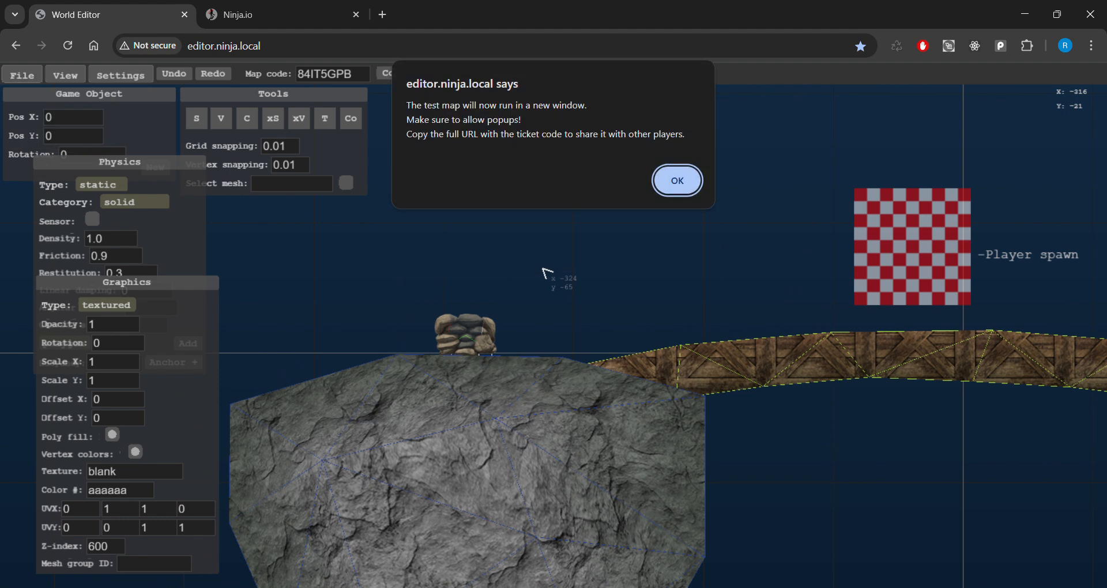
pyautogui.click(677, 180)
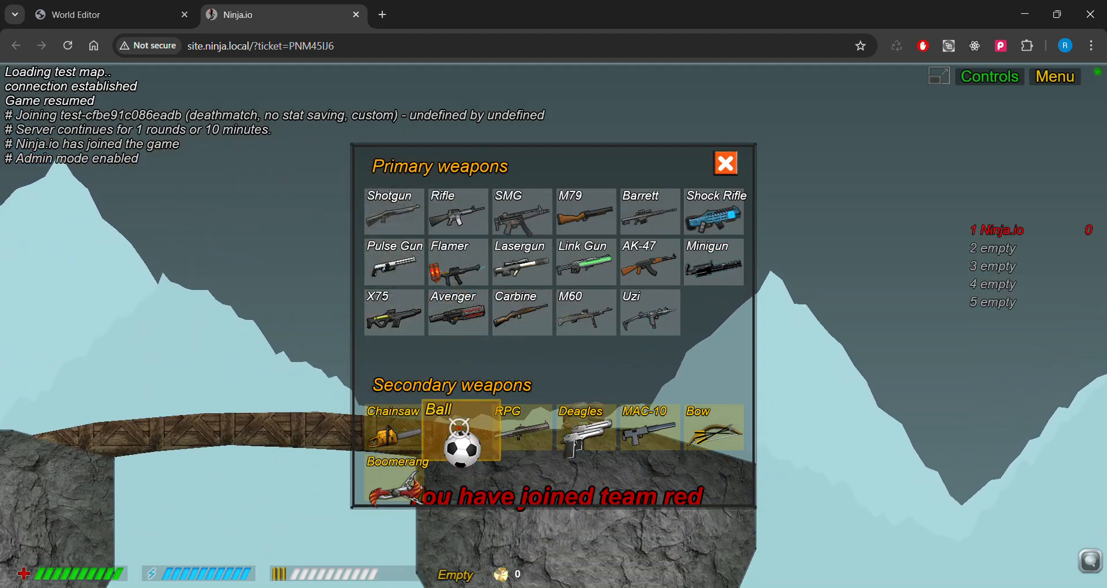
pyautogui.click(727, 163)
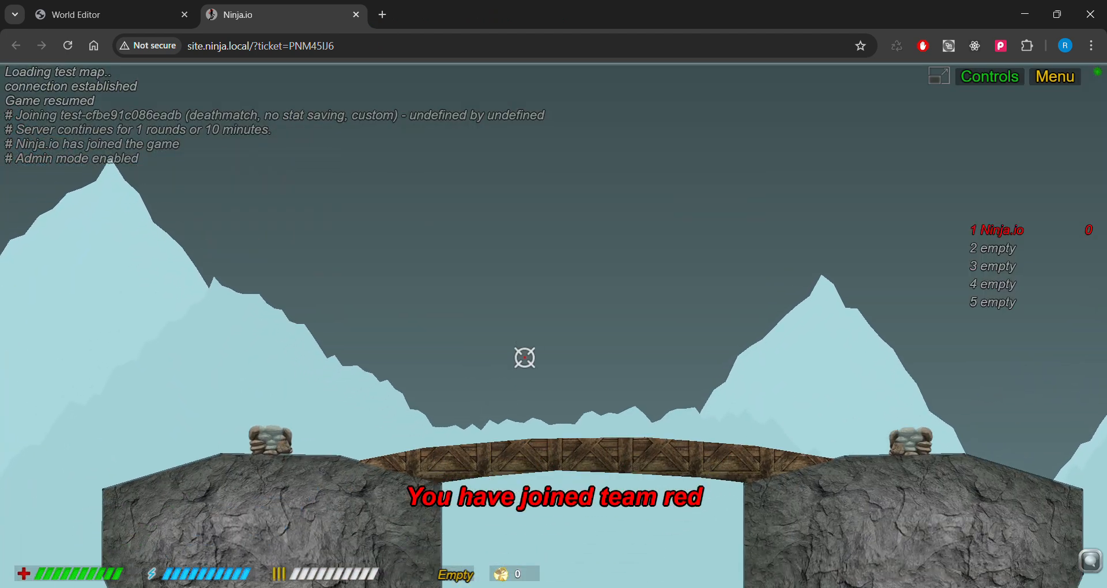